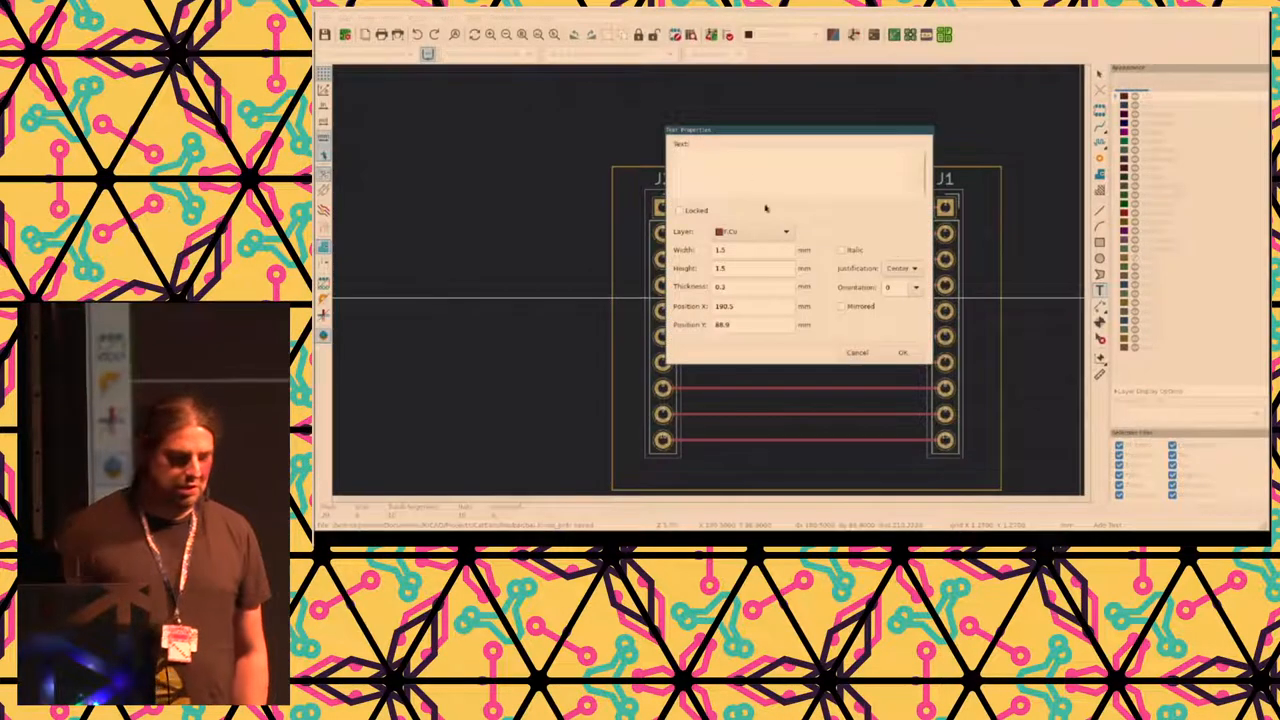
# - Add a rounded 'Zobbba' KiBuzzard label and place it beside J1
pyautogui.click(784, 232)
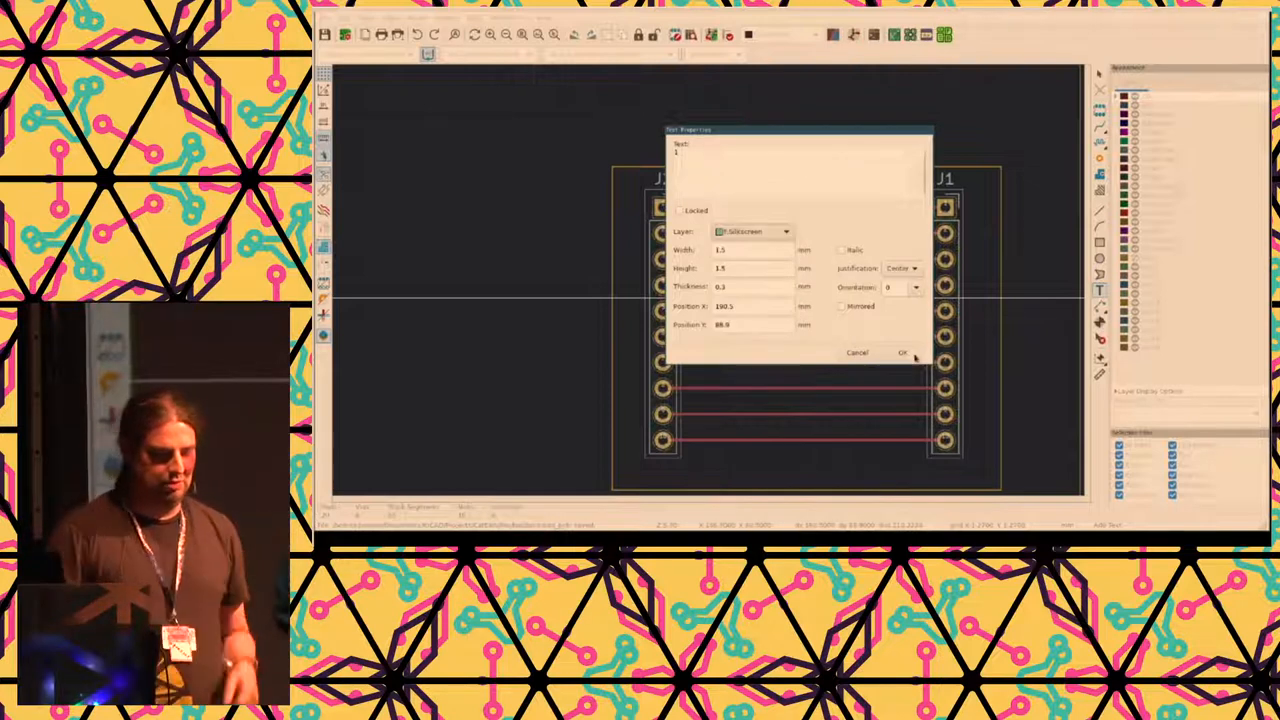
pyautogui.click(900, 352)
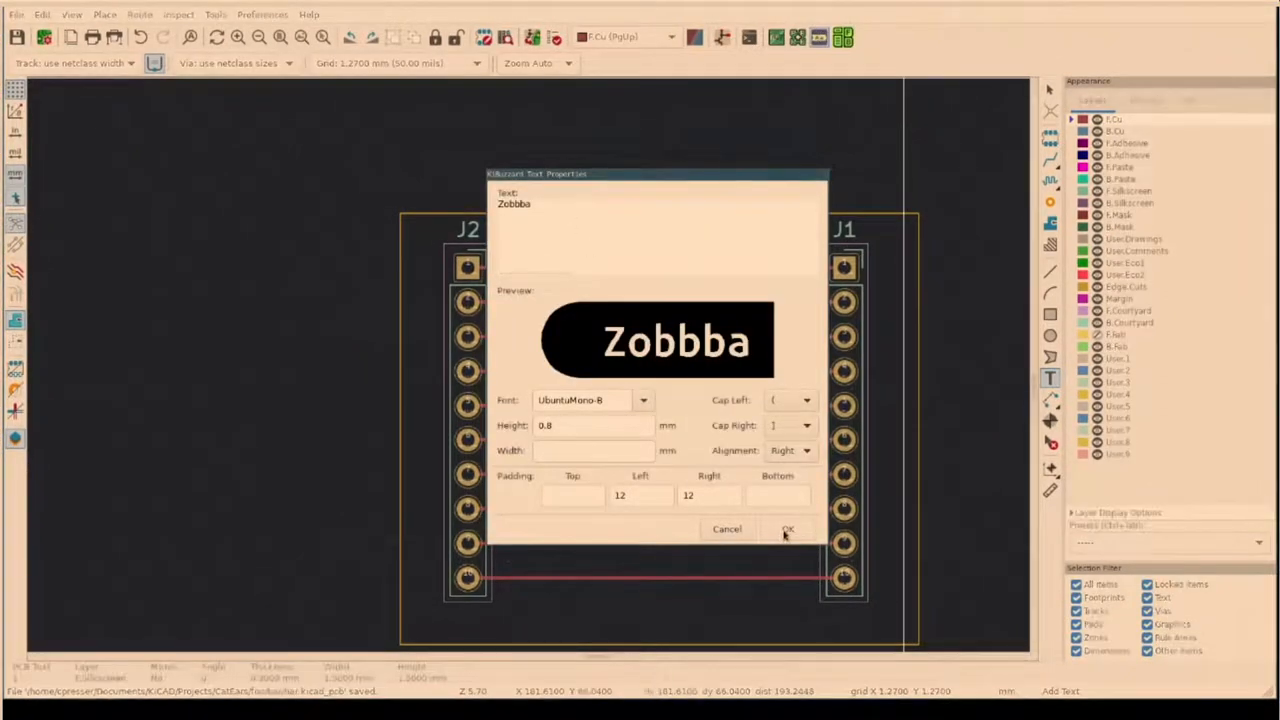
pyautogui.click(788, 528)
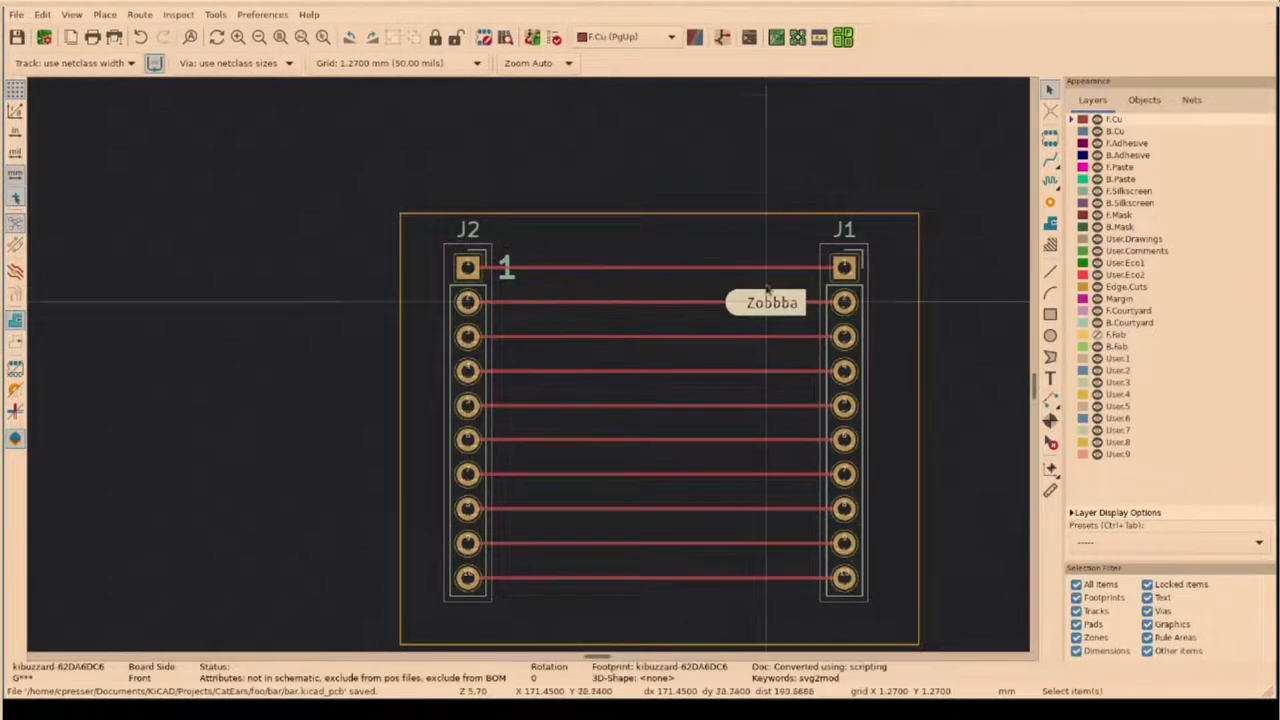
# - Edit the label text to 'GND' and confirm it for placing beside J2's pins
pyautogui.doubleClick(770, 302)
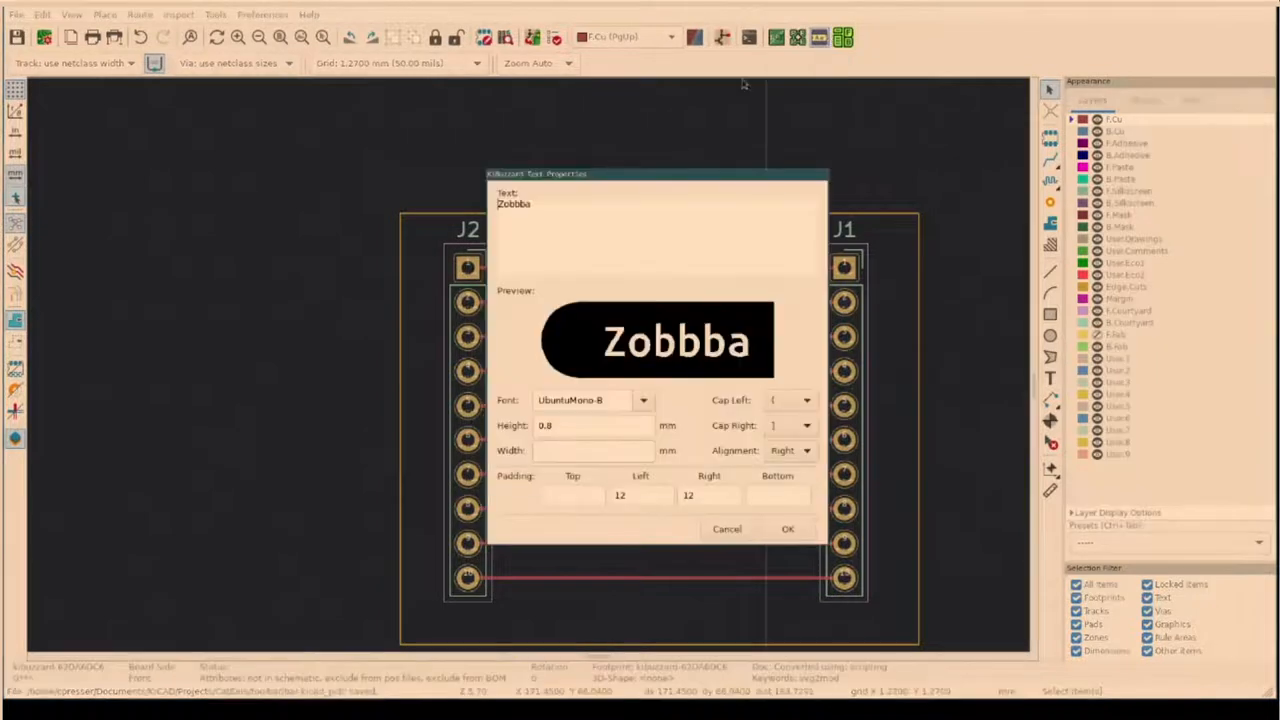
pyautogui.write('G')
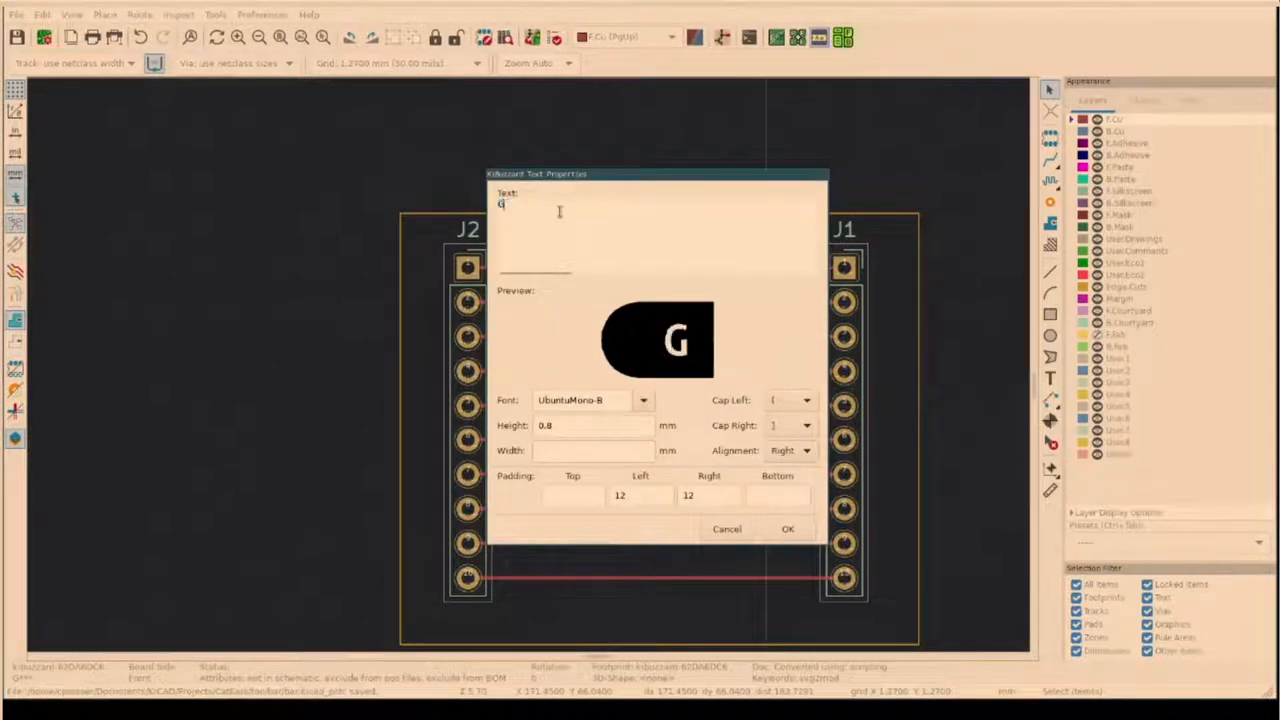
pyautogui.write('ND')
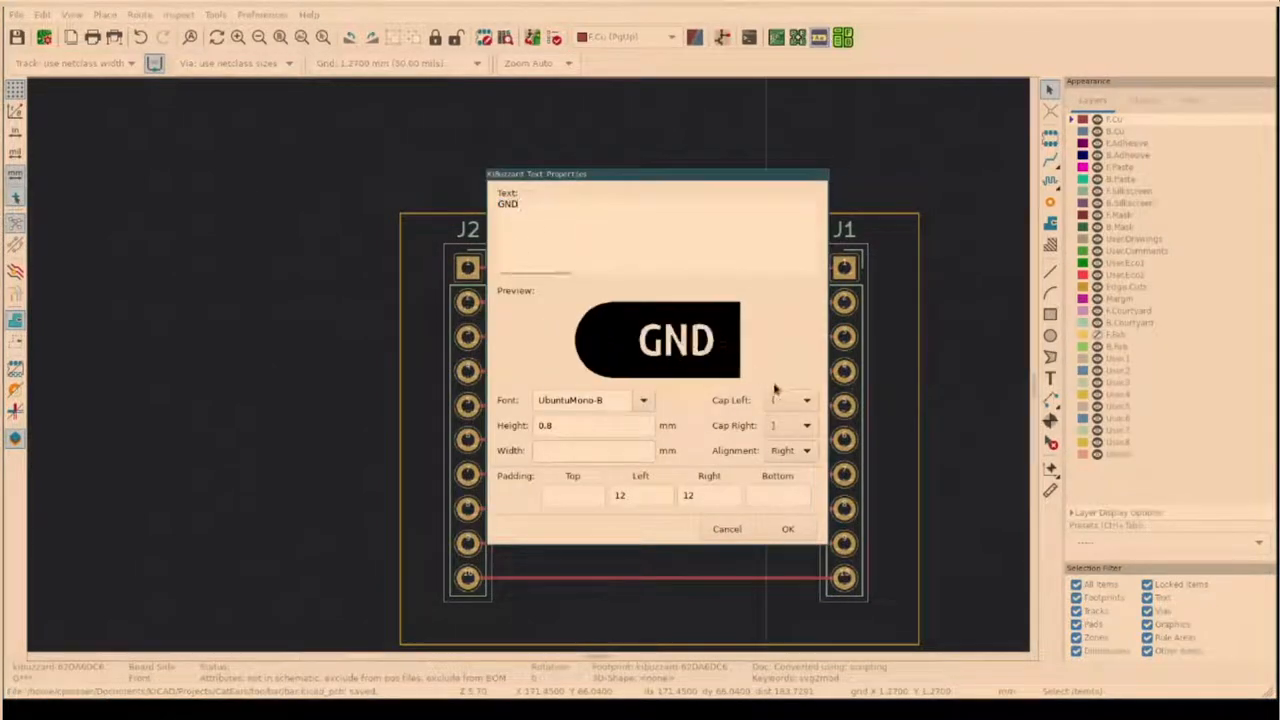
pyautogui.click(806, 400)
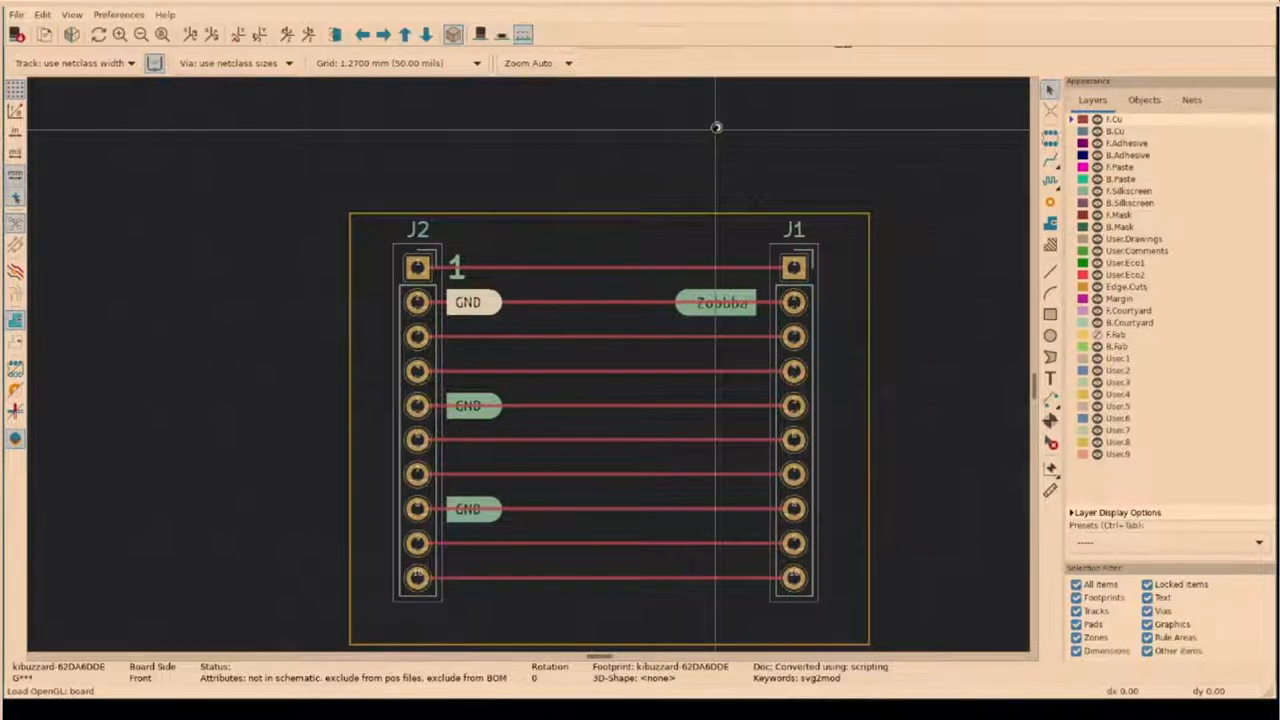
pyautogui.click(452, 36)
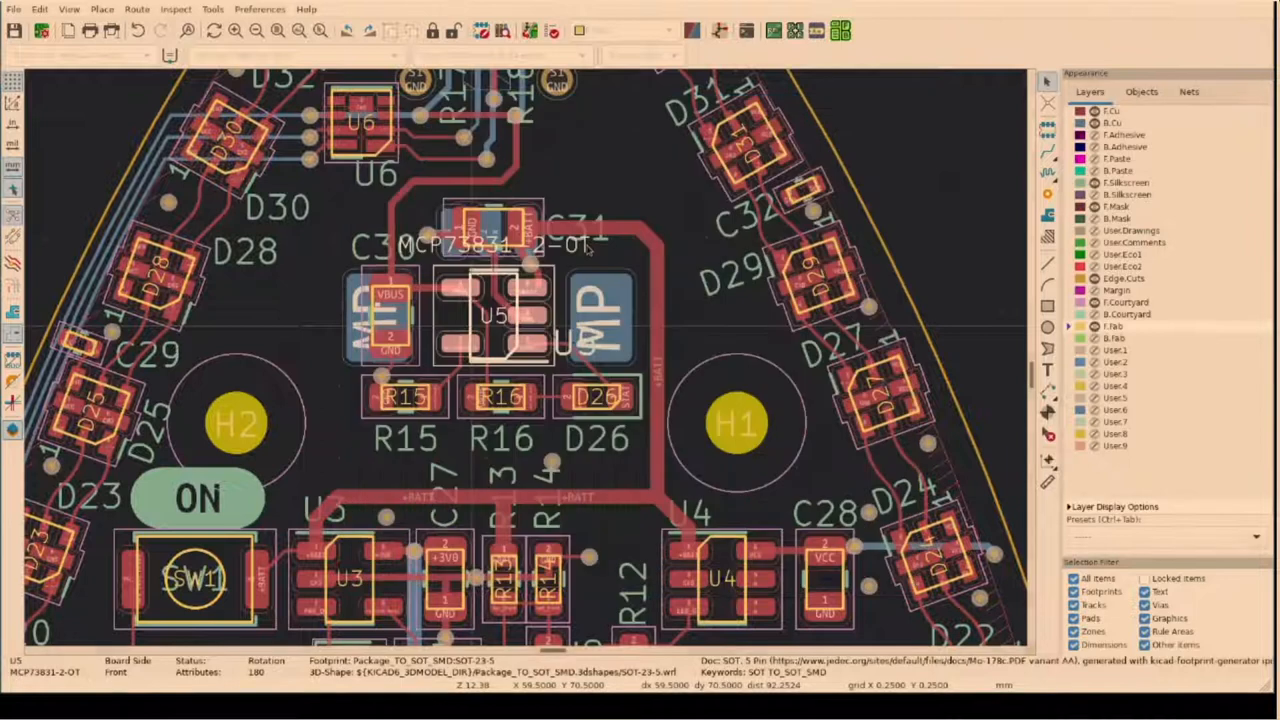
pyautogui.moveTo(840, 30)
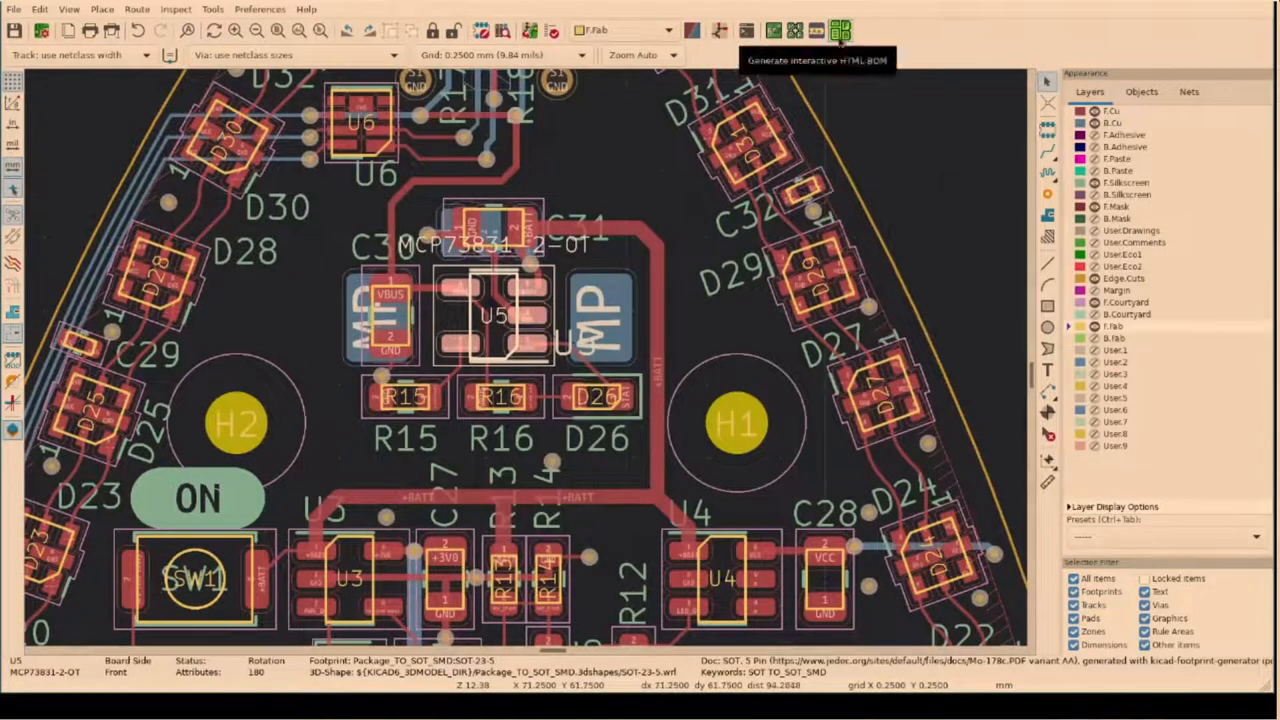
# - Generate the interactive HTML BOM and view ibom.html in Chromium
pyautogui.click(840, 30)
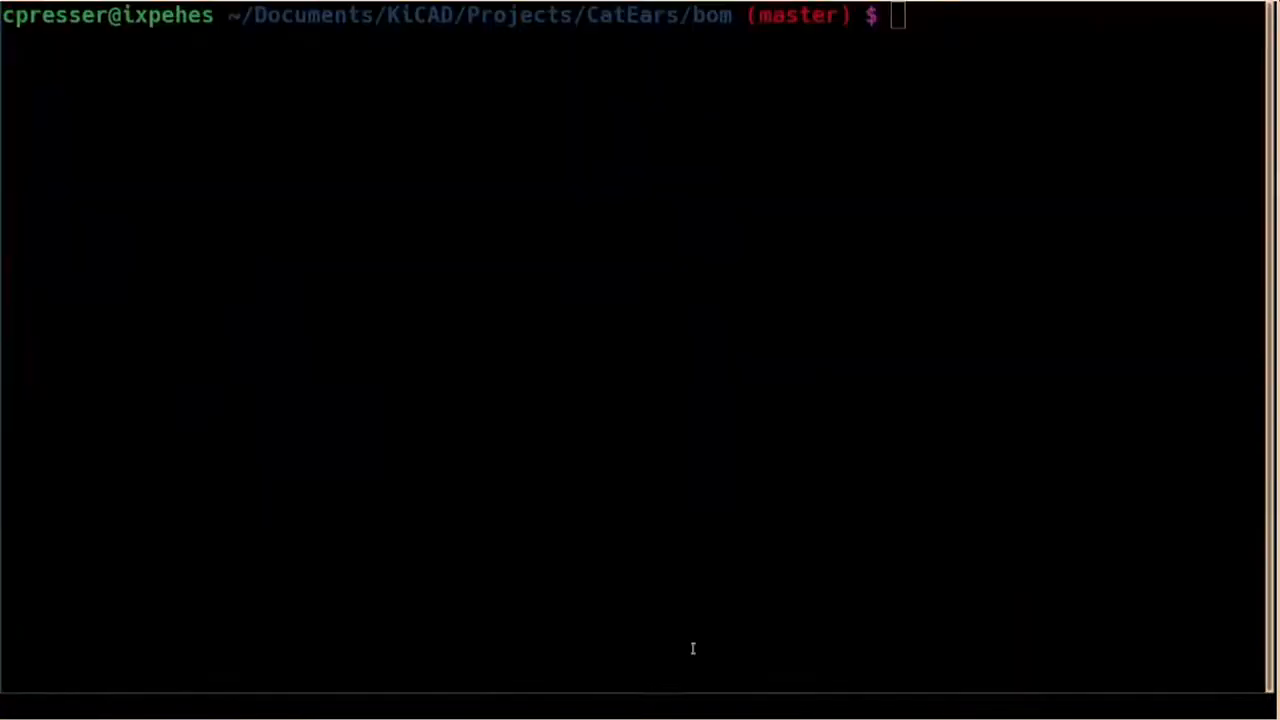
pyautogui.write('ls')
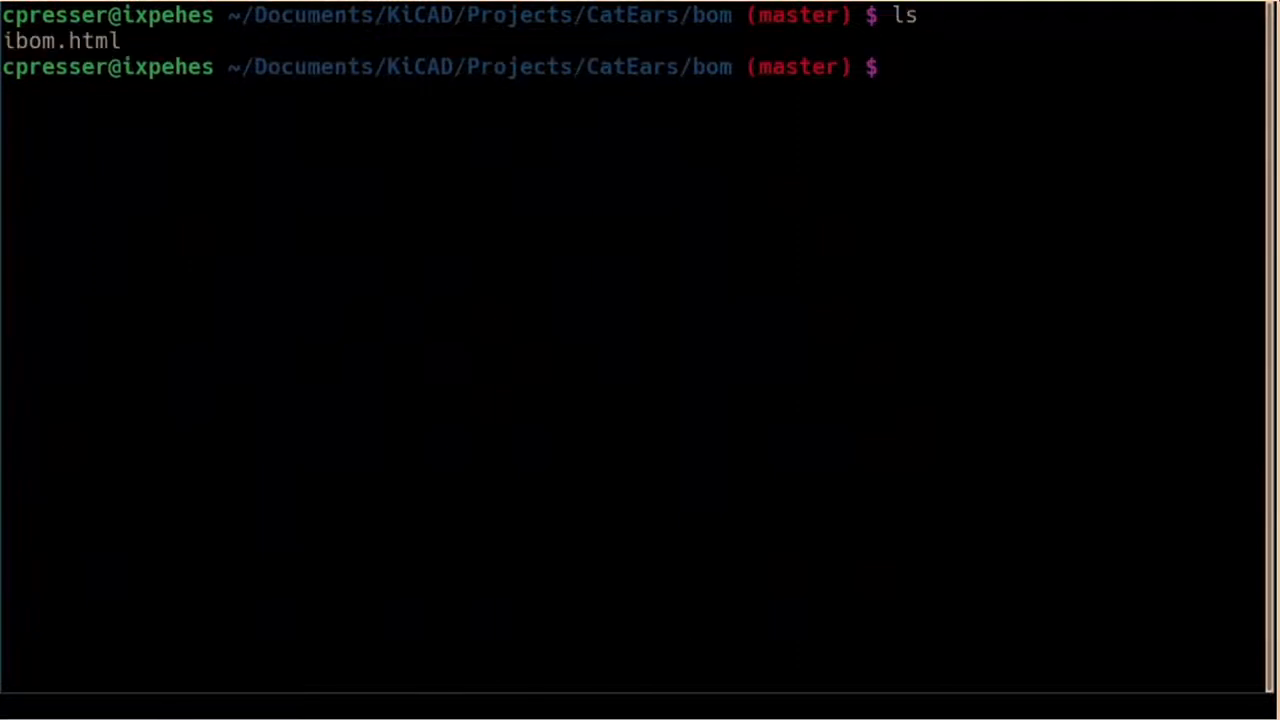
pyautogui.write('chromium ibom.html')
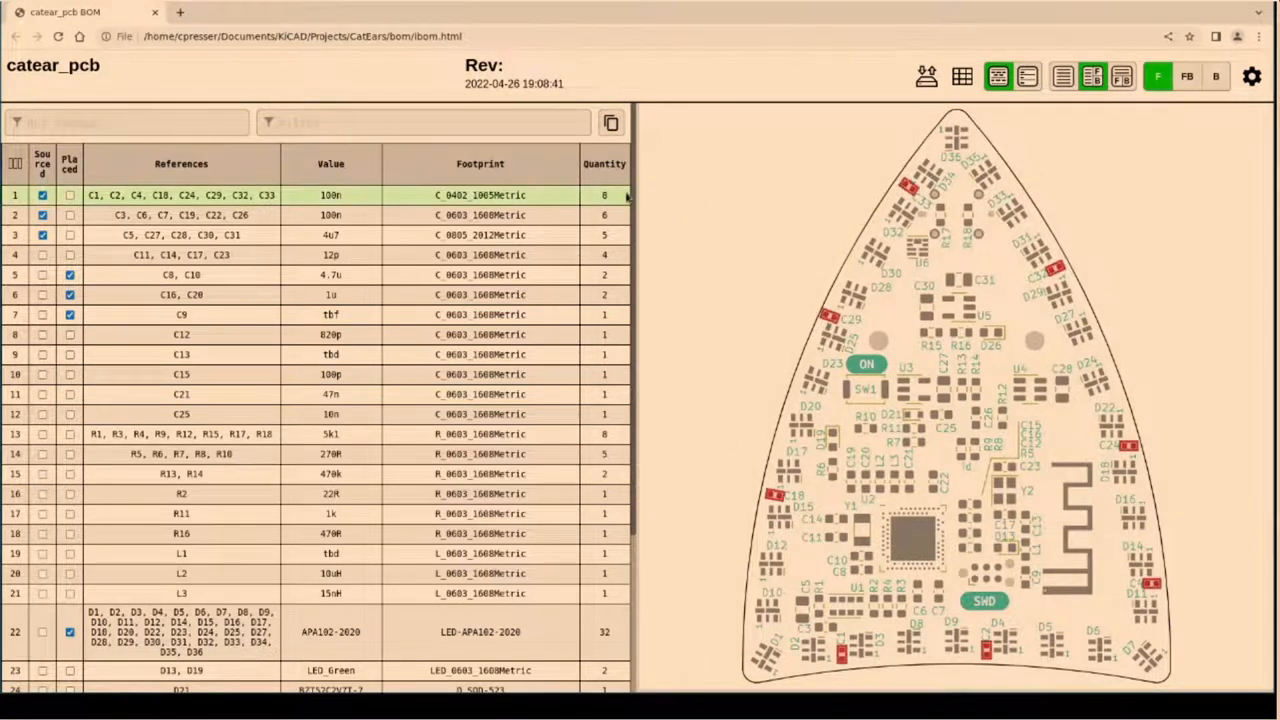
# - Highlight the 100n and 4u7 capacitor rows and check off the first capacitor line
pyautogui.click(180, 216)
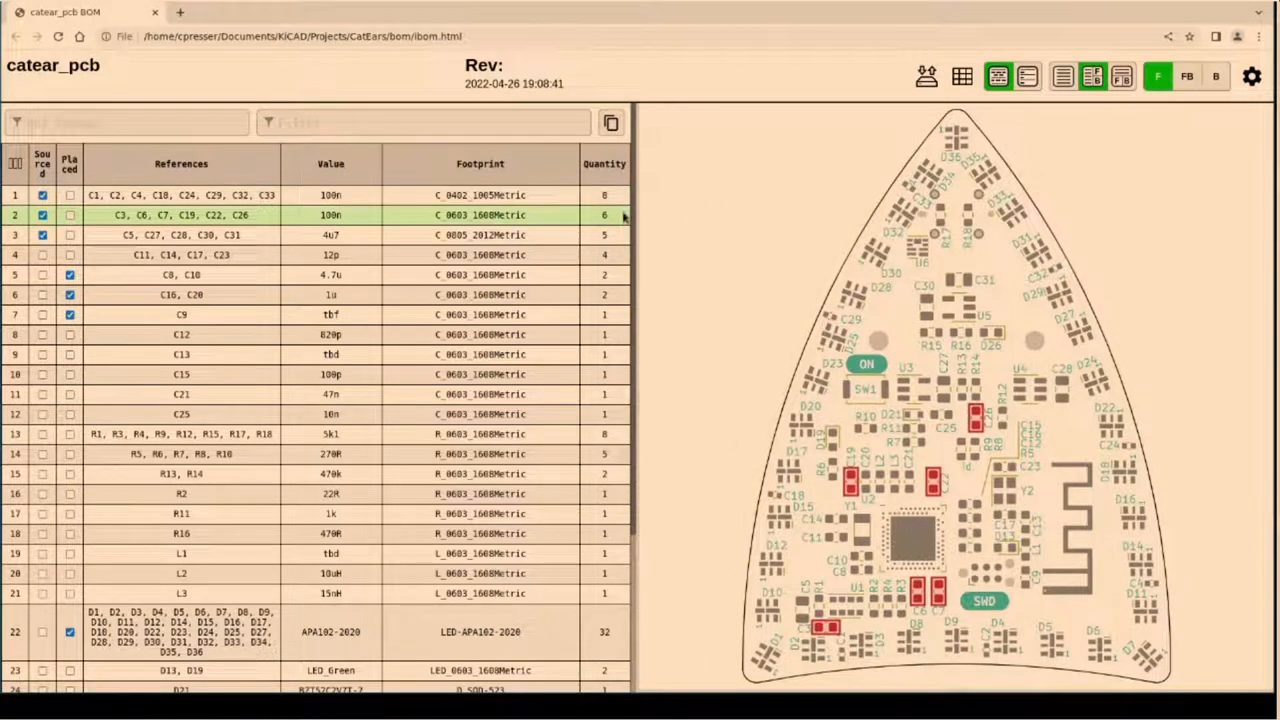
pyautogui.click(180, 234)
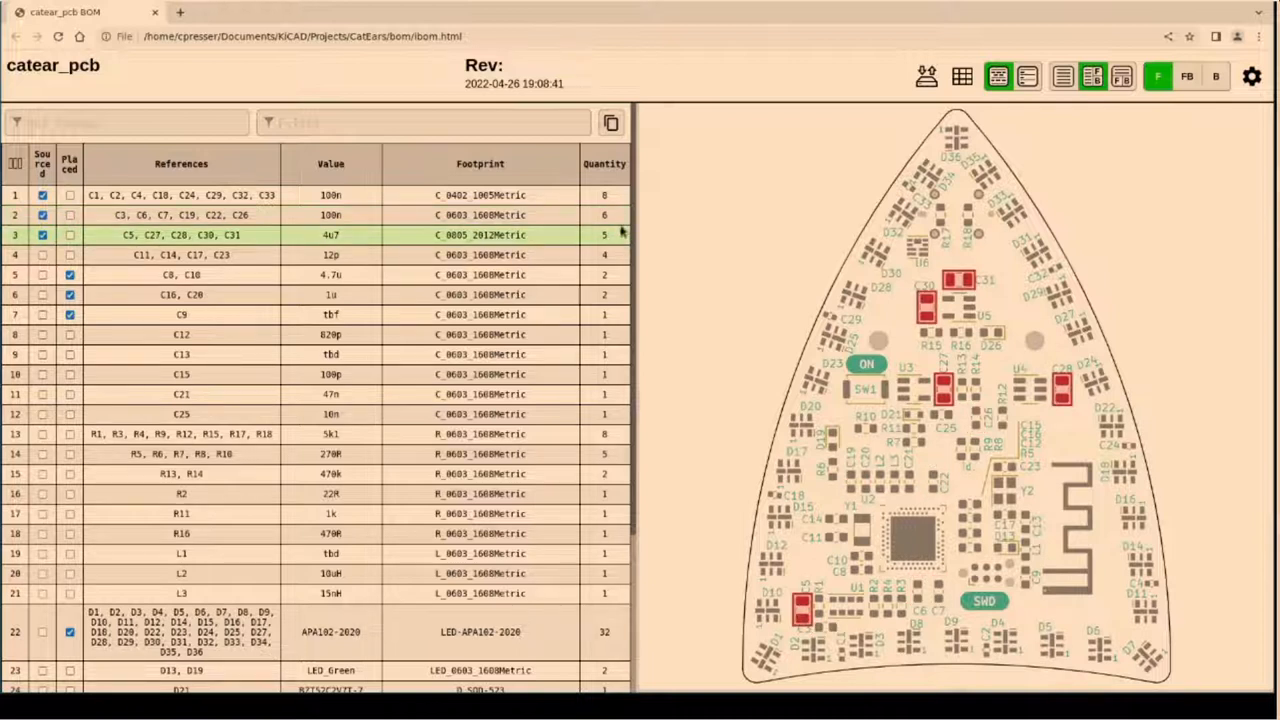
pyautogui.click(180, 254)
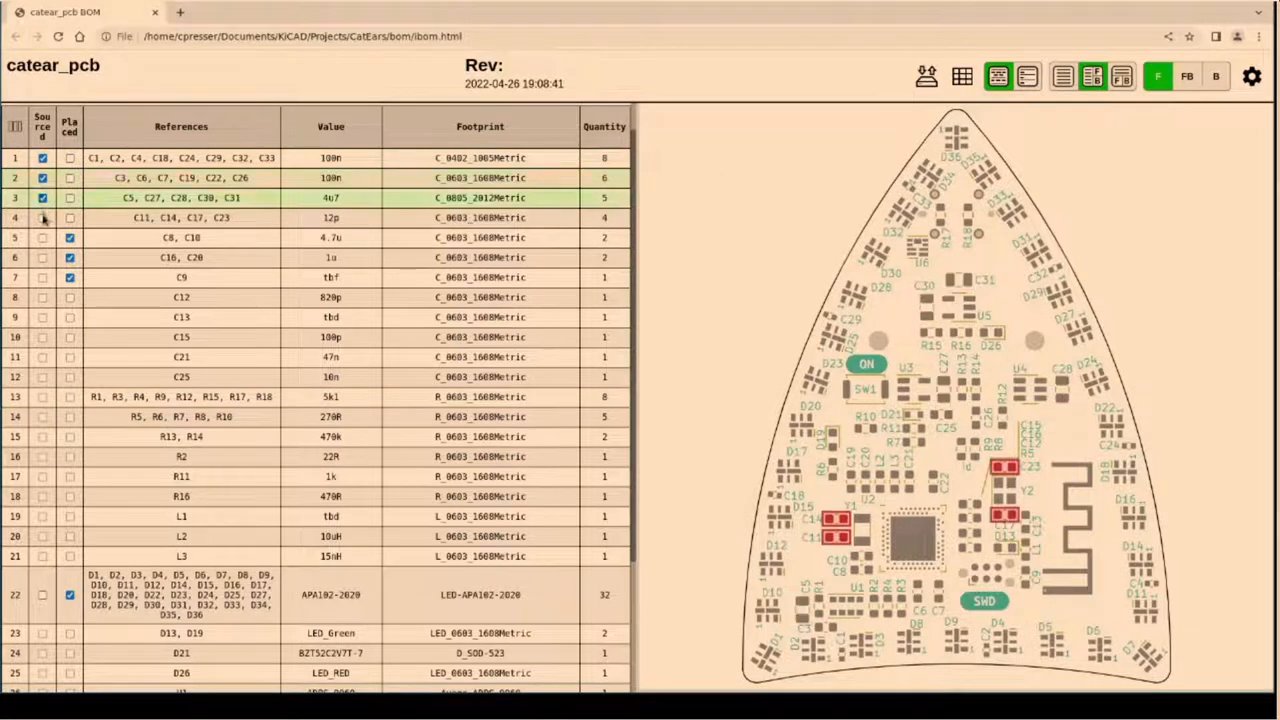
pyautogui.click(42, 218)
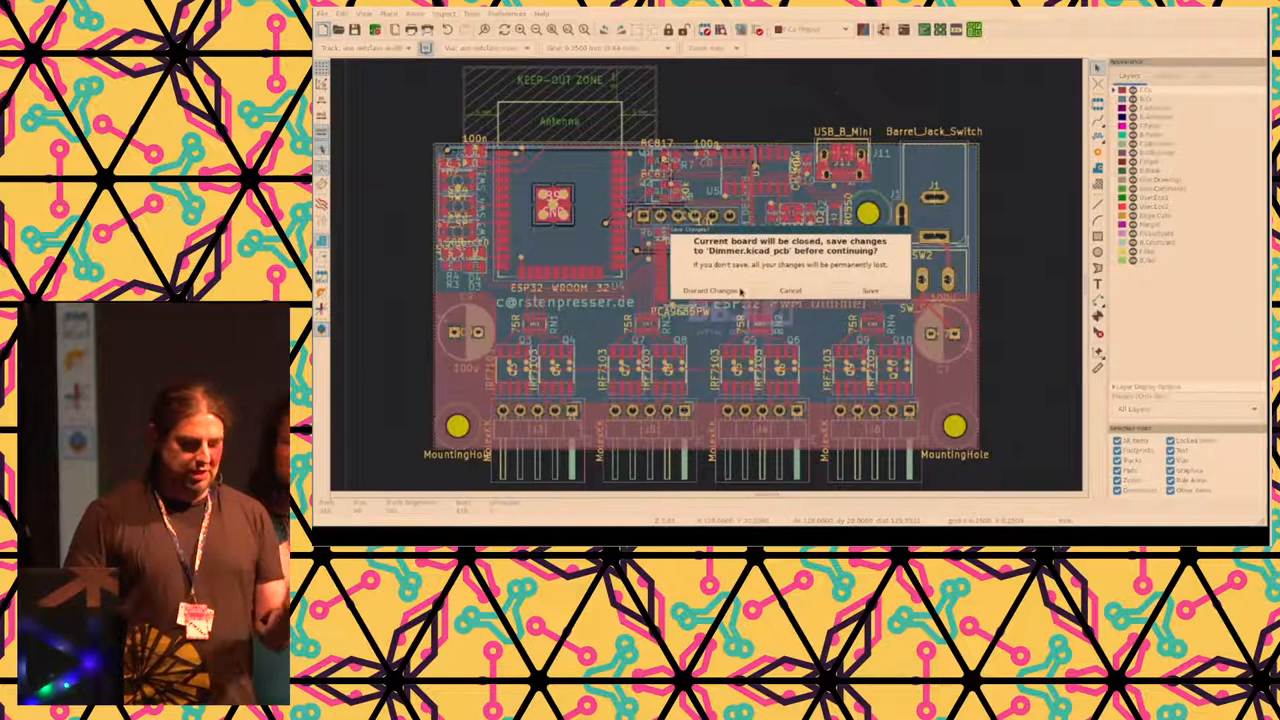
# - Discard the board changes and bring up KiKit's panelization settings, scrolling through them
pyautogui.click(708, 290)
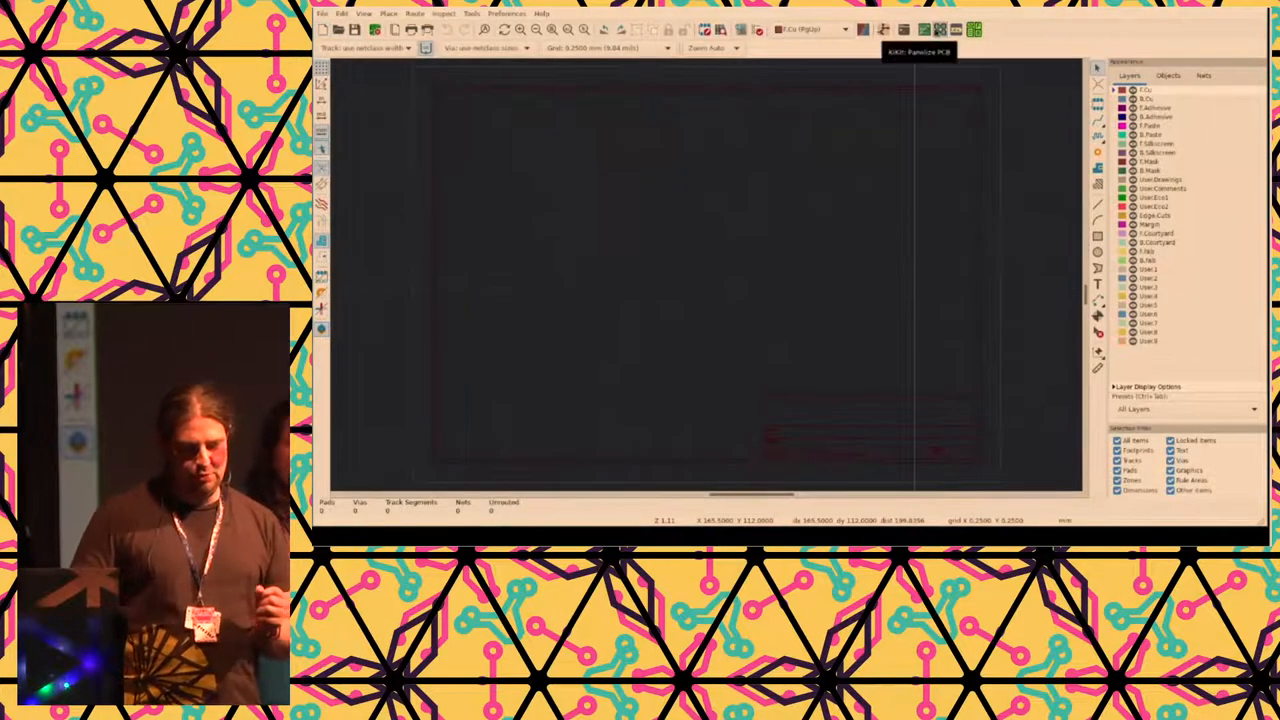
pyautogui.click(976, 30)
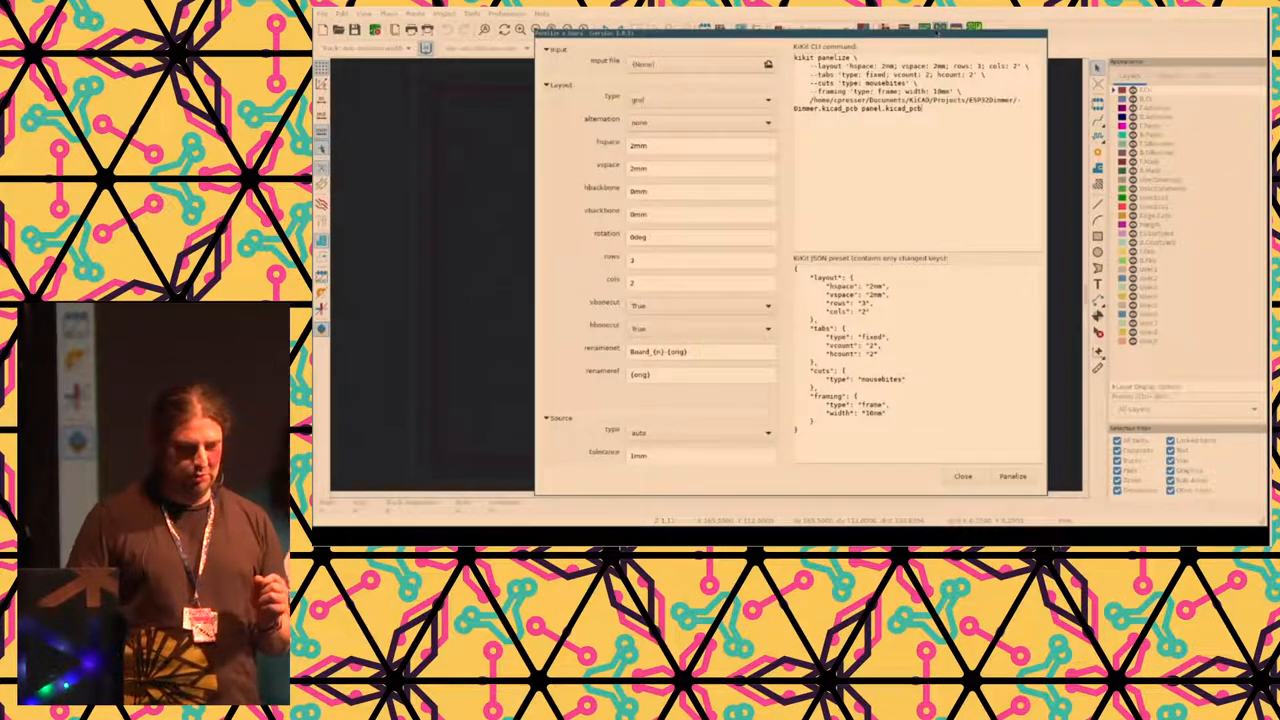
pyautogui.click(768, 62)
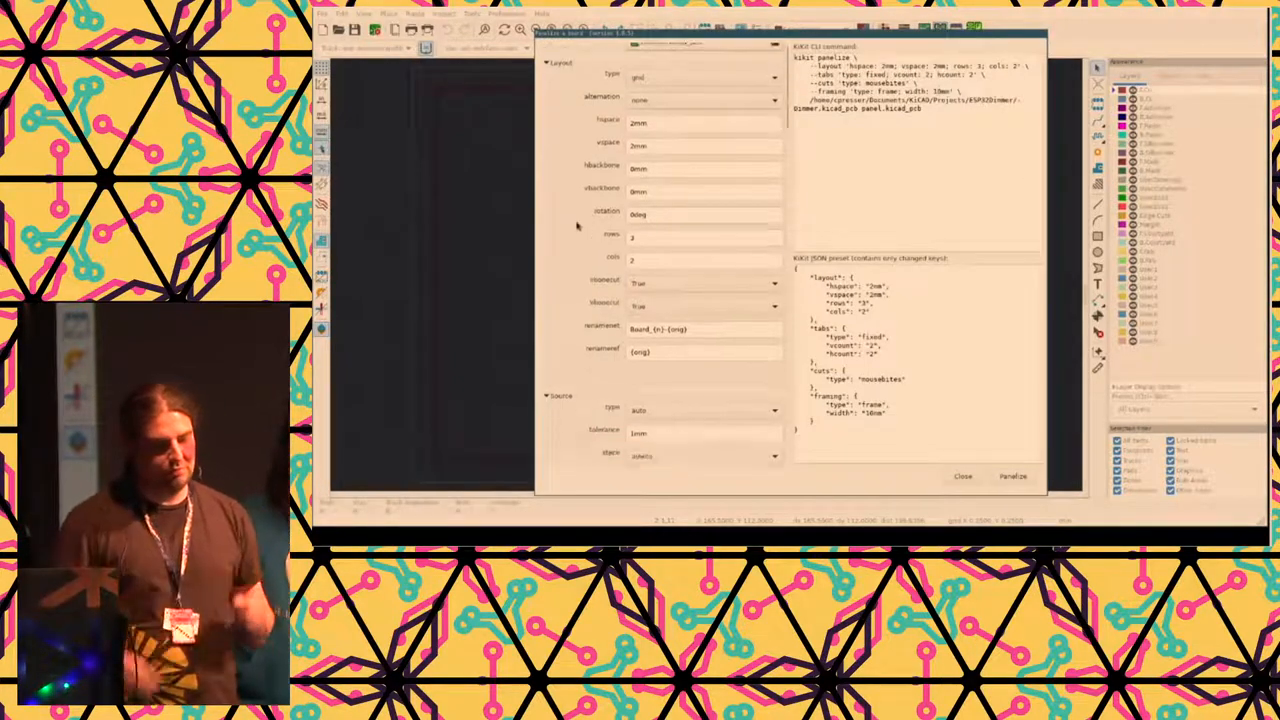
pyautogui.scroll(-3)
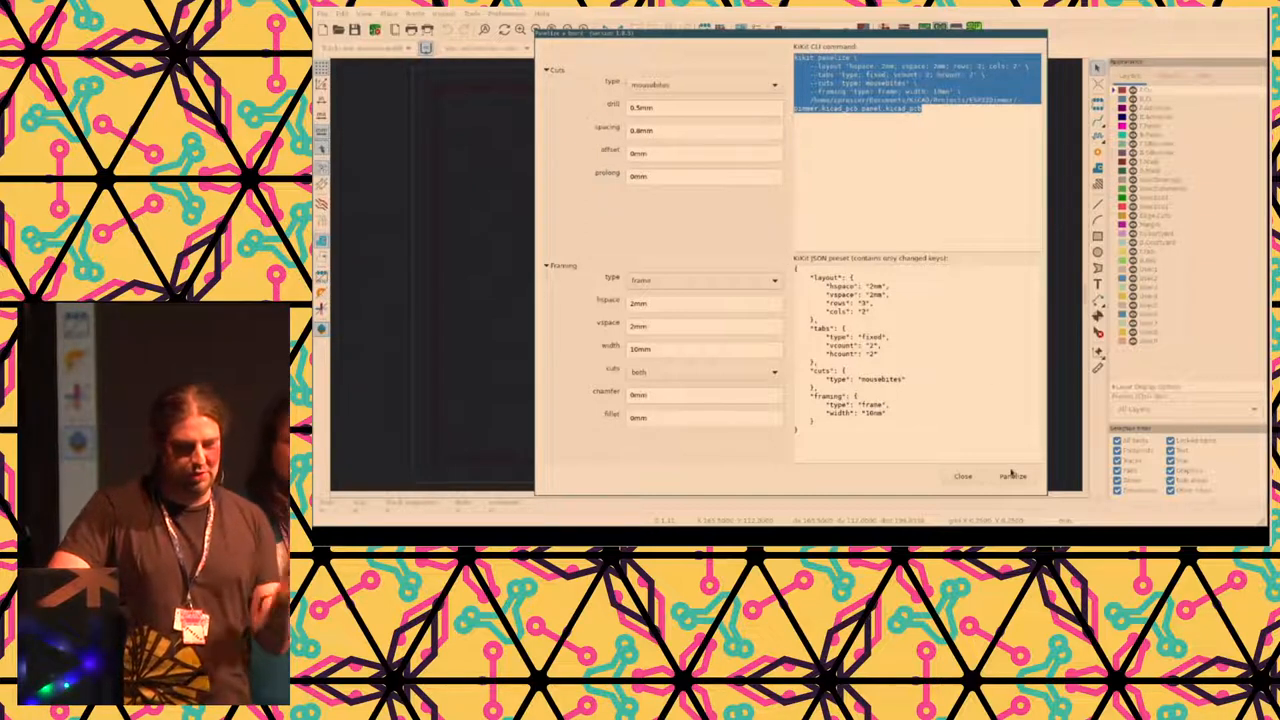
pyautogui.click(1012, 476)
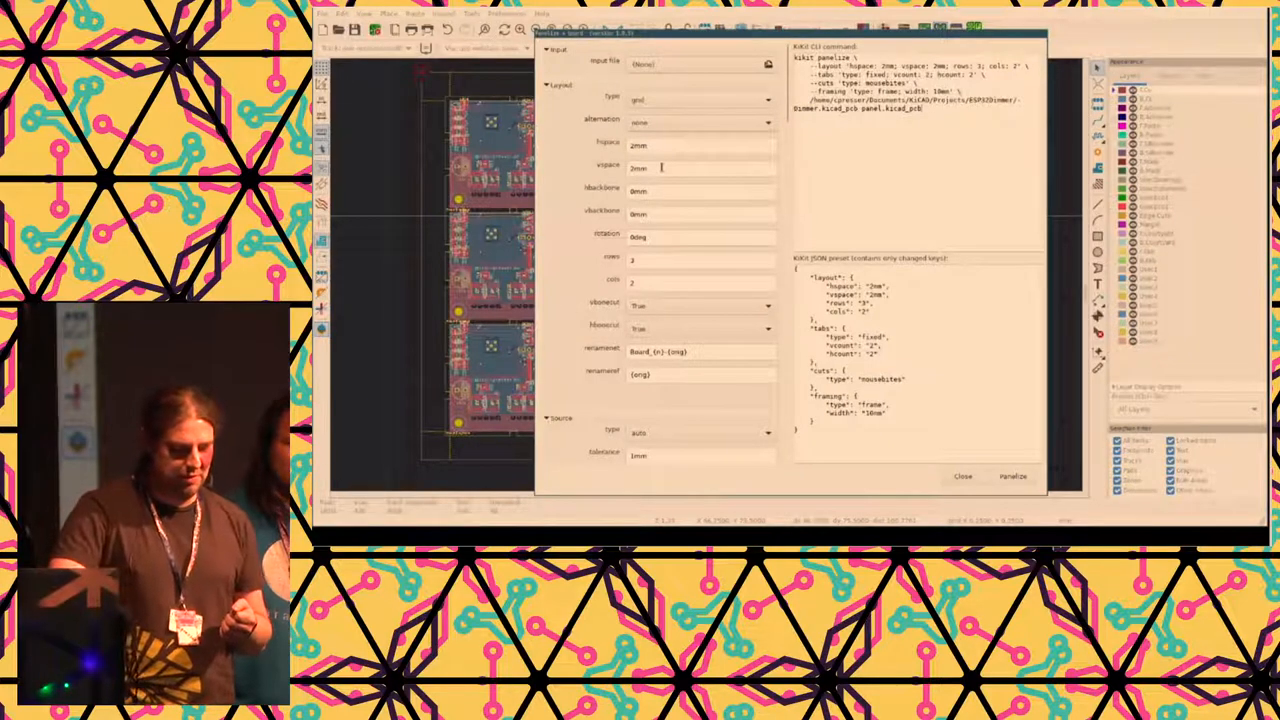
# - Set the panel's vertical gap between boards to 6mm
pyautogui.click(700, 168)
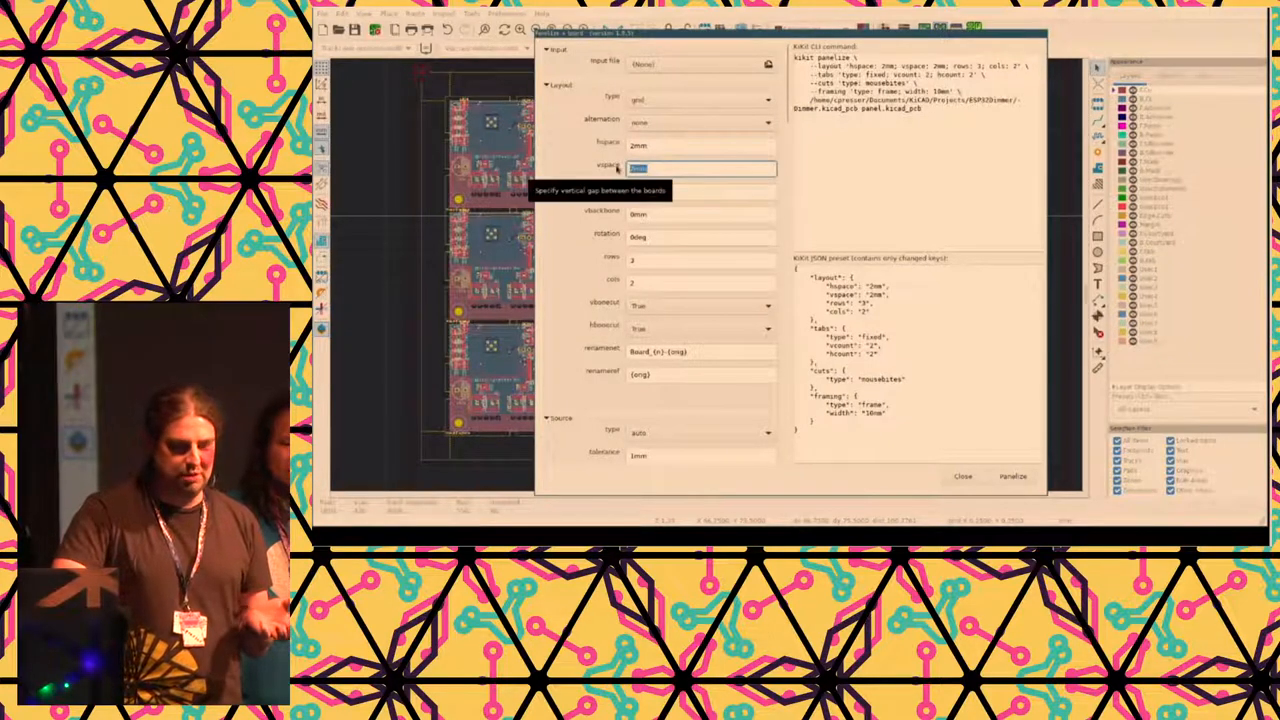
pyautogui.write('6mm')
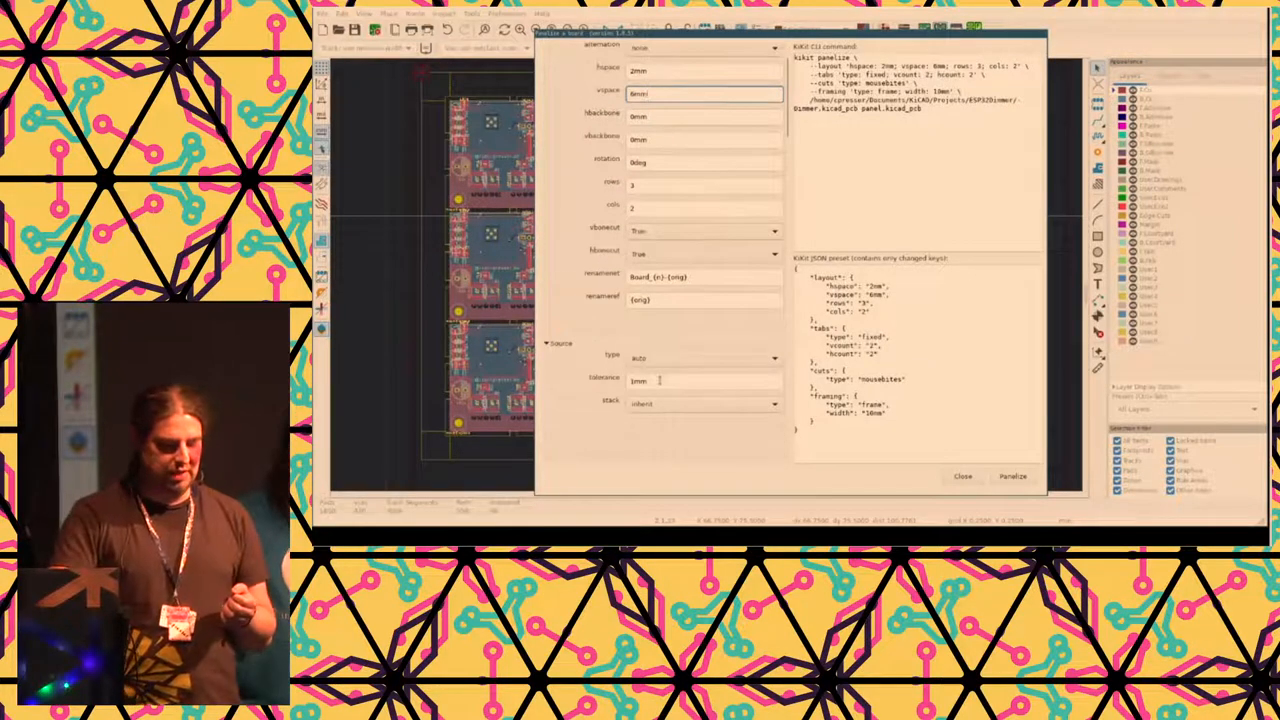
# - Set the source tolerance to 6mm and panelize the dimmer board
pyautogui.write('6mm')
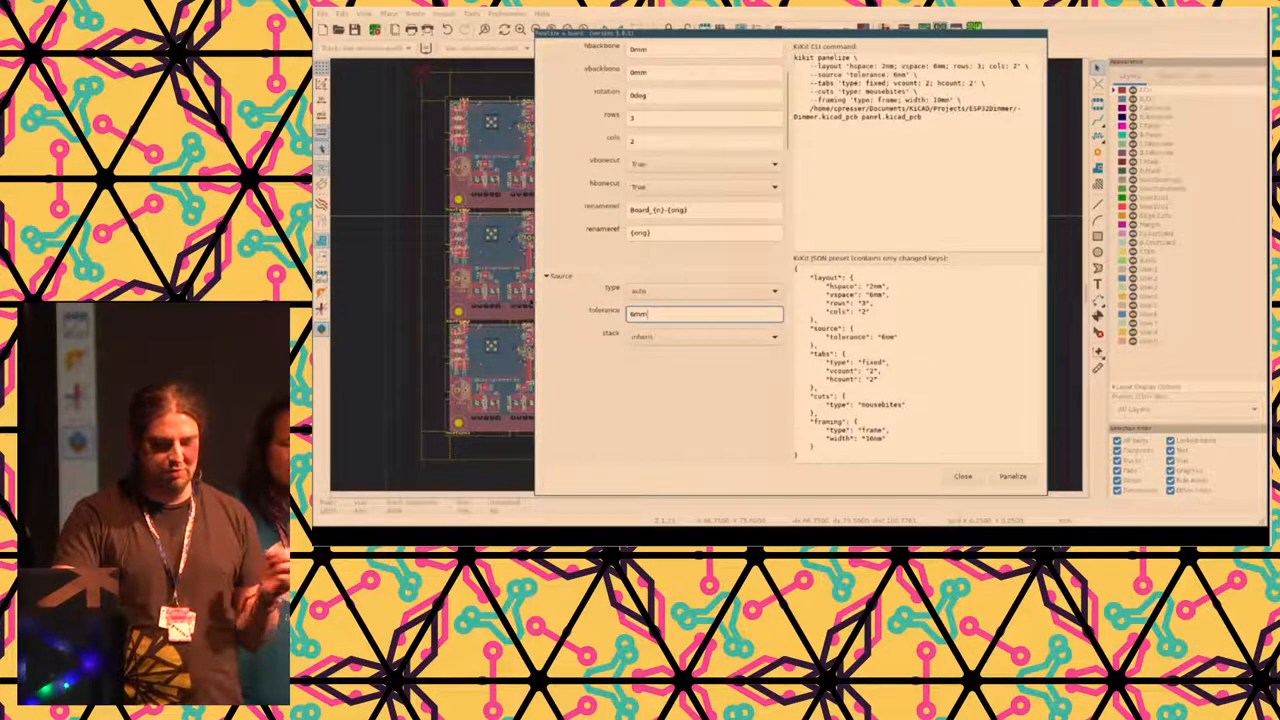
pyautogui.click(1012, 476)
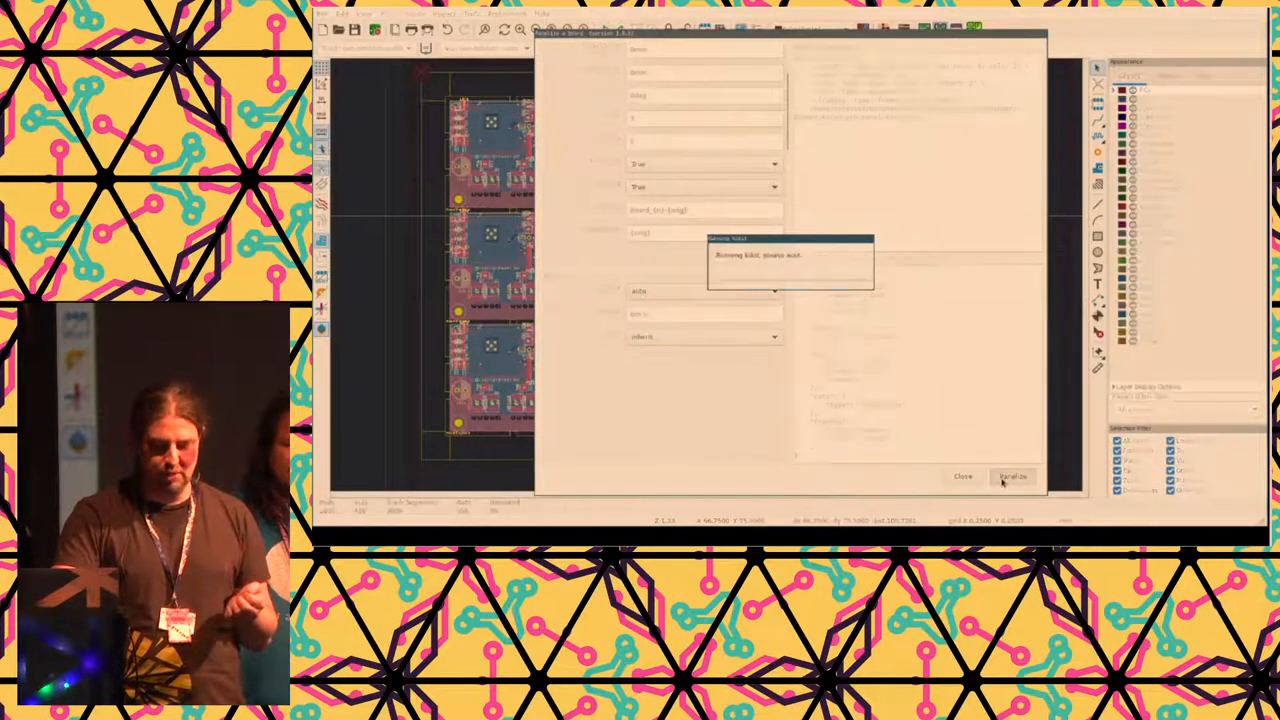
pyautogui.click(1012, 476)
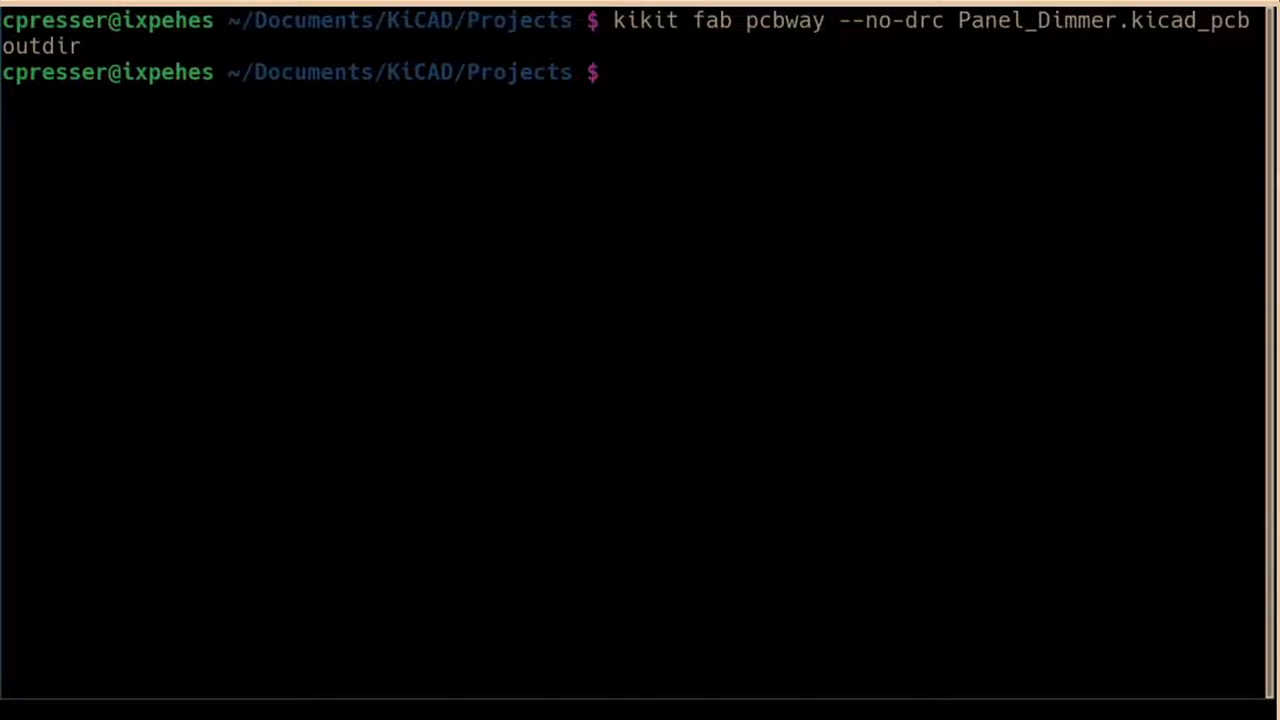
# - List the files in outdir/ and launch gerbv from the command history
pyautogui.write('ls outdir/gerber')
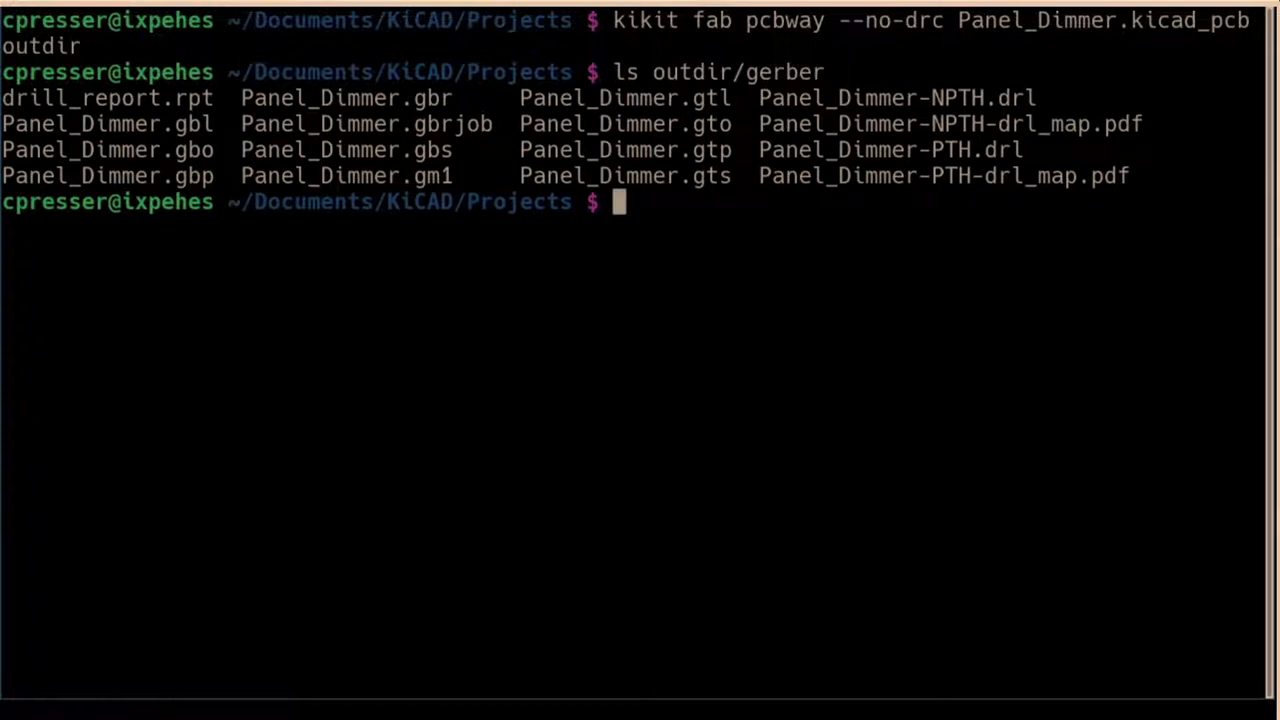
pyautogui.press('ctrl+r')
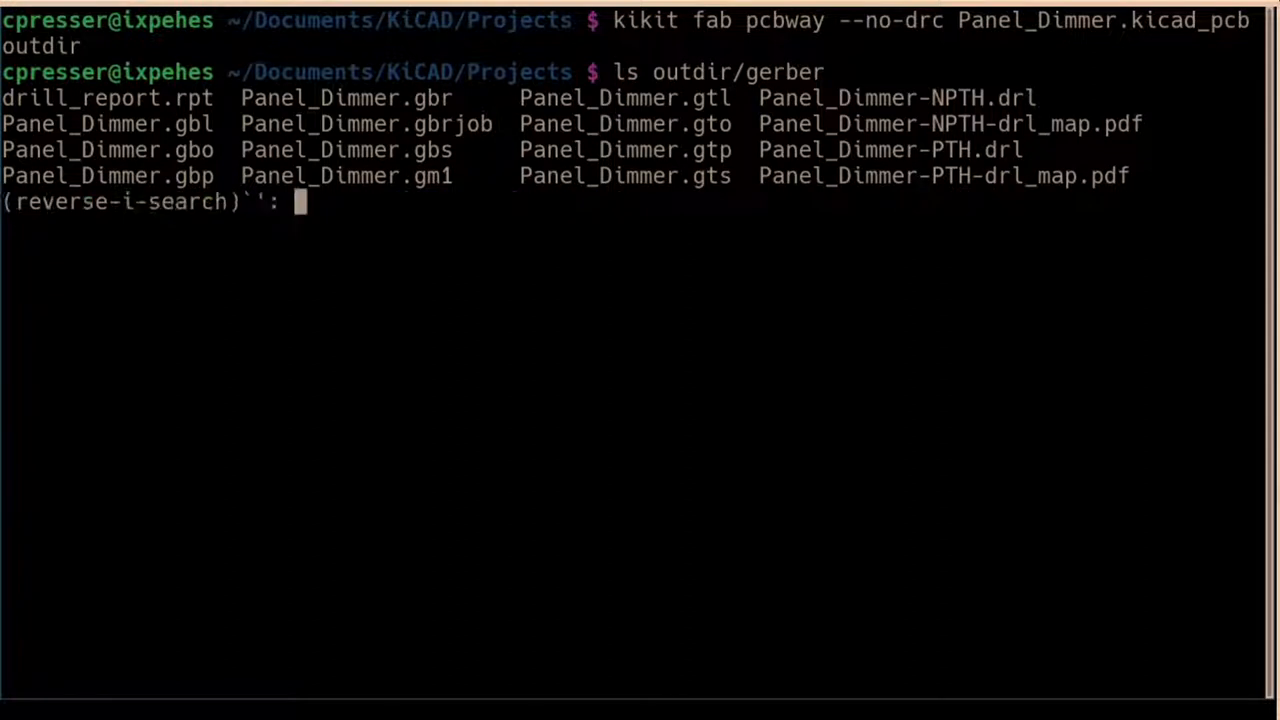
pyautogui.write('gerbv')
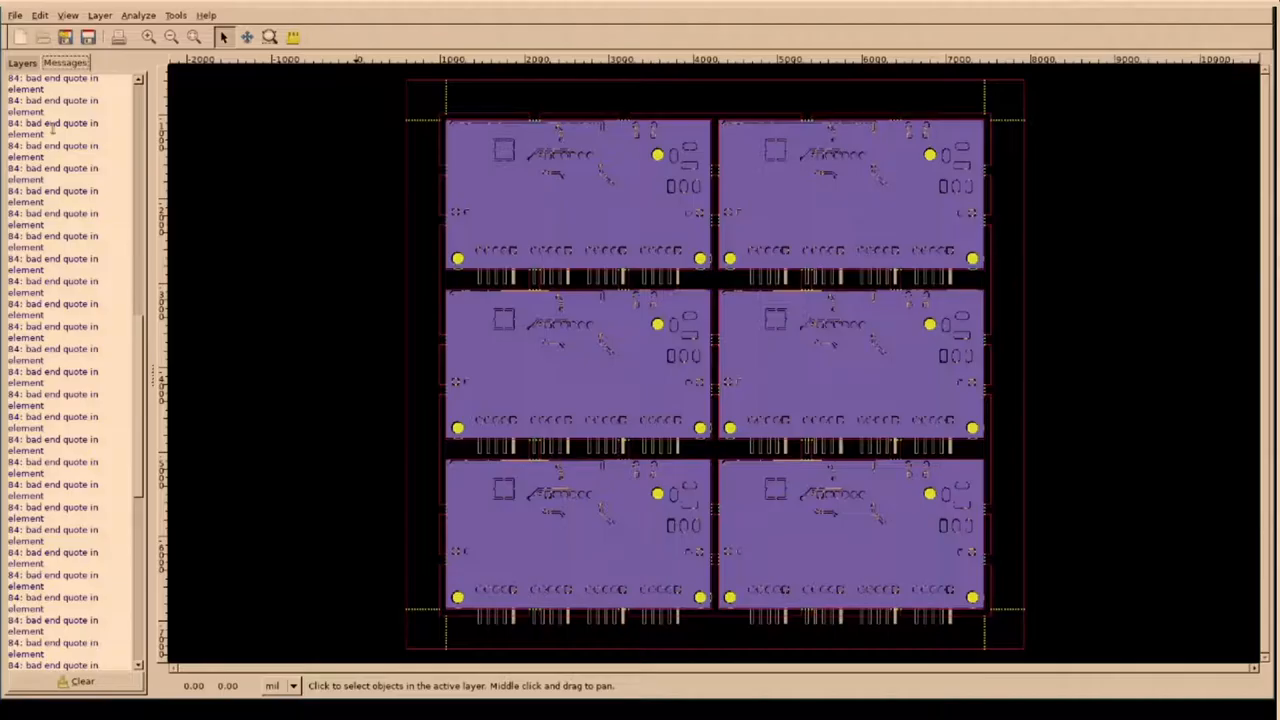
# - Inspect the six-board panel gerber layers in Gerbv's main view
pyautogui.click(22, 62)
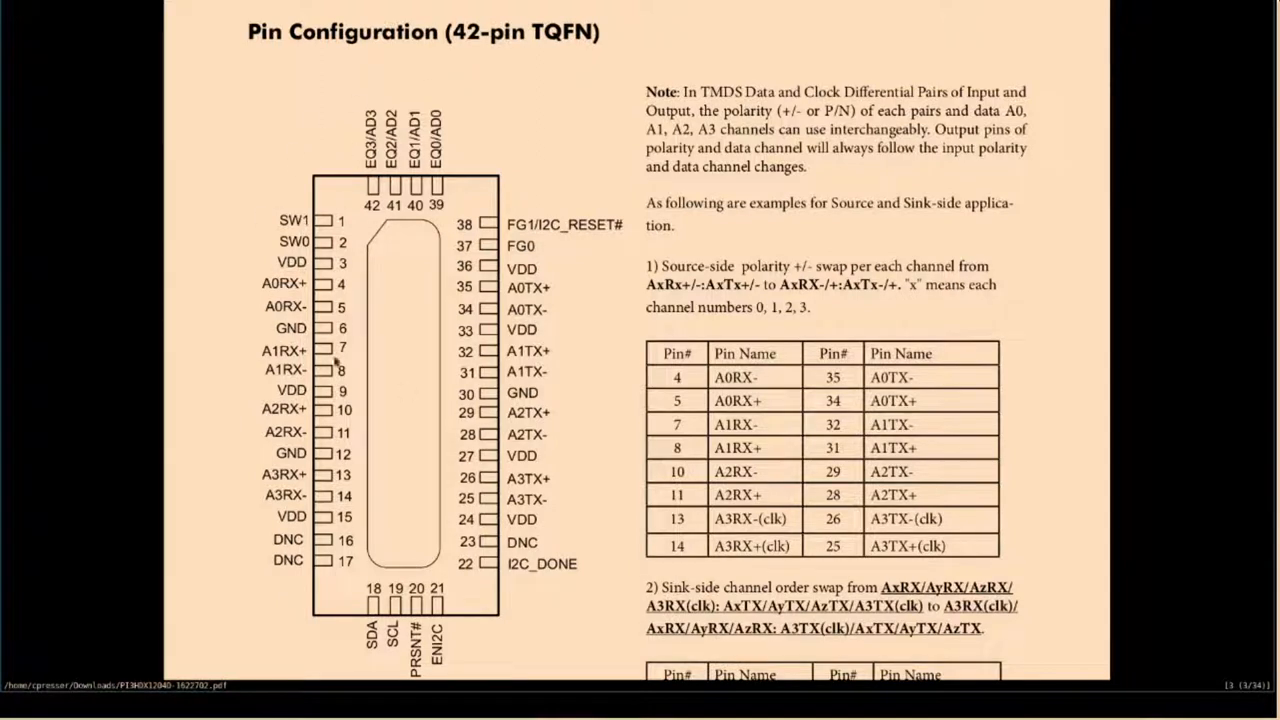
pyautogui.moveTo(200, 204)
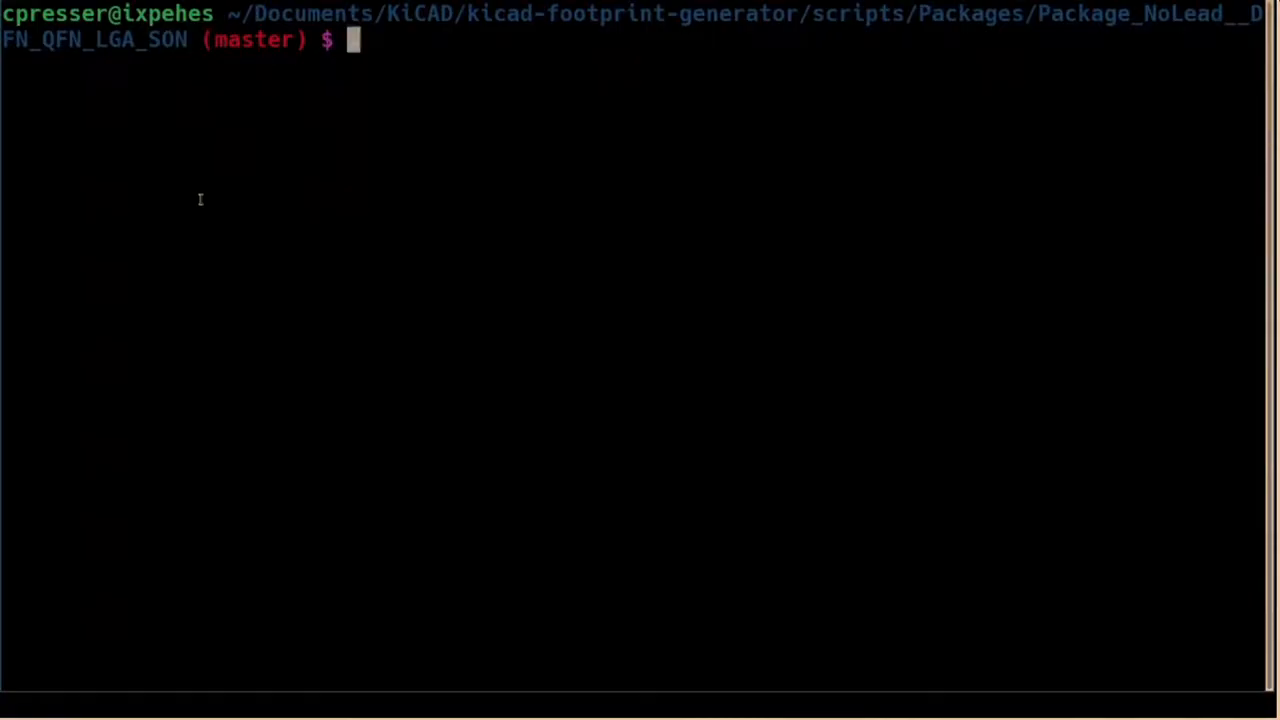
# - List the directory and scroll through the Pericom QFN-42 dimensions in qfn-demo.yaml
pyautogui.write('ls')
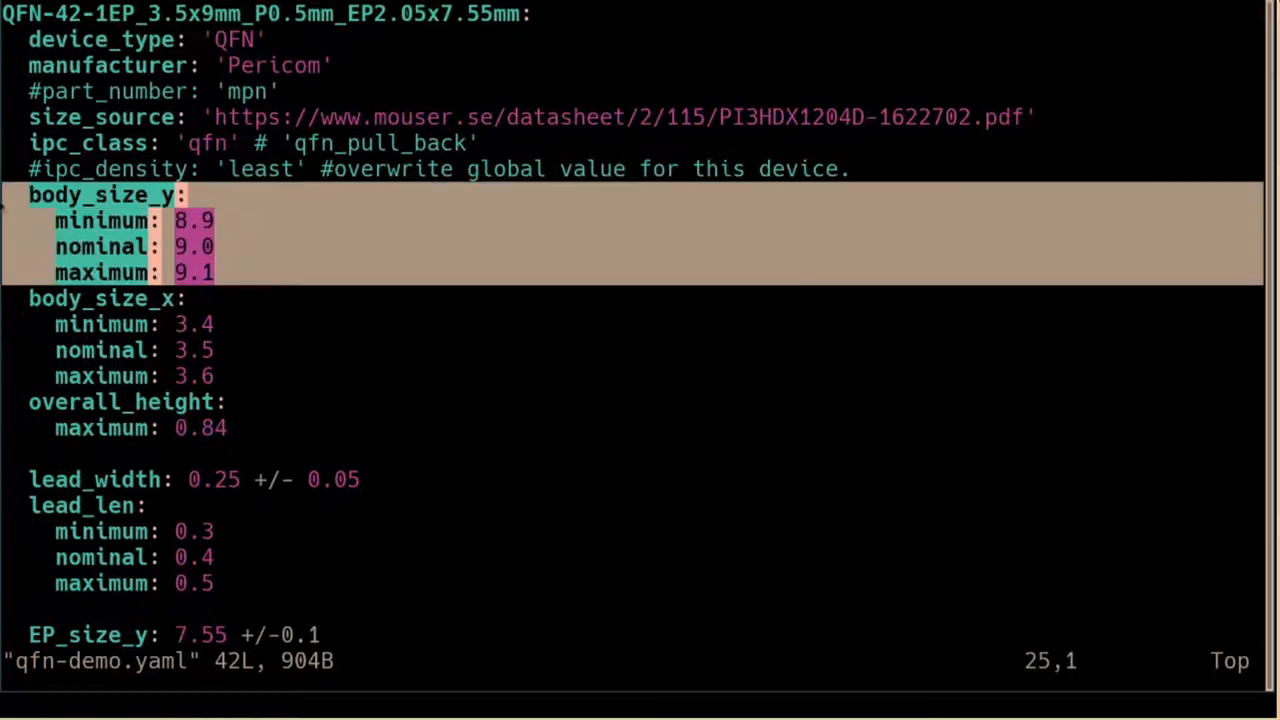
pyautogui.moveTo(244, 556)
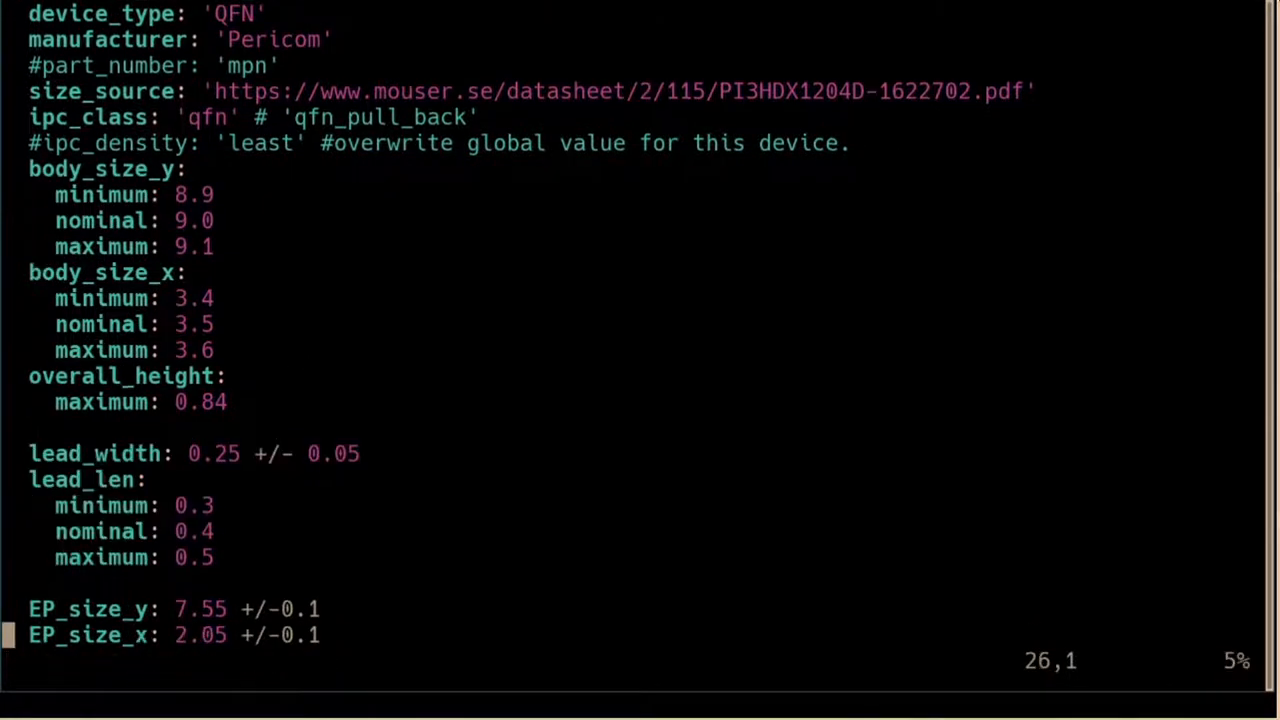
pyautogui.scroll(-3)
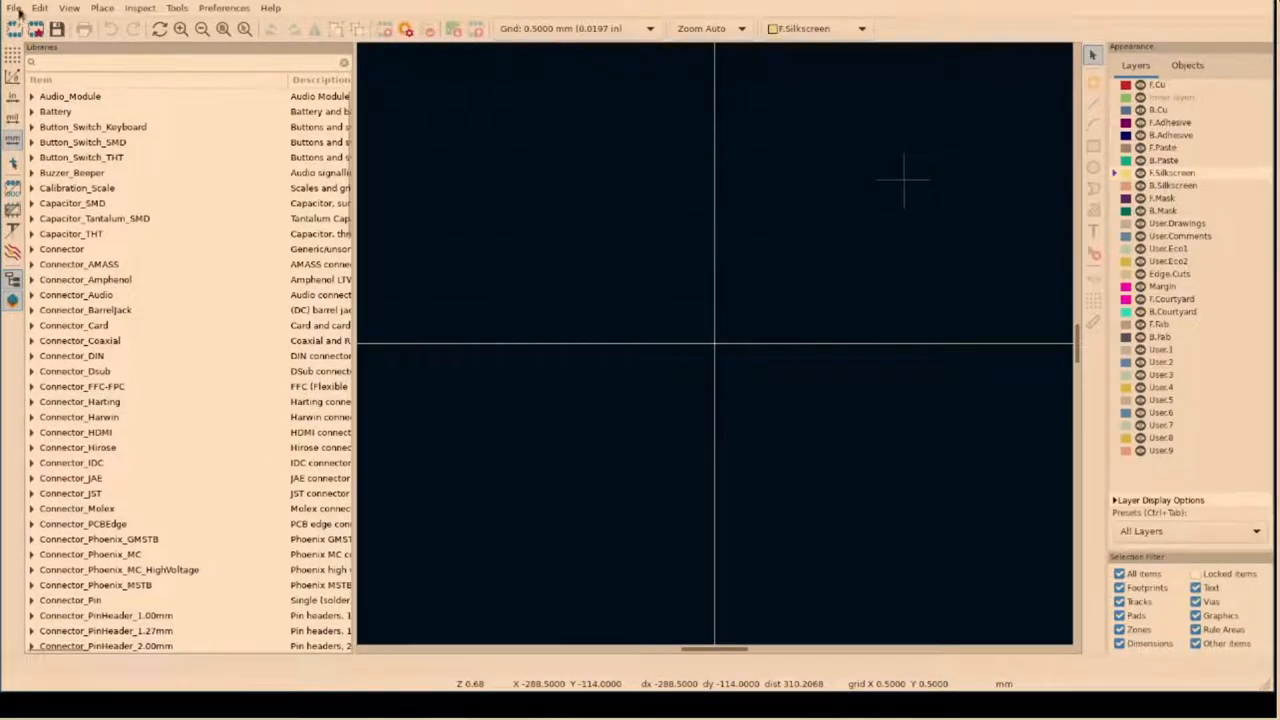
# - Import the generated QFN-42 .kicad_mod footprint via File > Import > Footprint
pyautogui.click(14, 8)
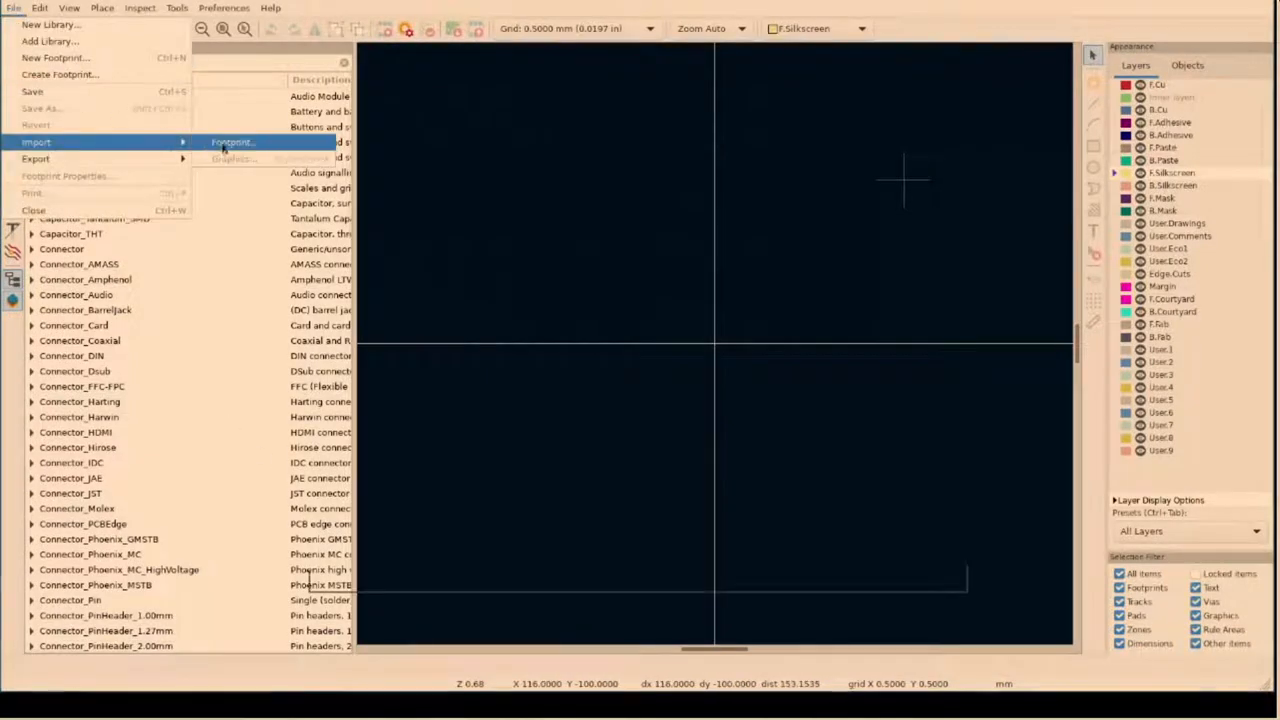
pyautogui.click(232, 142)
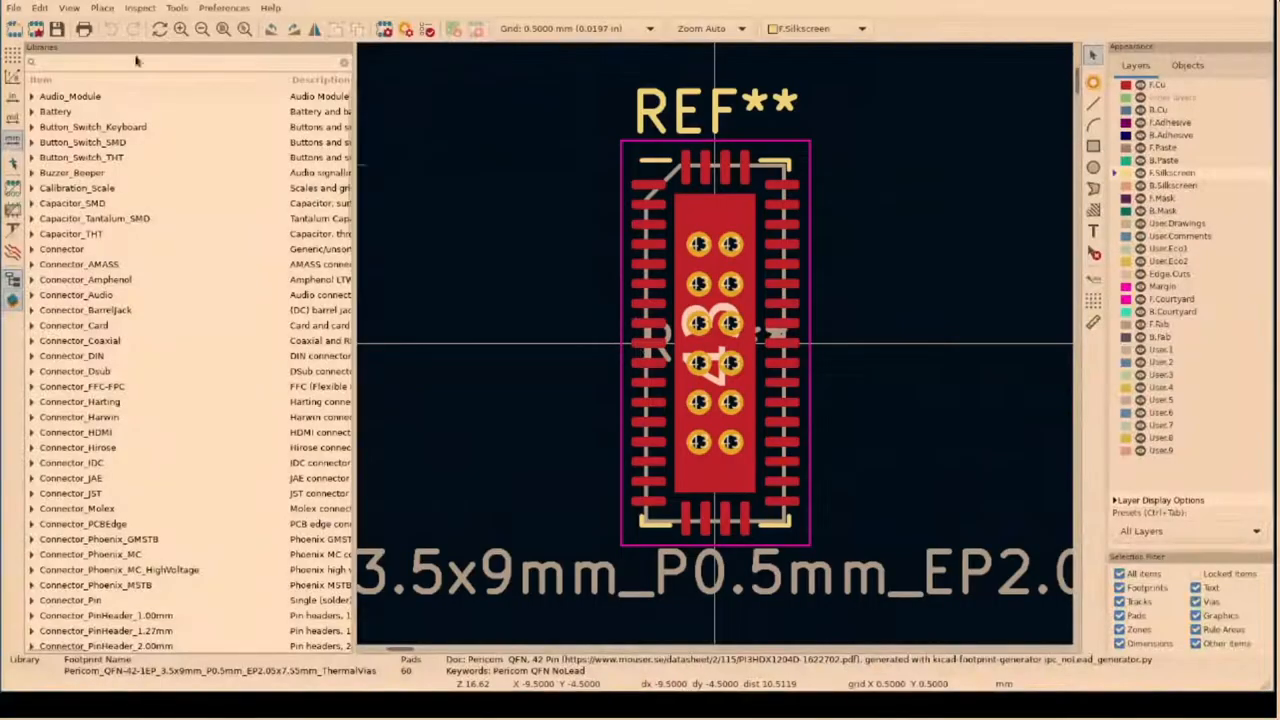
# - Import the other Pericom QFN-42 .kicad_mod footprint, discarding changes to the current one
pyautogui.click(14, 8)
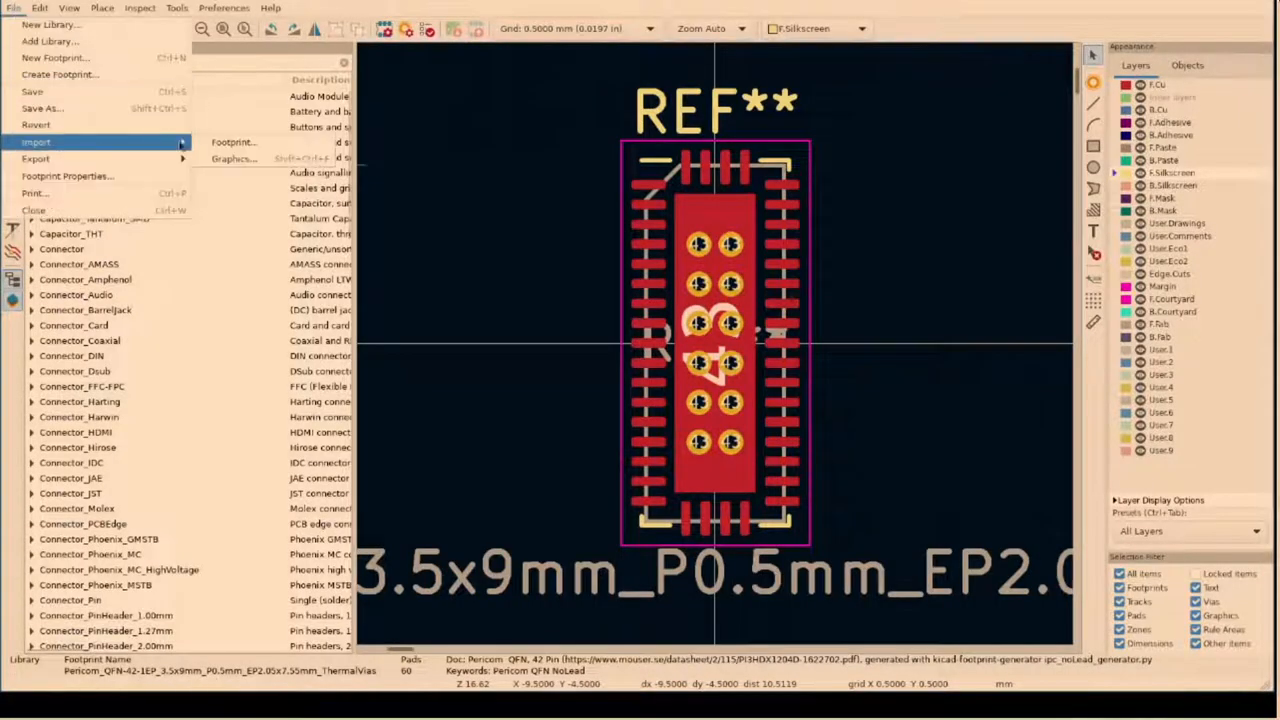
pyautogui.click(32, 210)
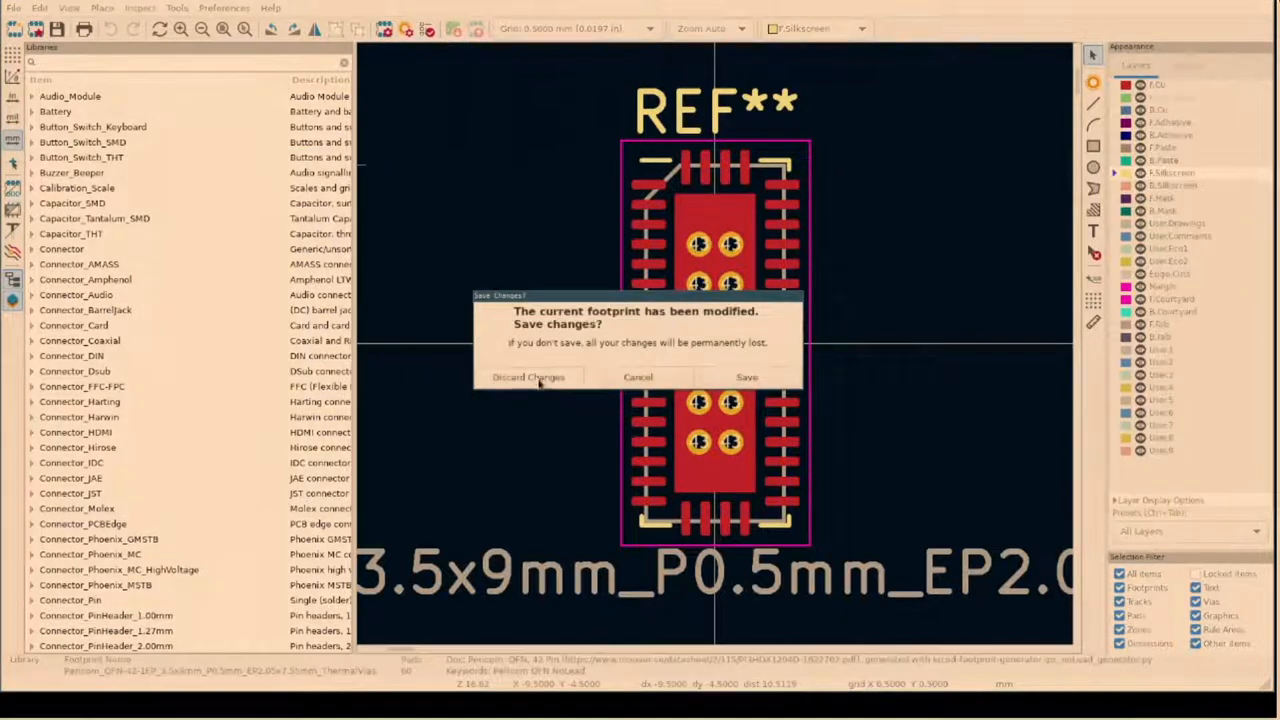
pyautogui.click(528, 376)
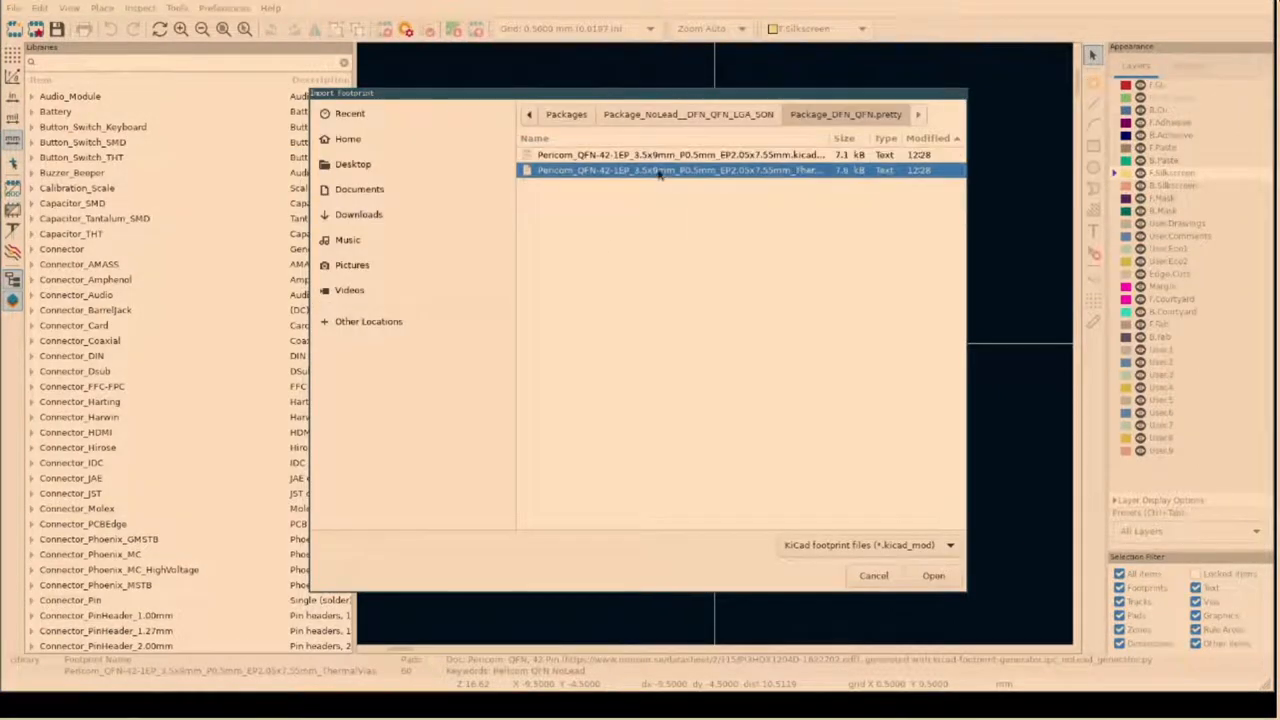
pyautogui.click(932, 576)
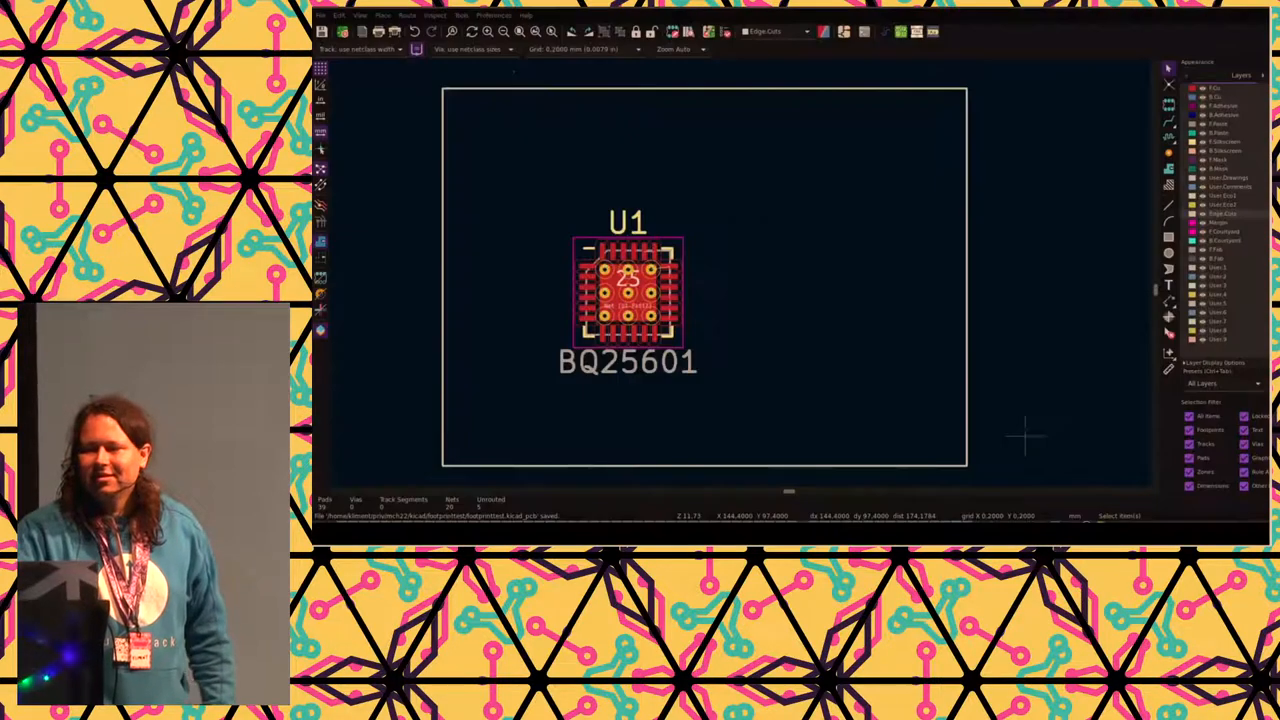
pyautogui.moveTo(764, 350)
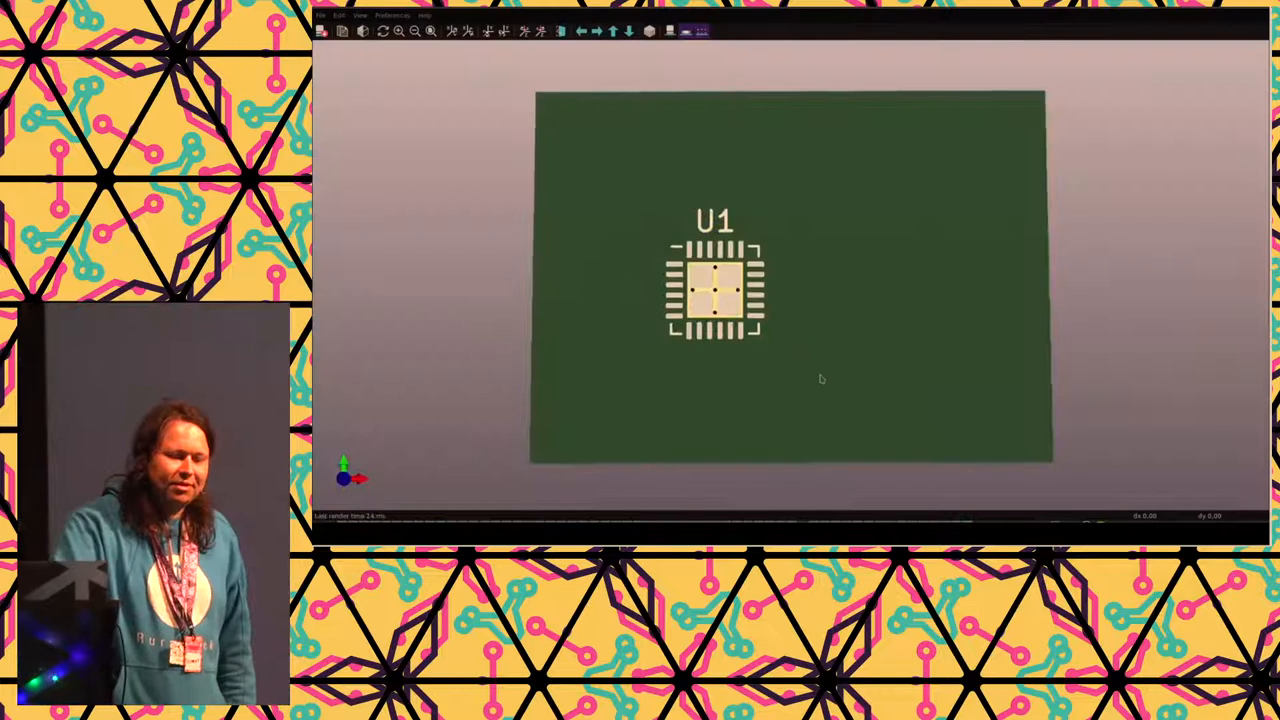
# - Orbit the 3D view of the board to inspect the U1 BQ25601 footprint
pyautogui.moveTo(820, 378); pyautogui.dragTo(916, 388)
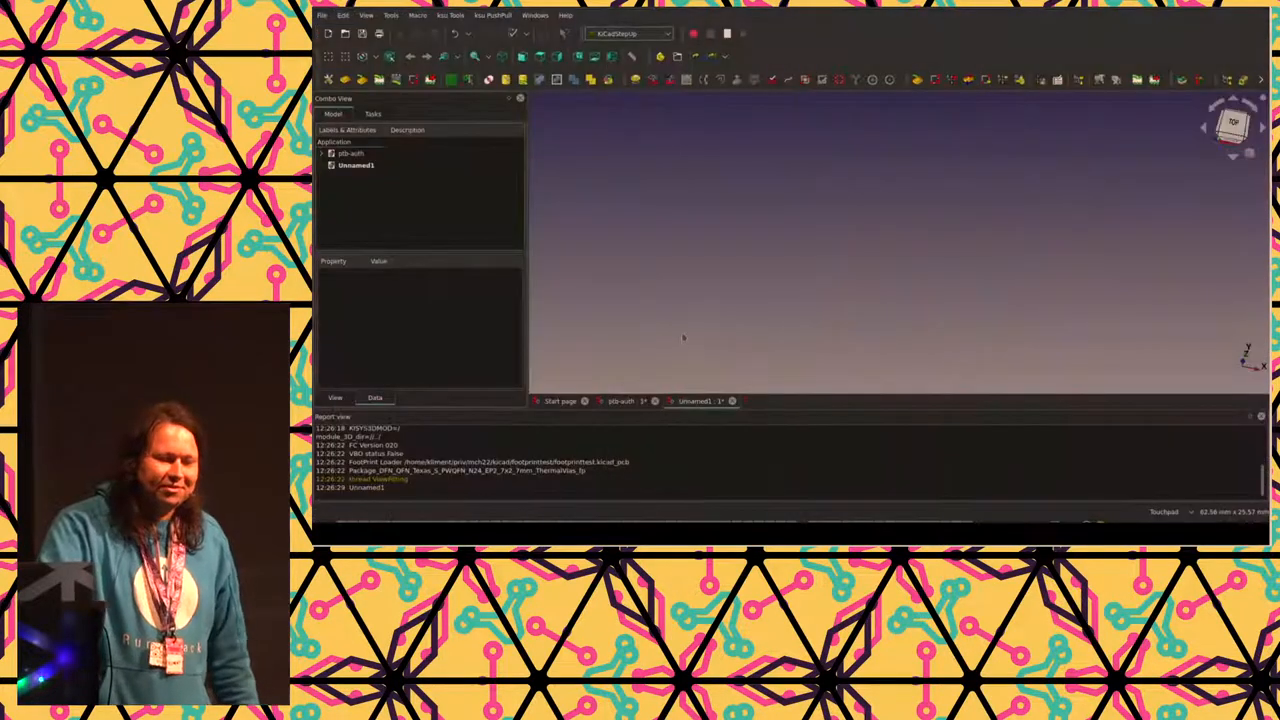
pyautogui.moveTo(648, 124)
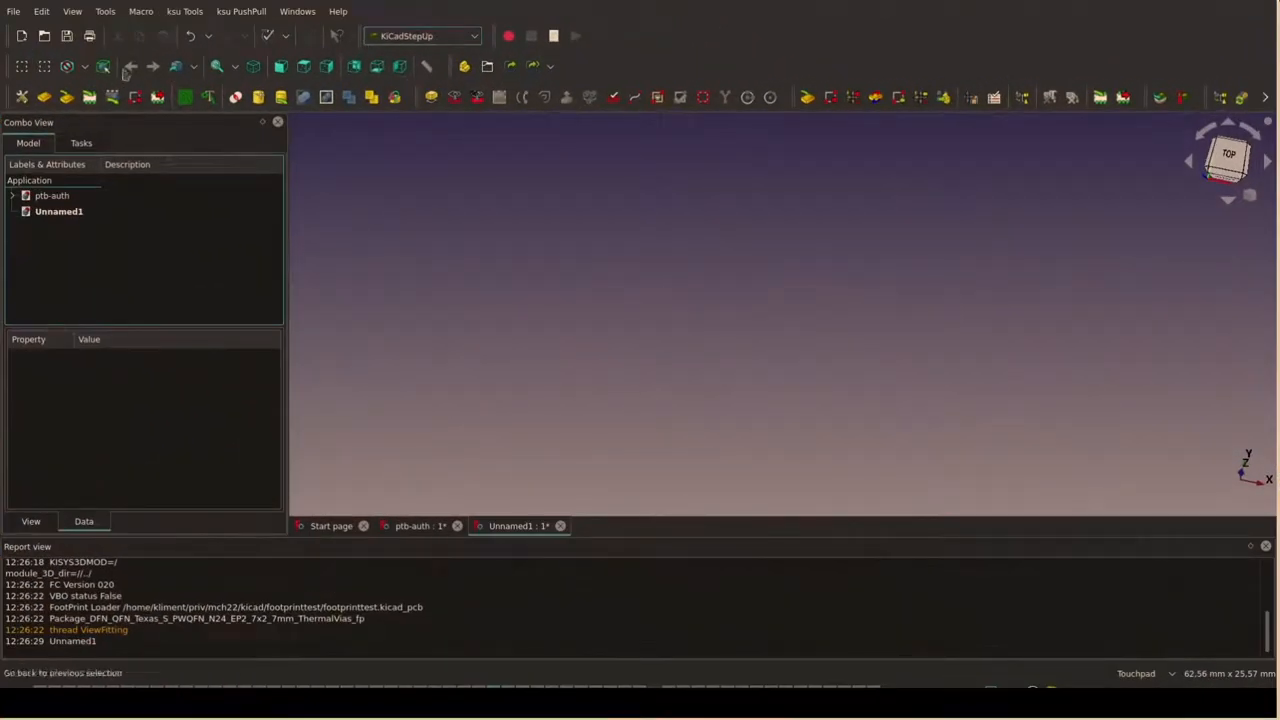
pyautogui.moveTo(90, 96)
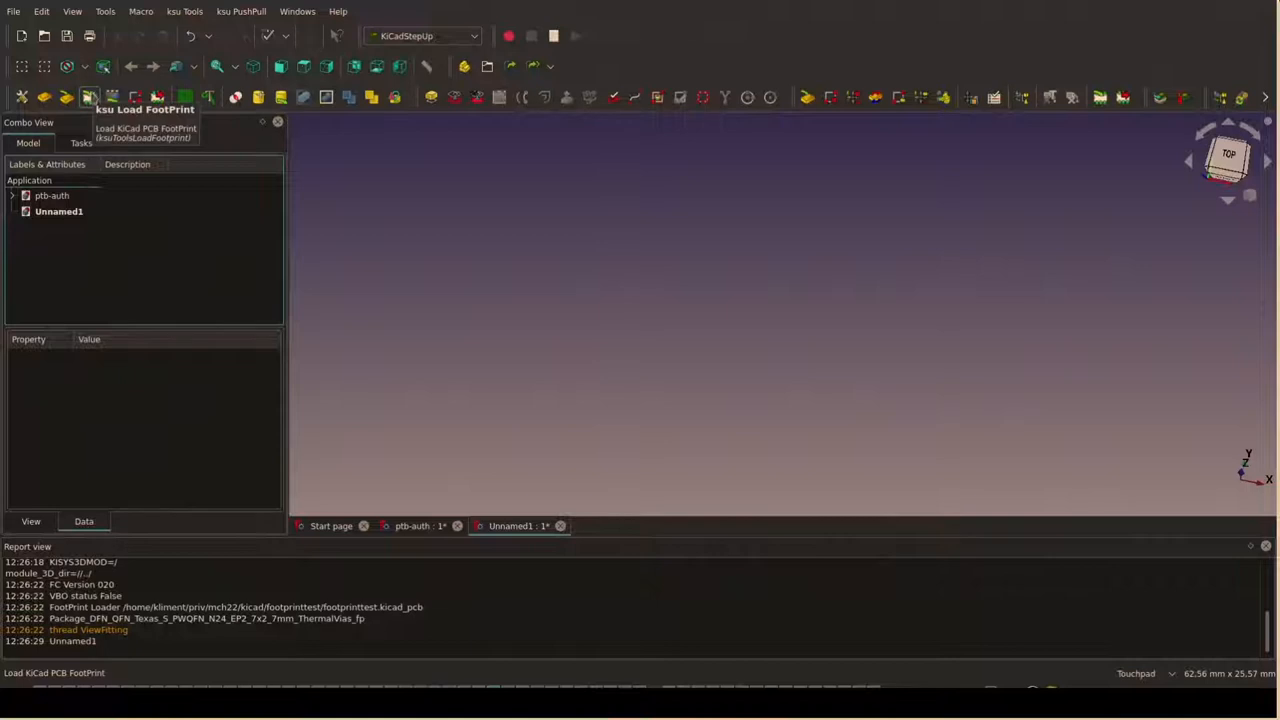
# - Load footprinttest.kicad_pcb into the document with ksu Load FootPrint
pyautogui.click(88, 96)
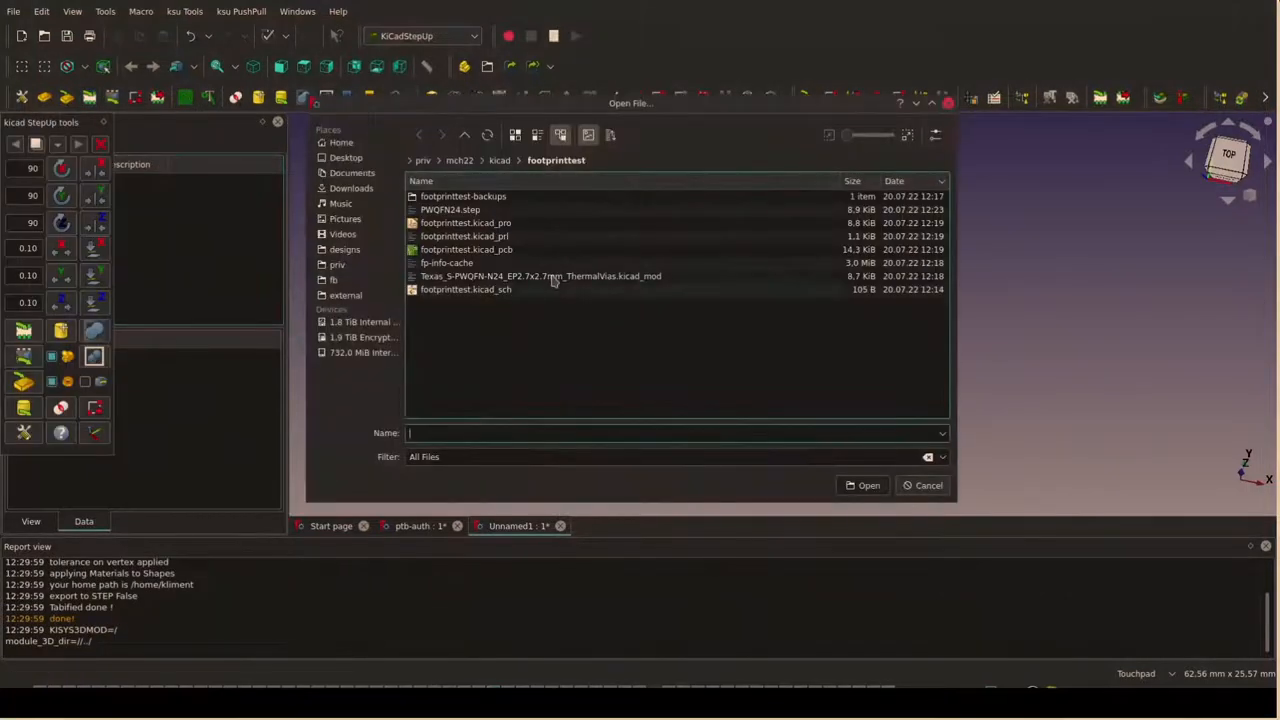
pyautogui.click(466, 248)
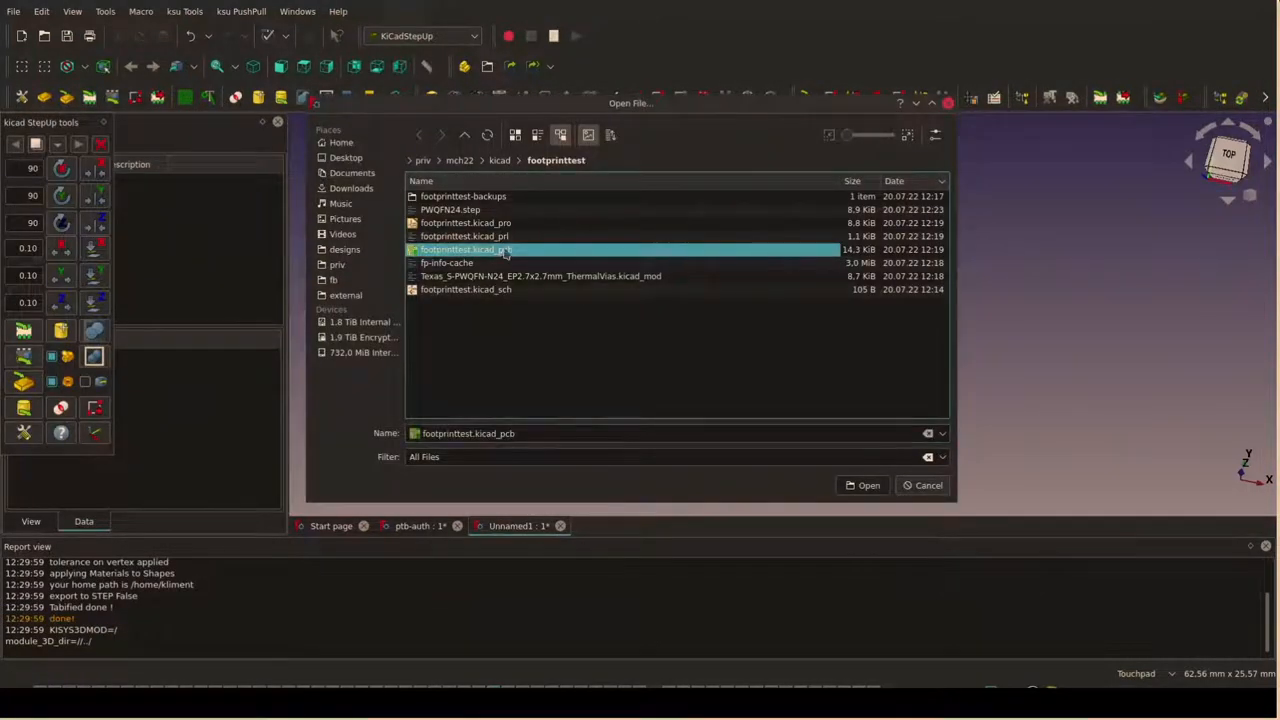
pyautogui.click(860, 486)
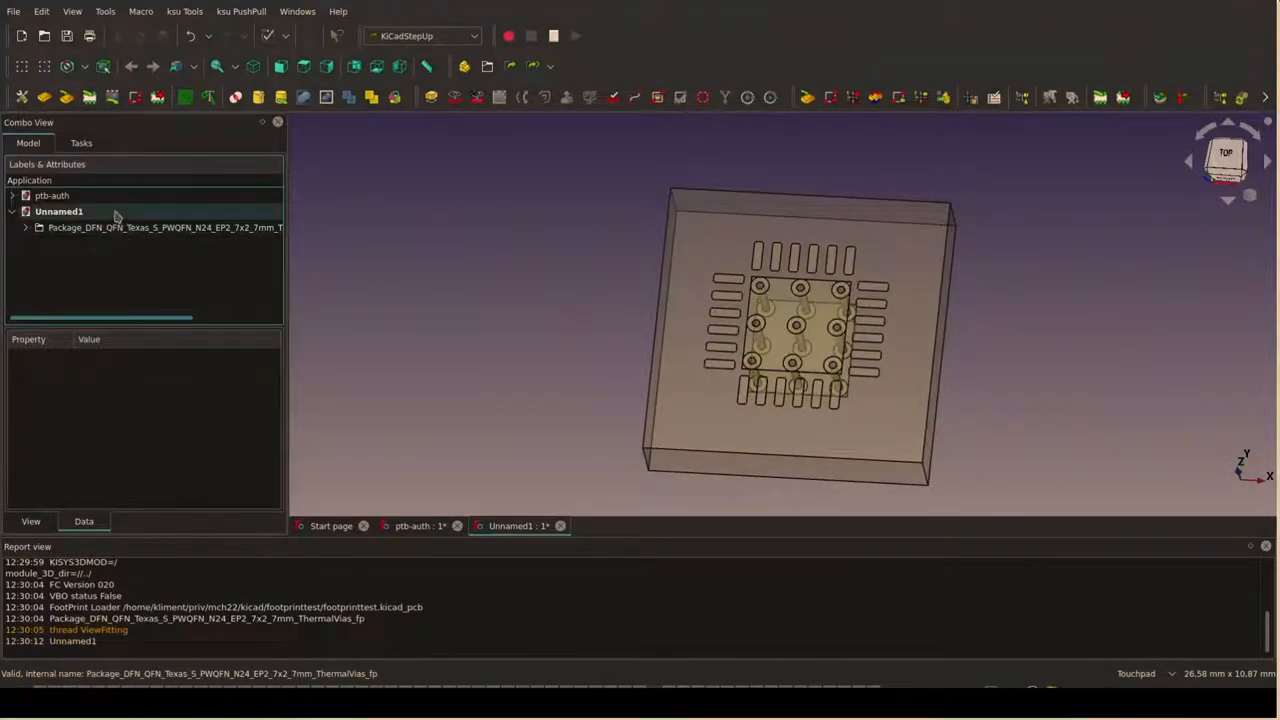
# - Switch to the Part Design workbench and create a new body
pyautogui.click(424, 36)
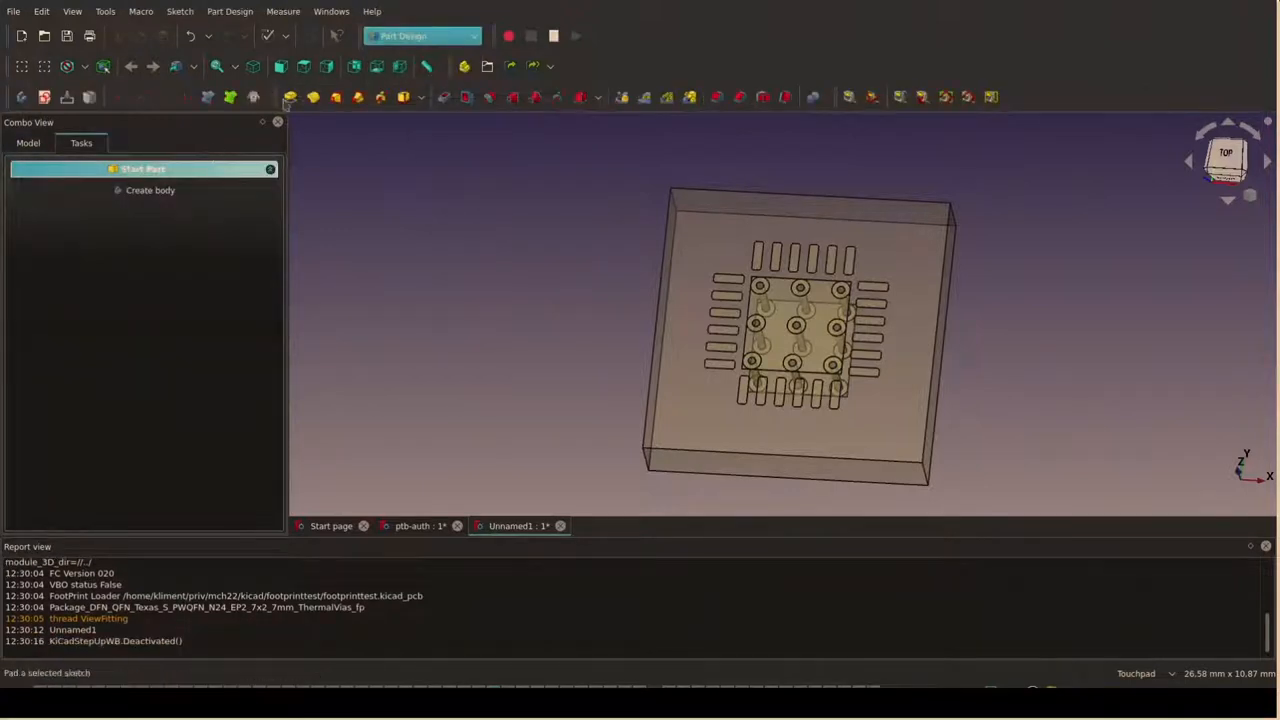
pyautogui.click(150, 190)
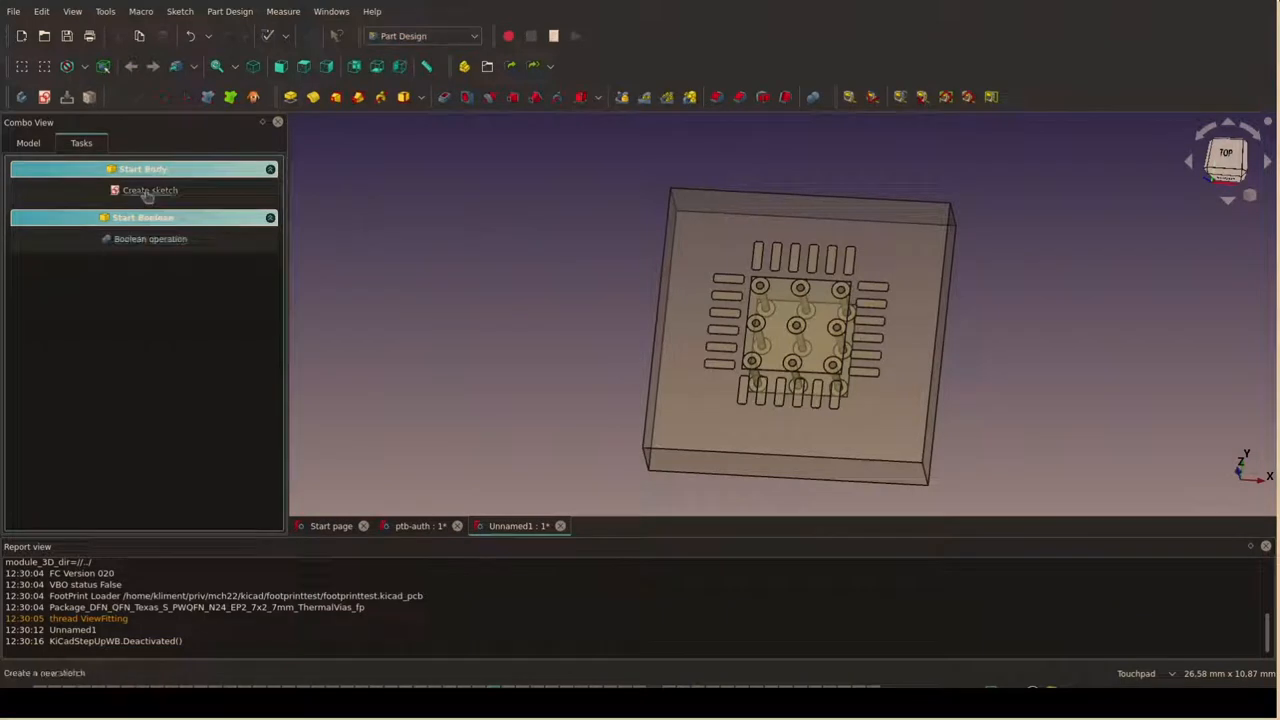
# - Sketch a dimensioned rectangle on the XY plane over the footprint and pad it into a block
pyautogui.click(150, 190)
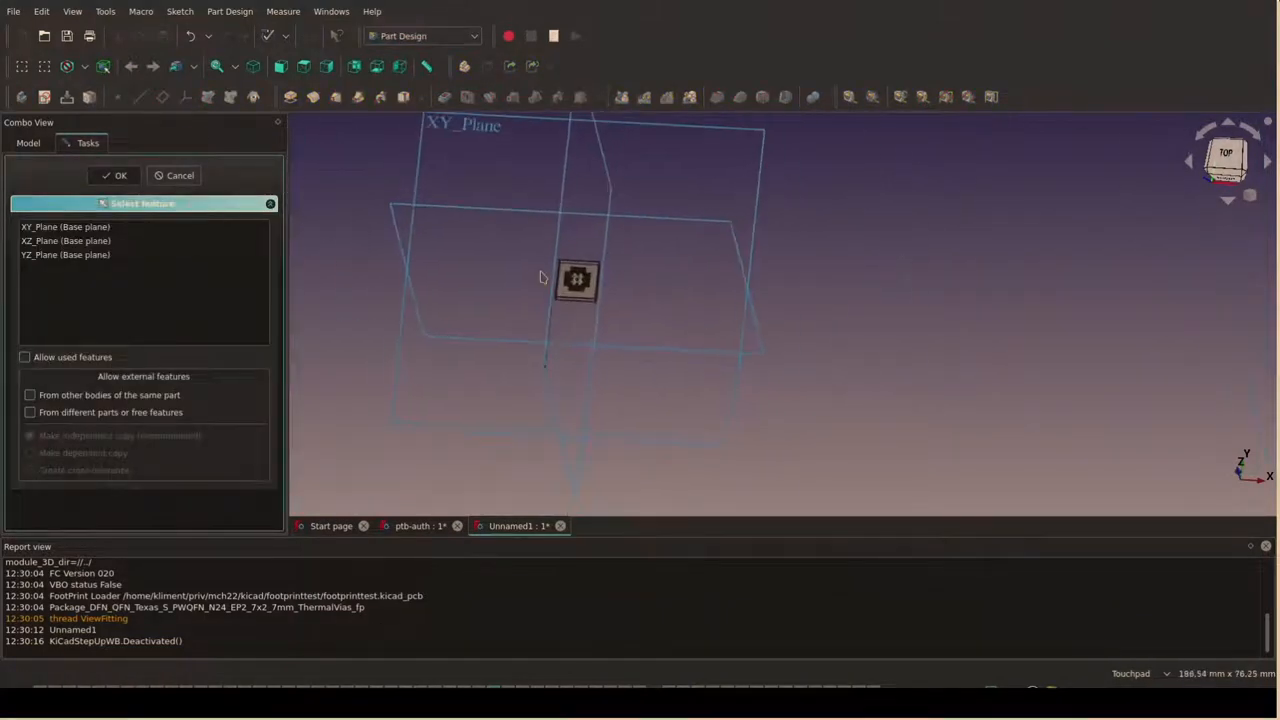
pyautogui.click(114, 176)
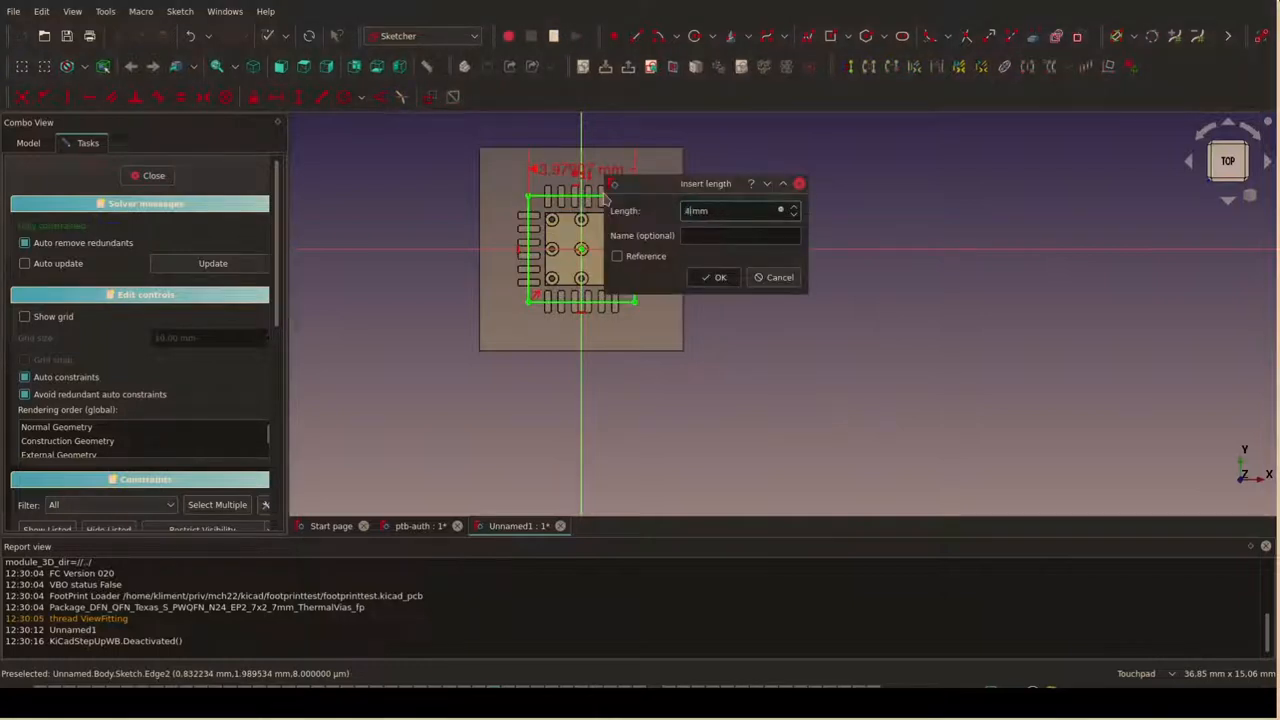
pyautogui.click(720, 276)
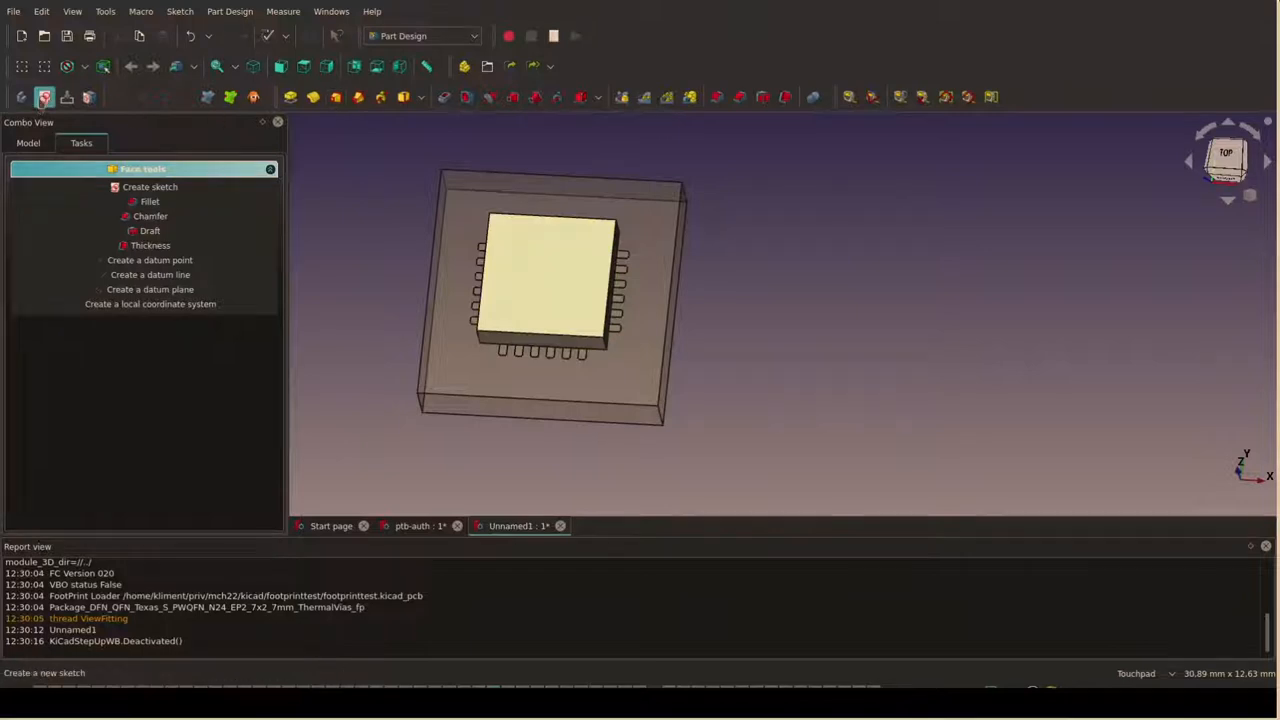
# - Sketch a constrained circle near a corner of the block's top face and pocket a pin-1 dimple
pyautogui.click(148, 188)
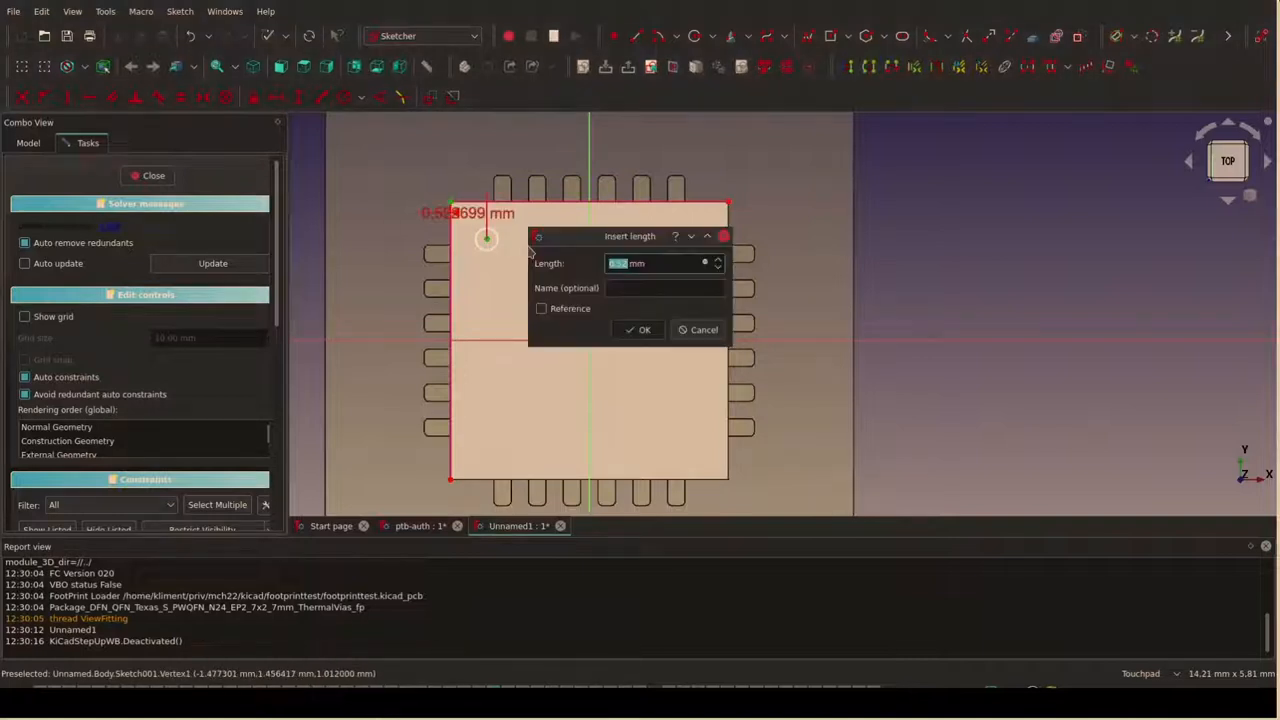
pyautogui.click(644, 328)
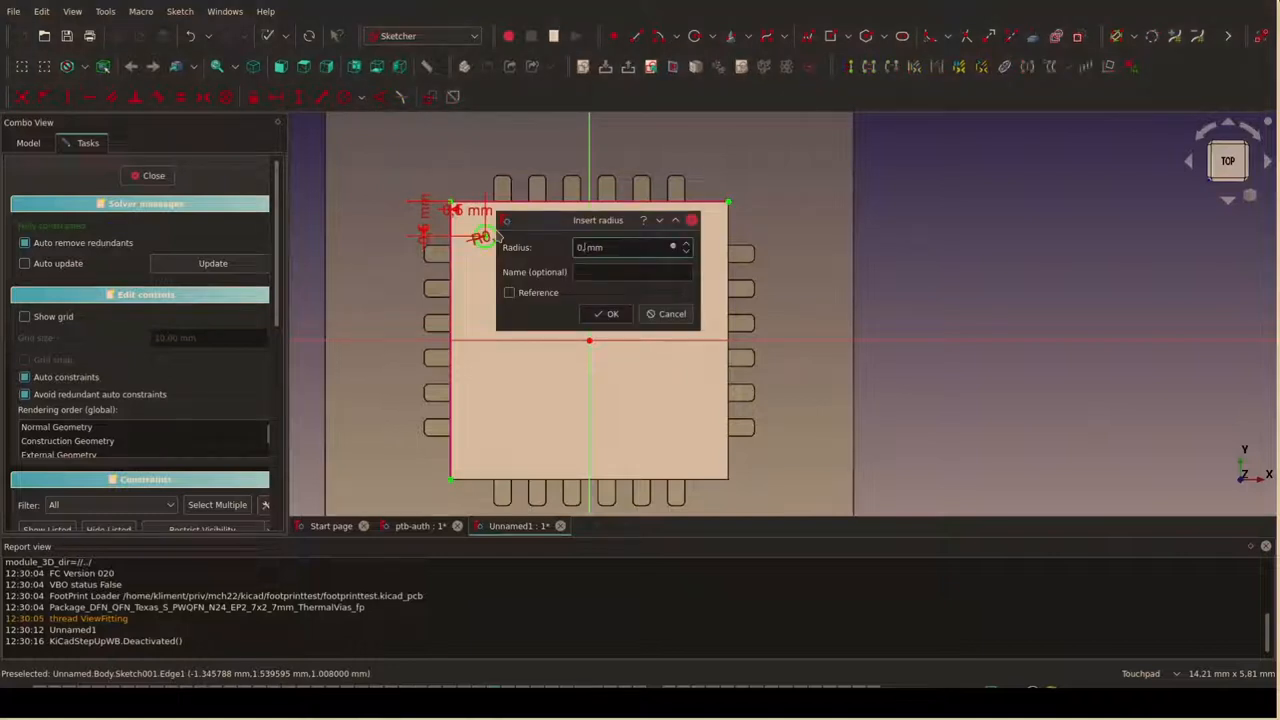
pyautogui.click(604, 312)
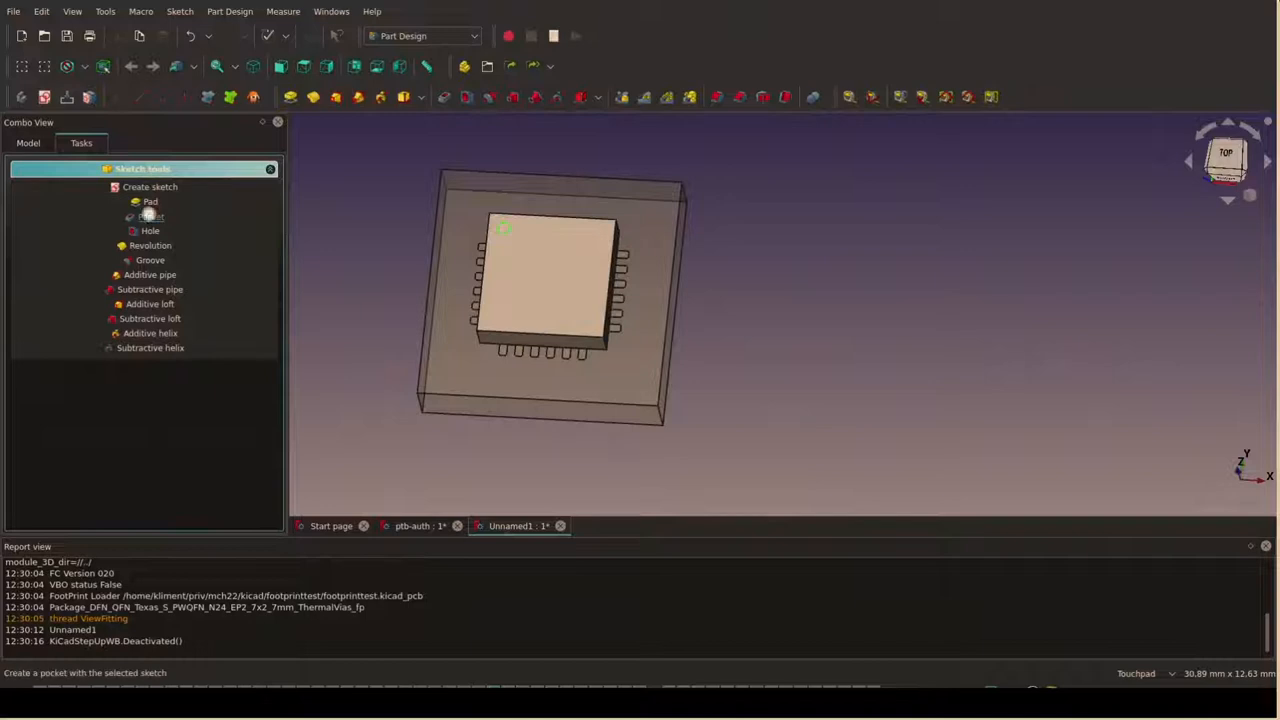
pyautogui.click(150, 216)
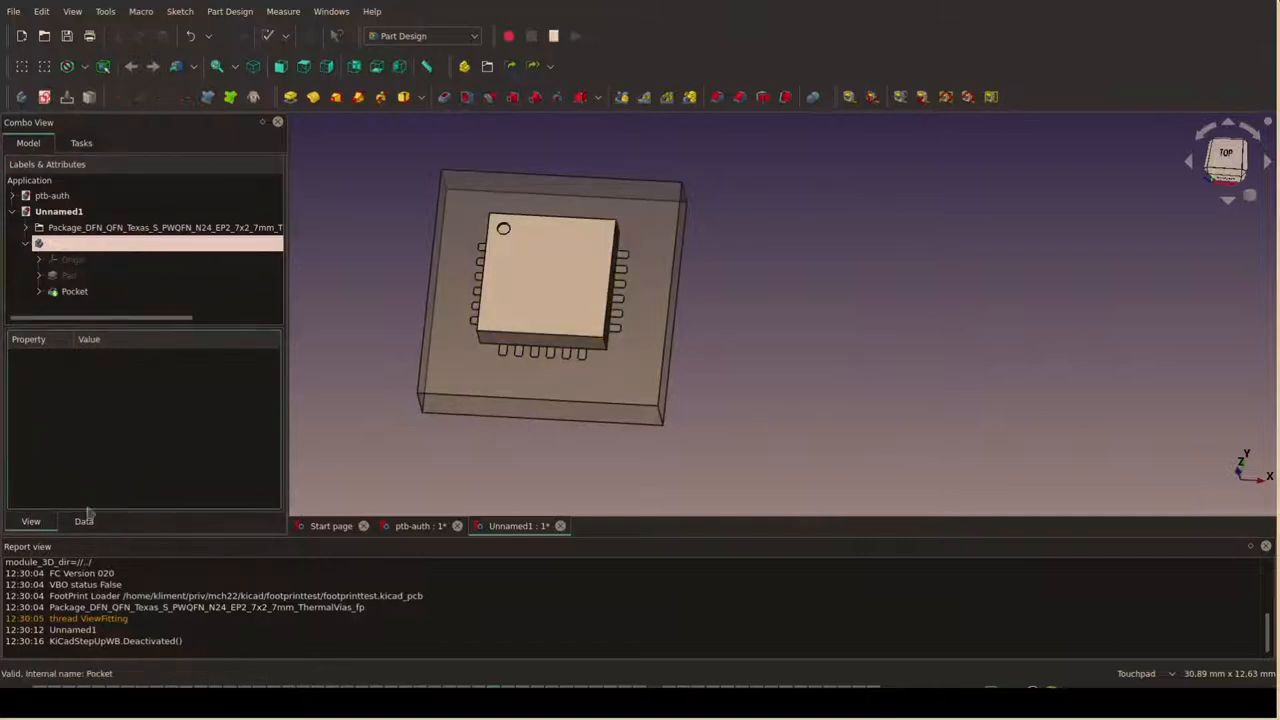
# - Set the Body's Shape Color to dark grey #2f2f2f
pyautogui.click(74, 292)
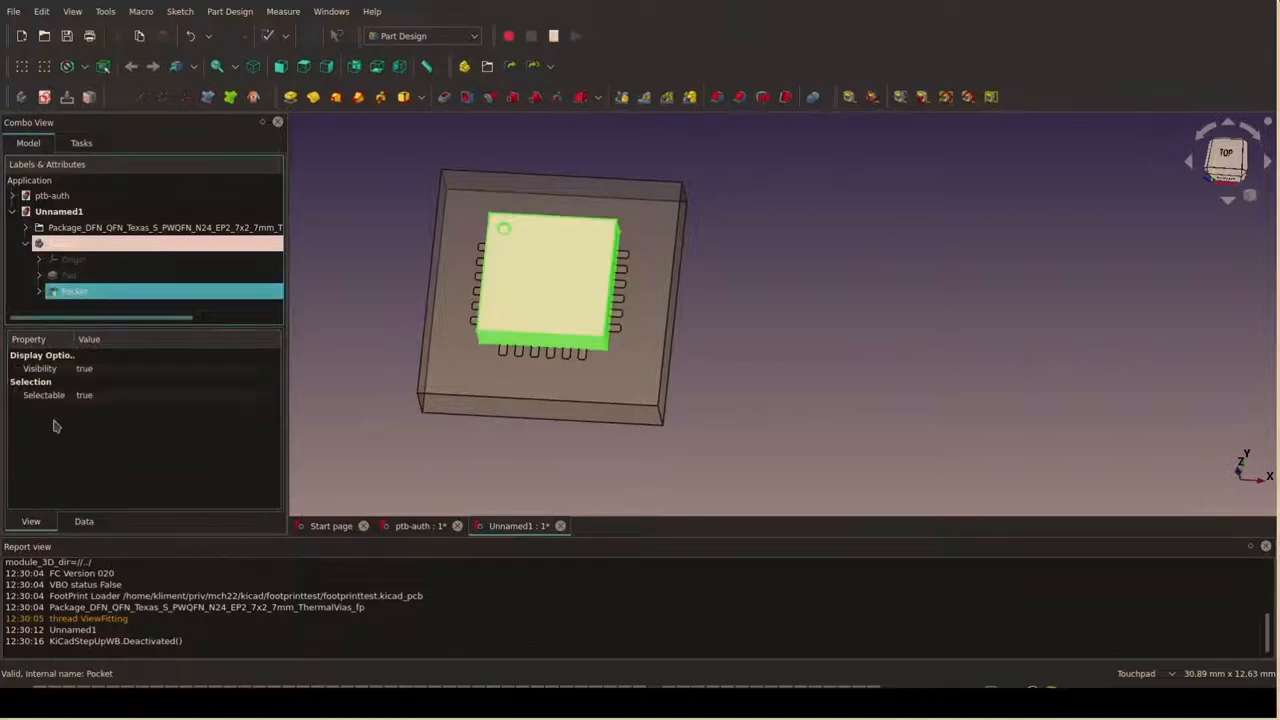
pyautogui.click(60, 244)
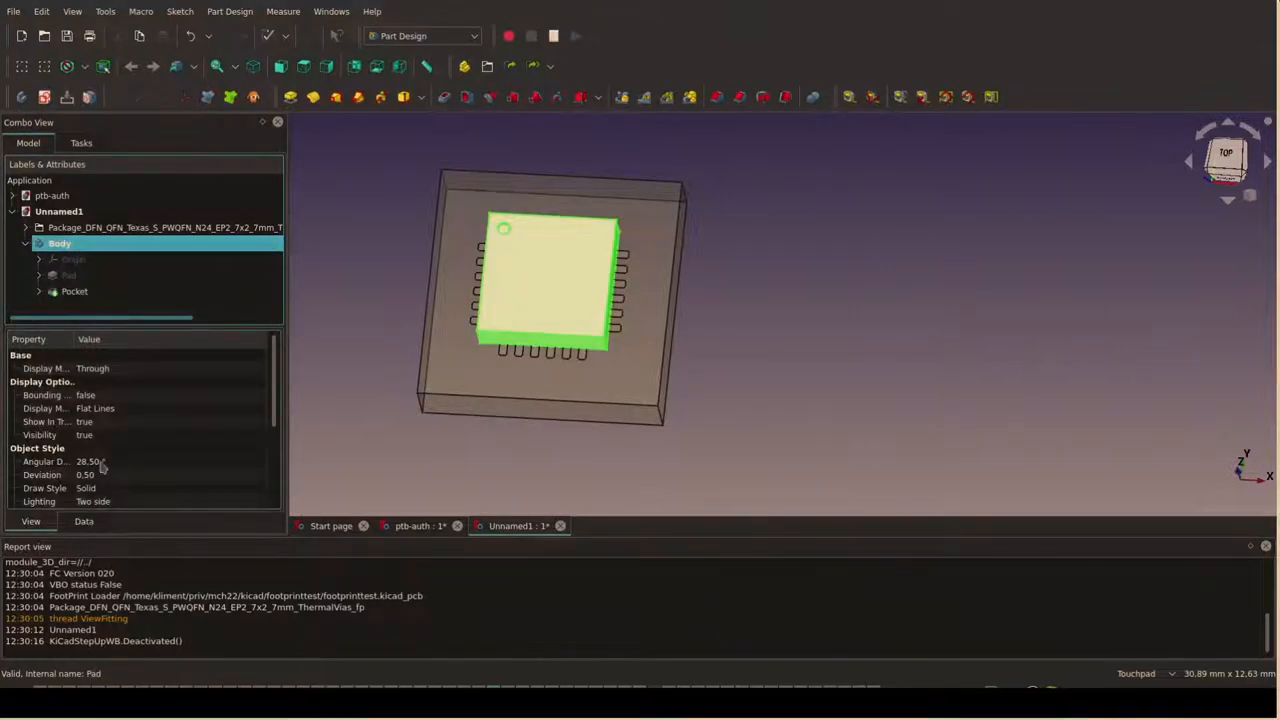
pyautogui.scroll(-3)
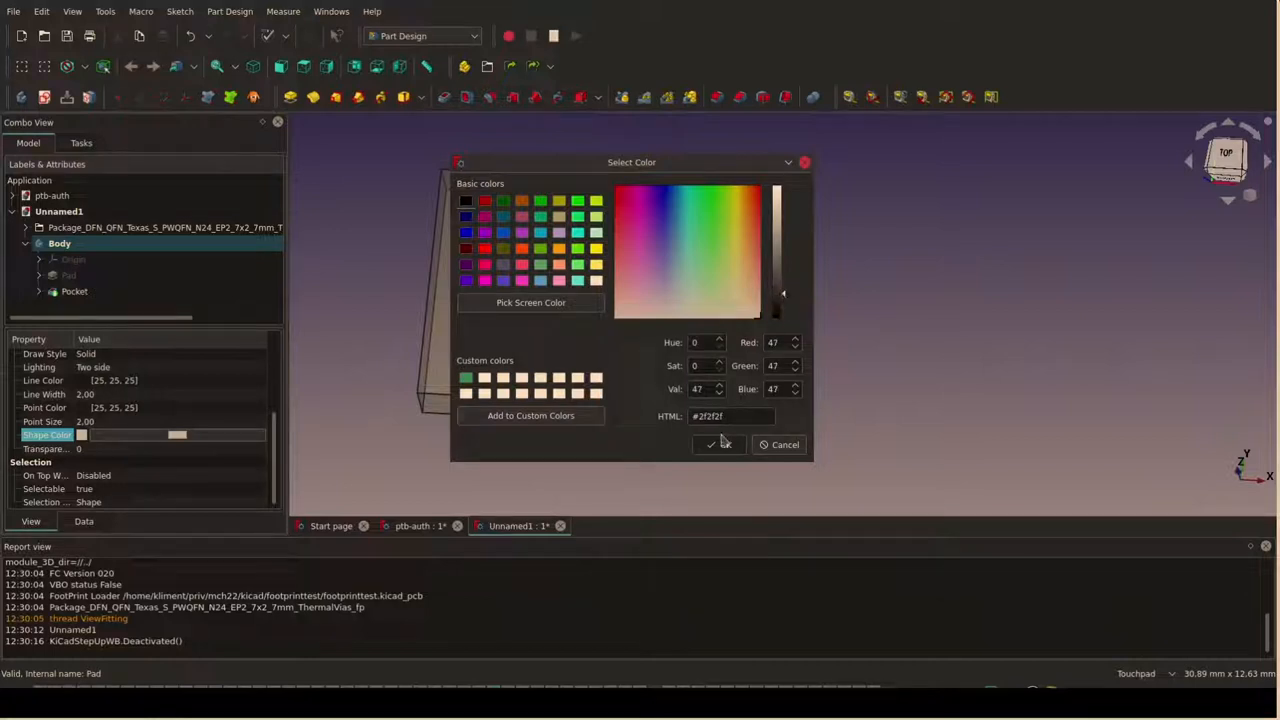
pyautogui.click(716, 444)
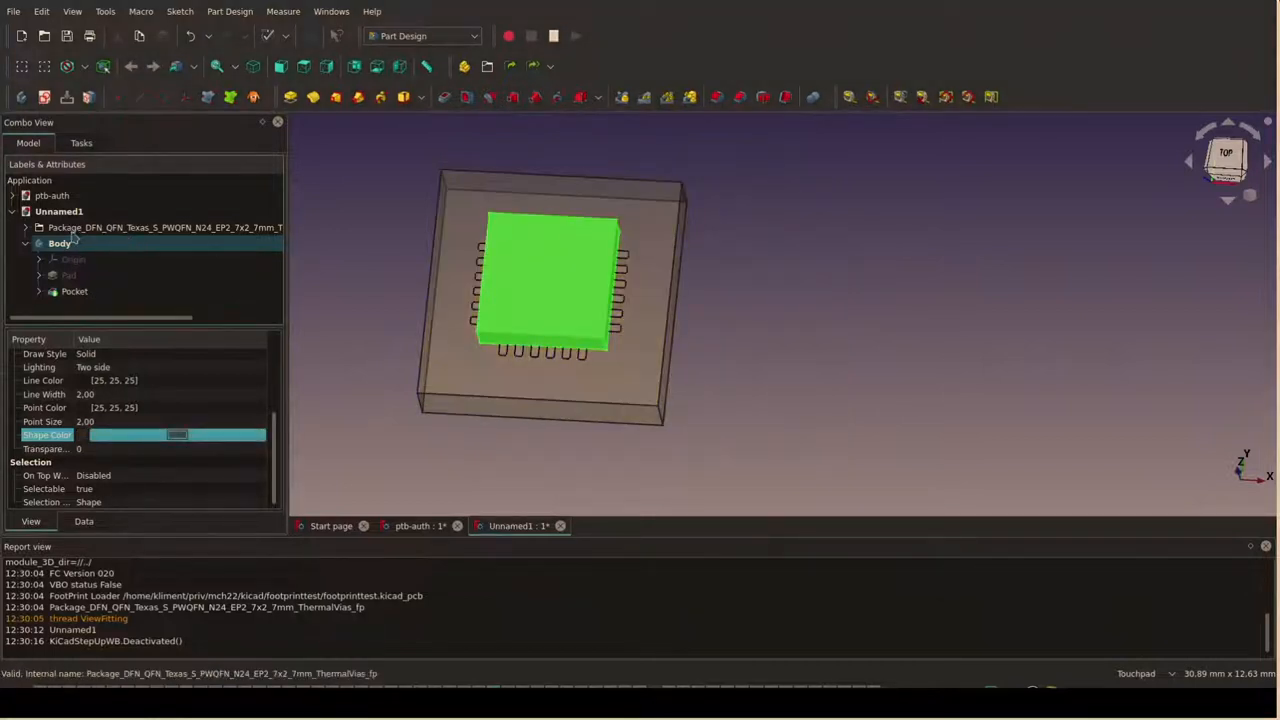
# - Export the body as PWQFN24.step in the footprinttest folder
pyautogui.click(60, 244)
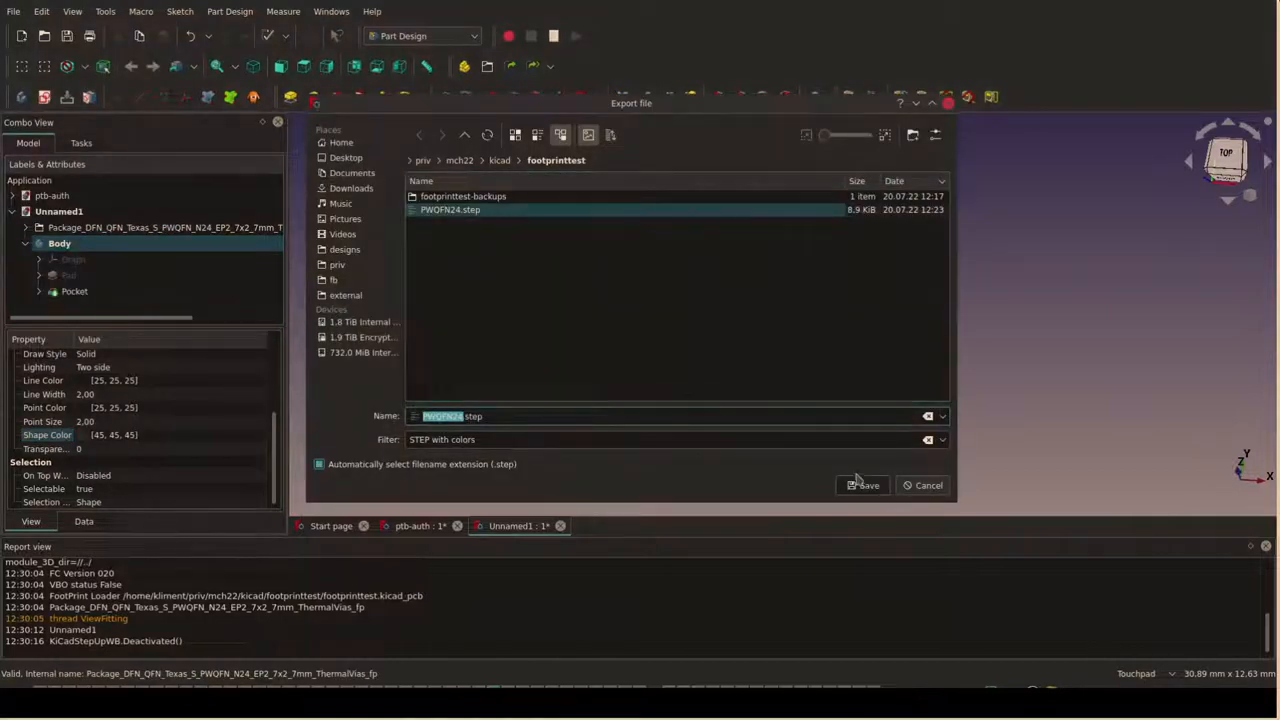
pyautogui.click(864, 486)
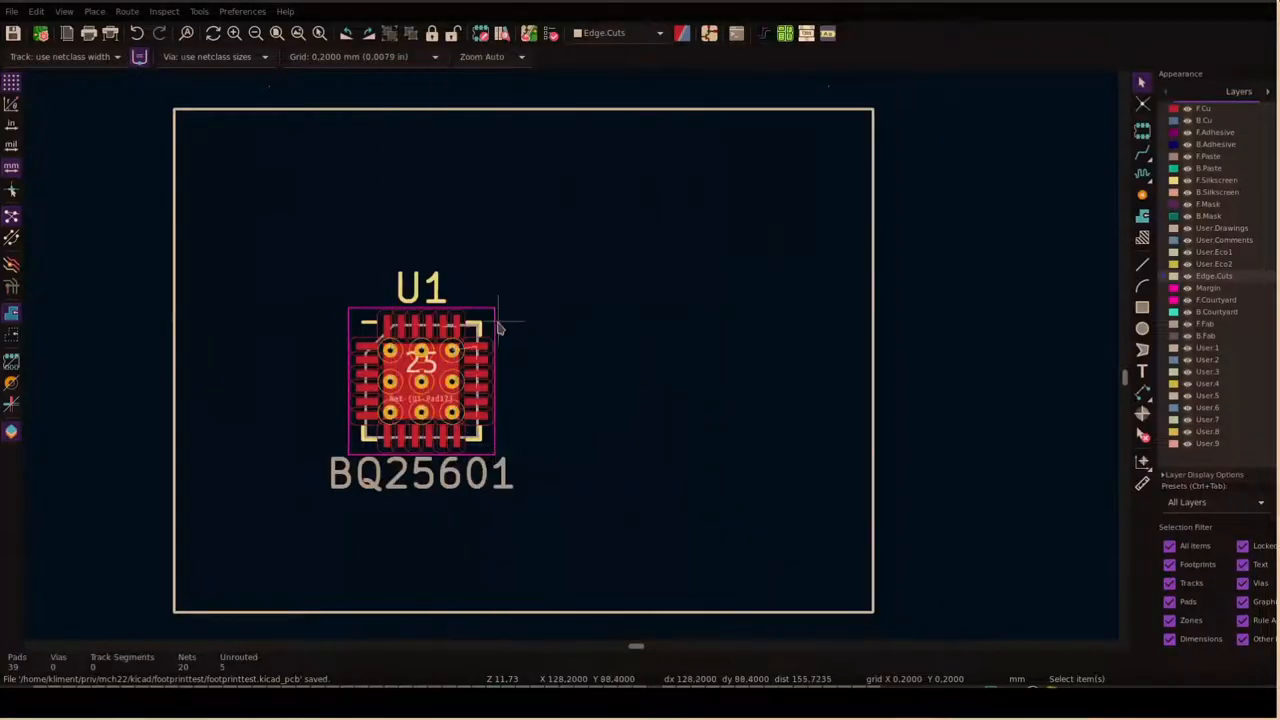
# - Assign PWQFN24.step as the 3D model of footprint U1 in its properties
pyautogui.doubleClick(420, 380)
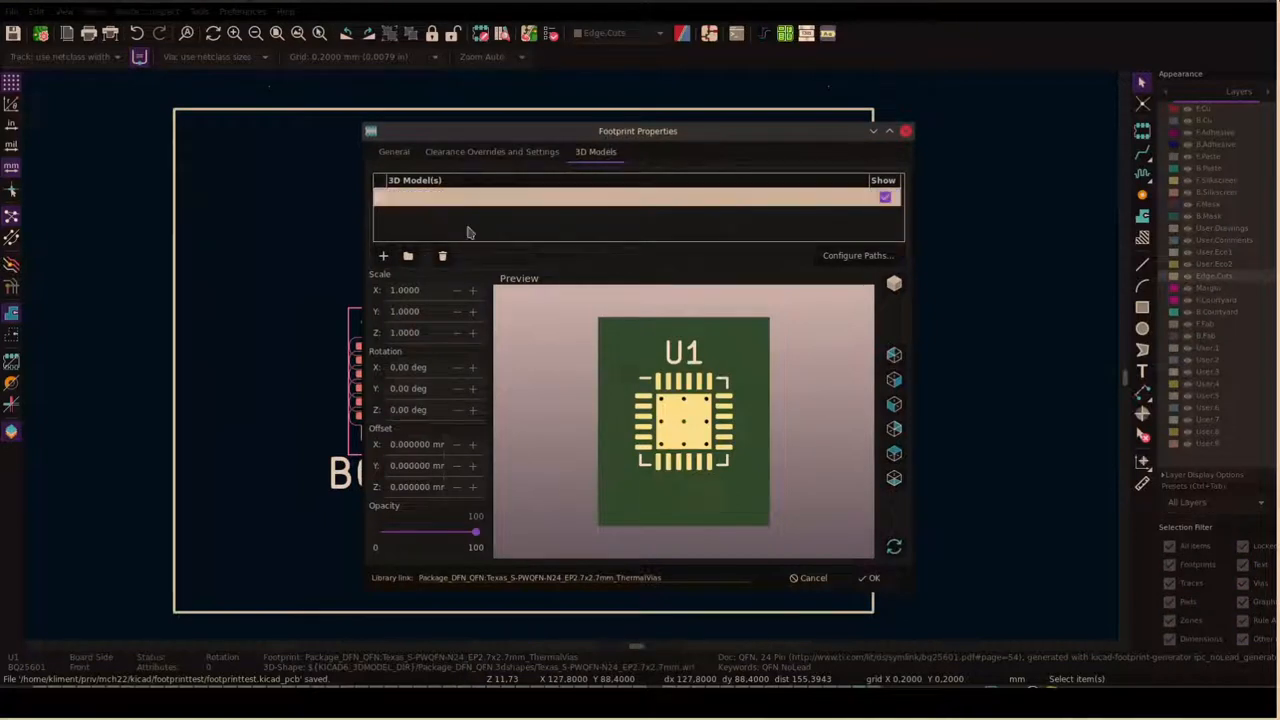
pyautogui.click(408, 256)
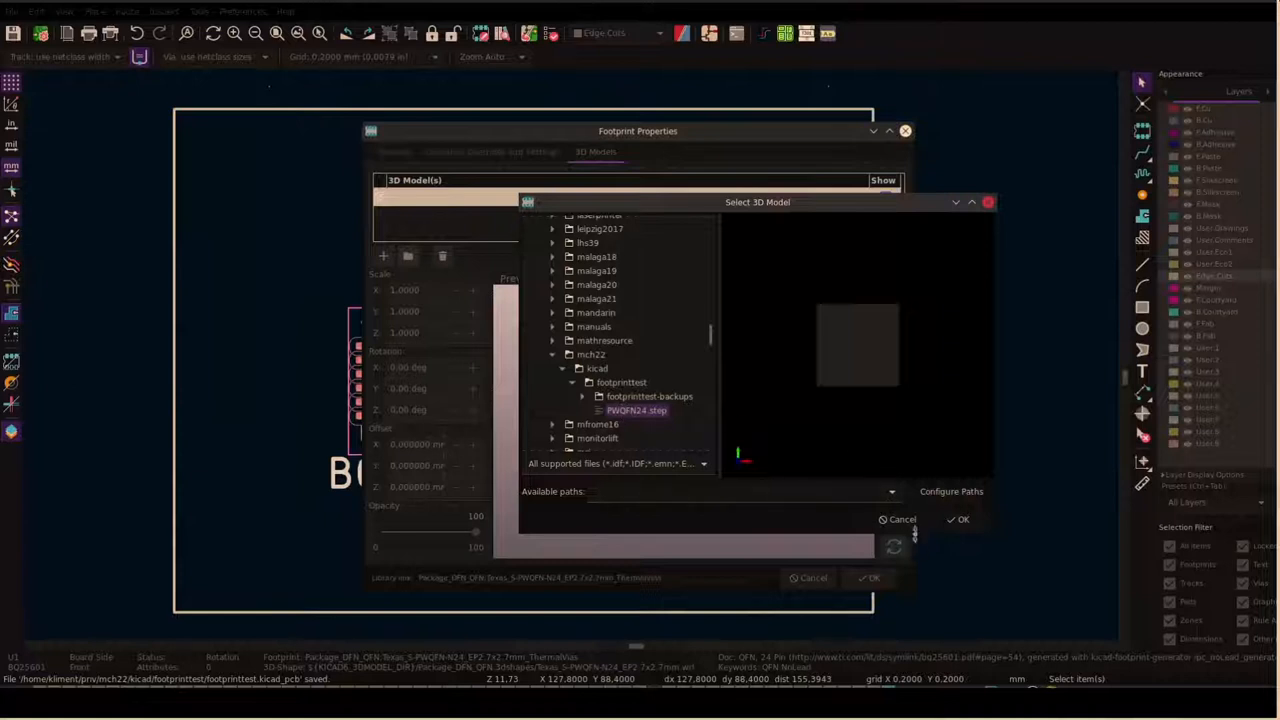
pyautogui.click(964, 518)
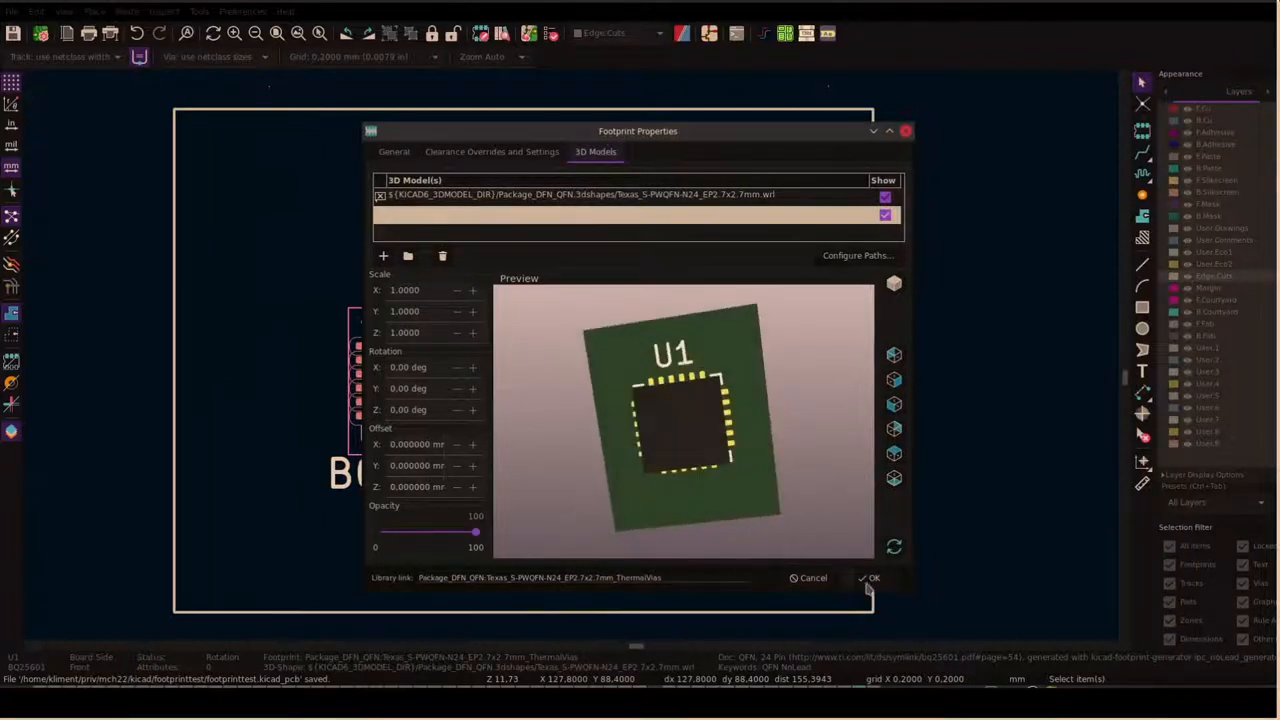
pyautogui.click(868, 578)
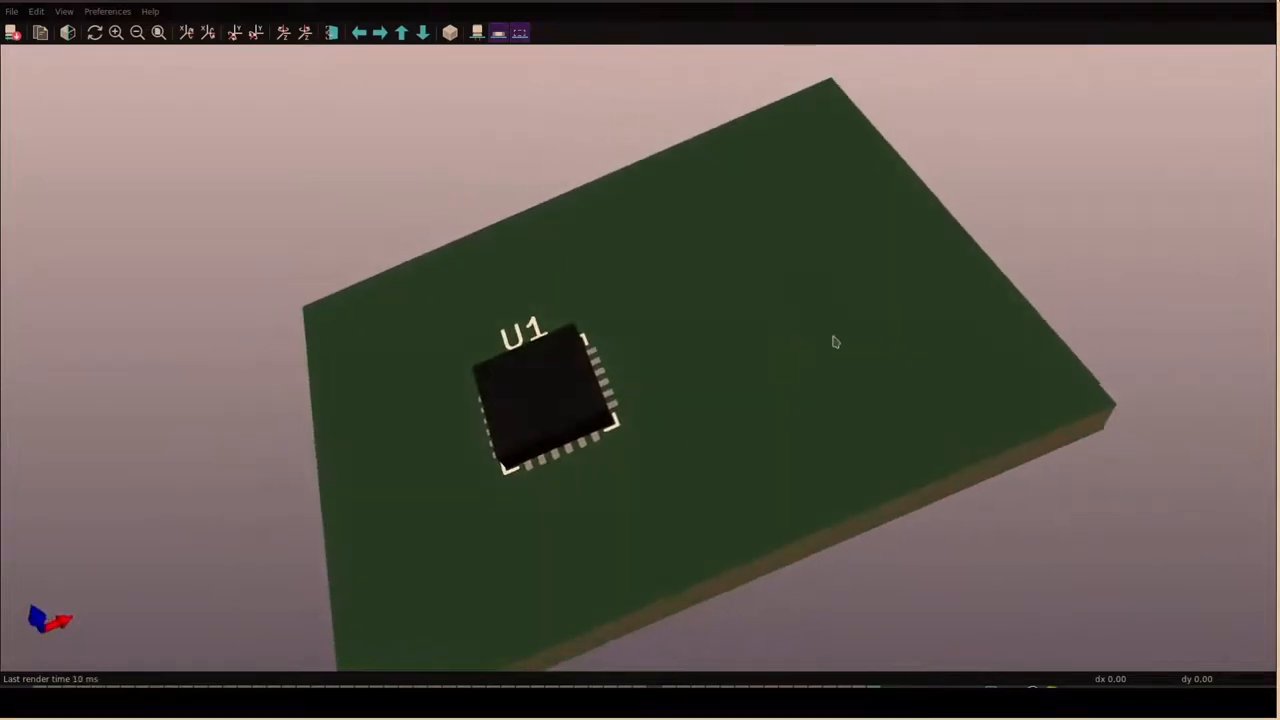
# - Orbit the 3D-rendered board to inspect the dark U1 chip package
pyautogui.moveTo(836, 342); pyautogui.dragTo(768, 412)
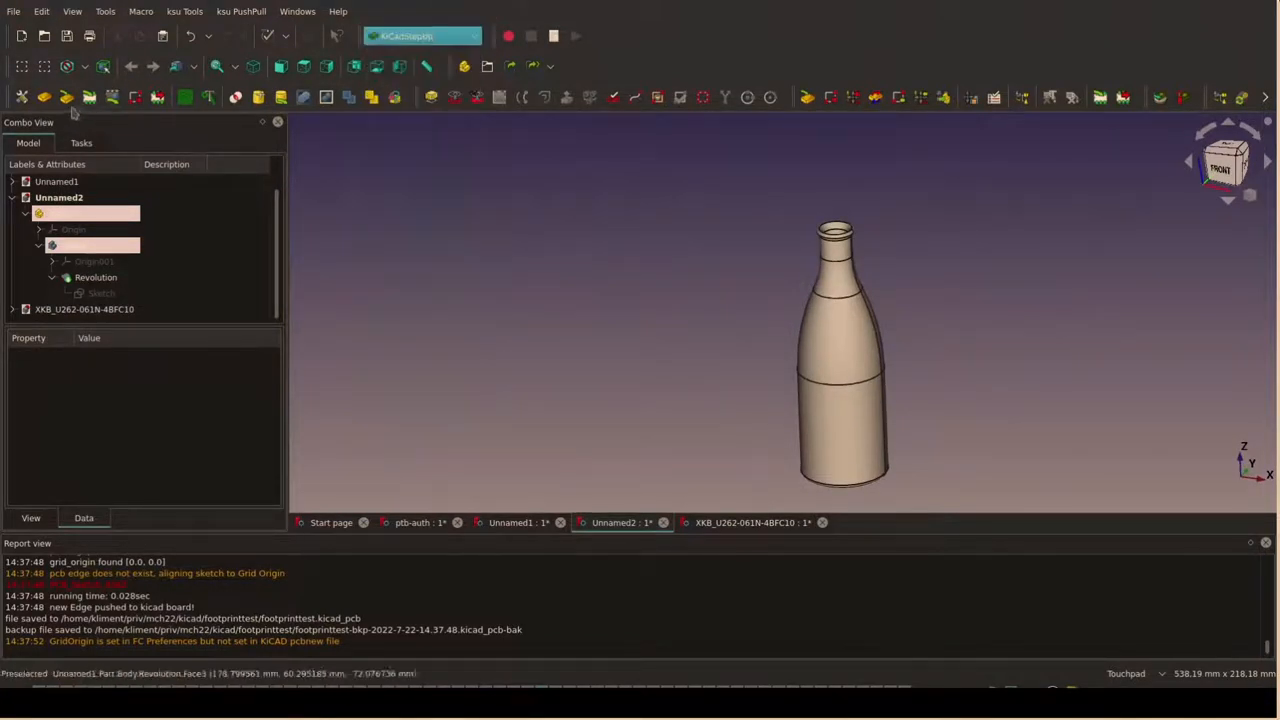
# - Load the footprinttest board with KiCadStepUp, dismissing the missing-model and grid-origin warnings
pyautogui.click(68, 96)
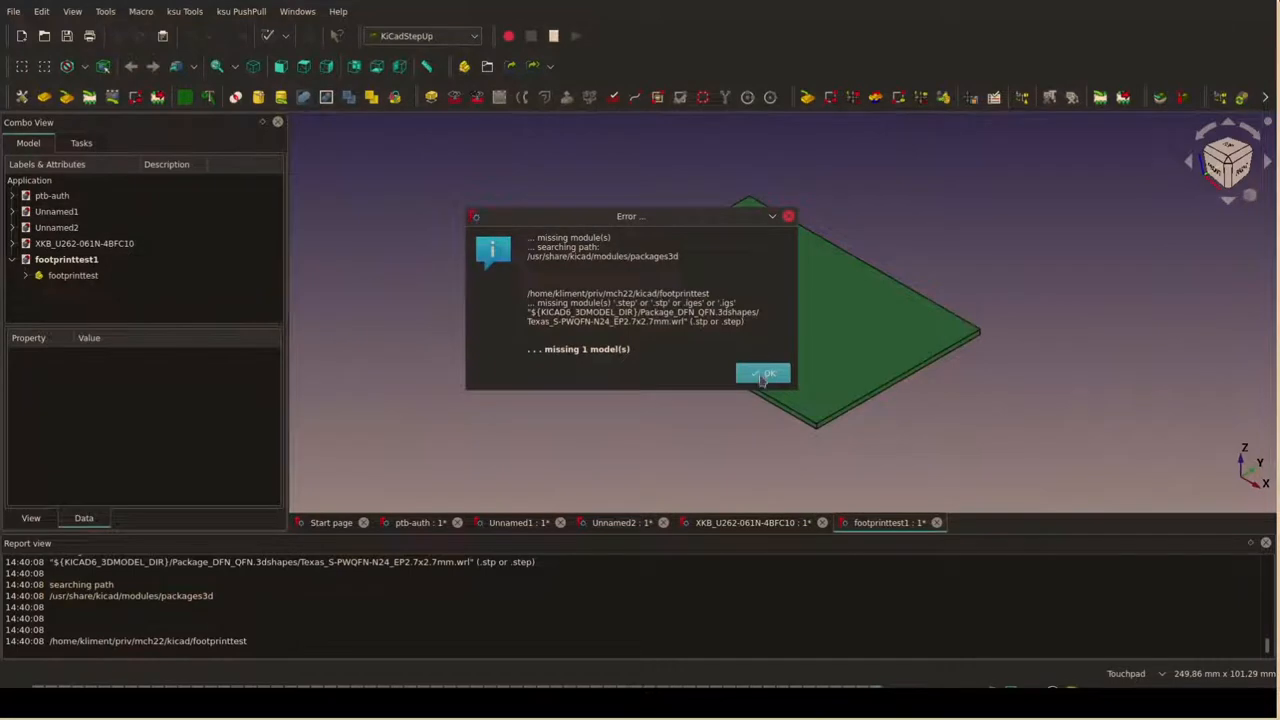
pyautogui.click(762, 374)
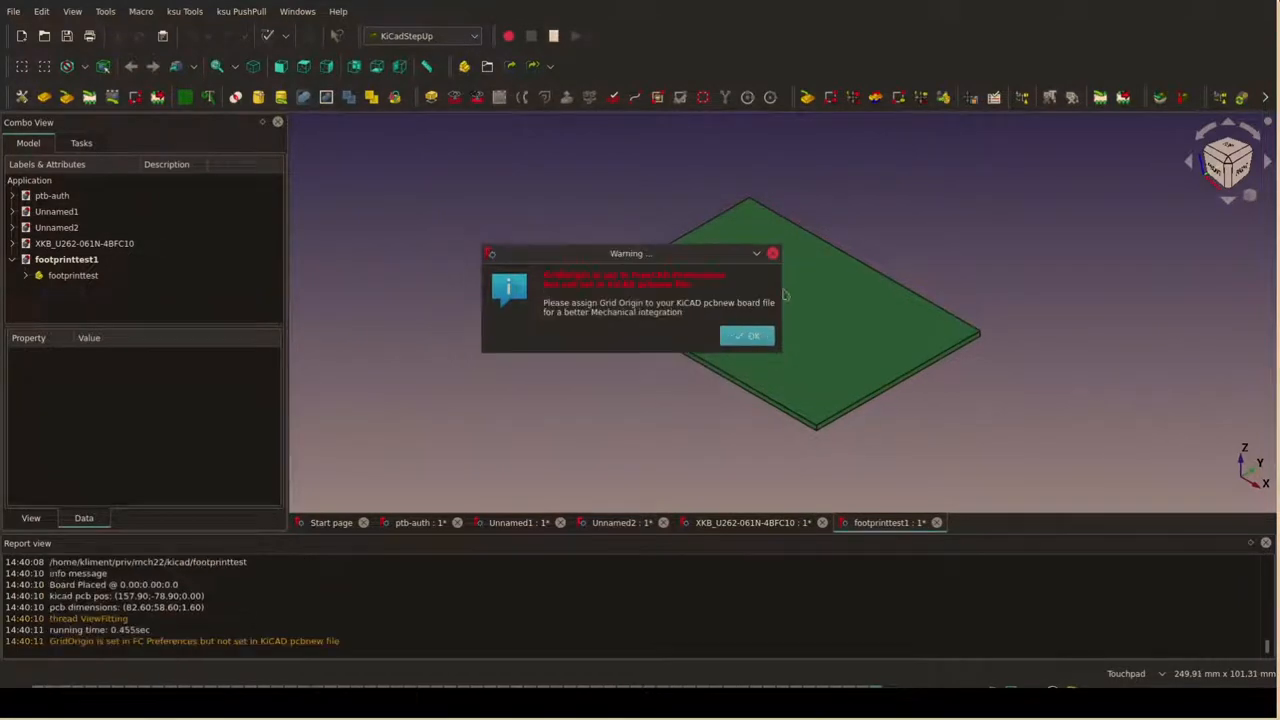
pyautogui.click(748, 336)
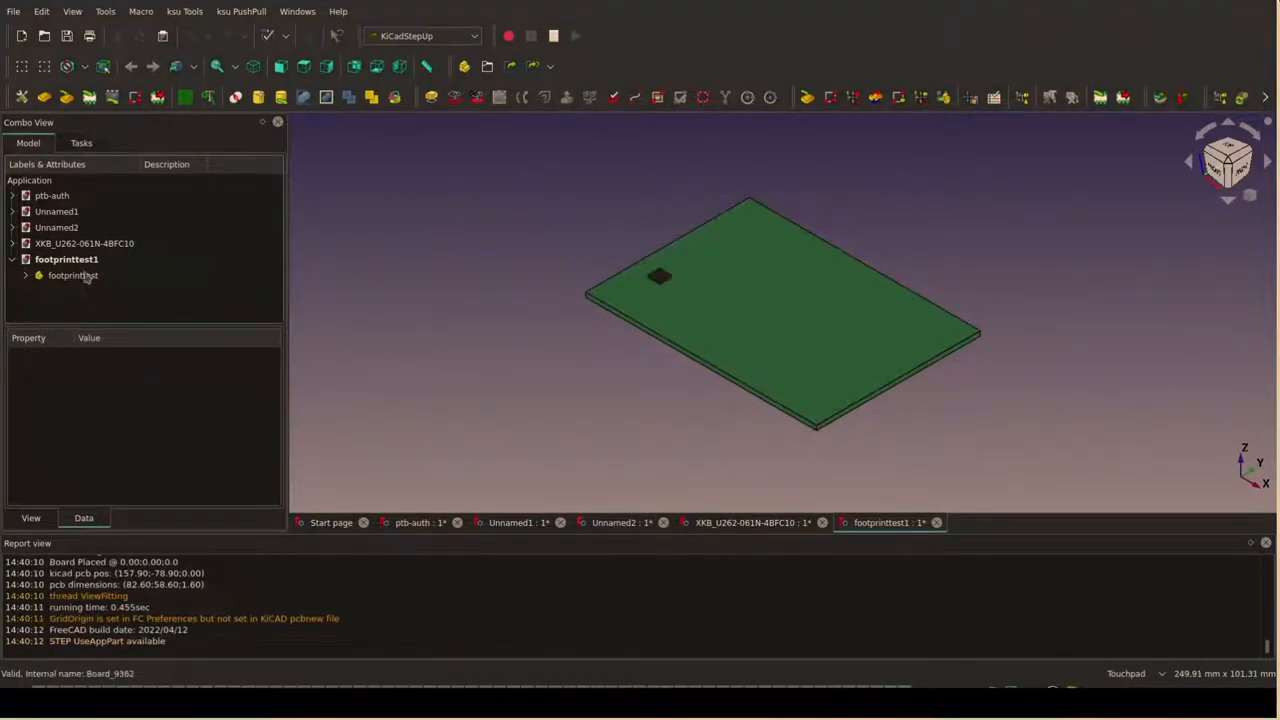
# - Copy the bottle Part with its dependencies from the bottle document into footprinttest1
pyautogui.click(620, 522)
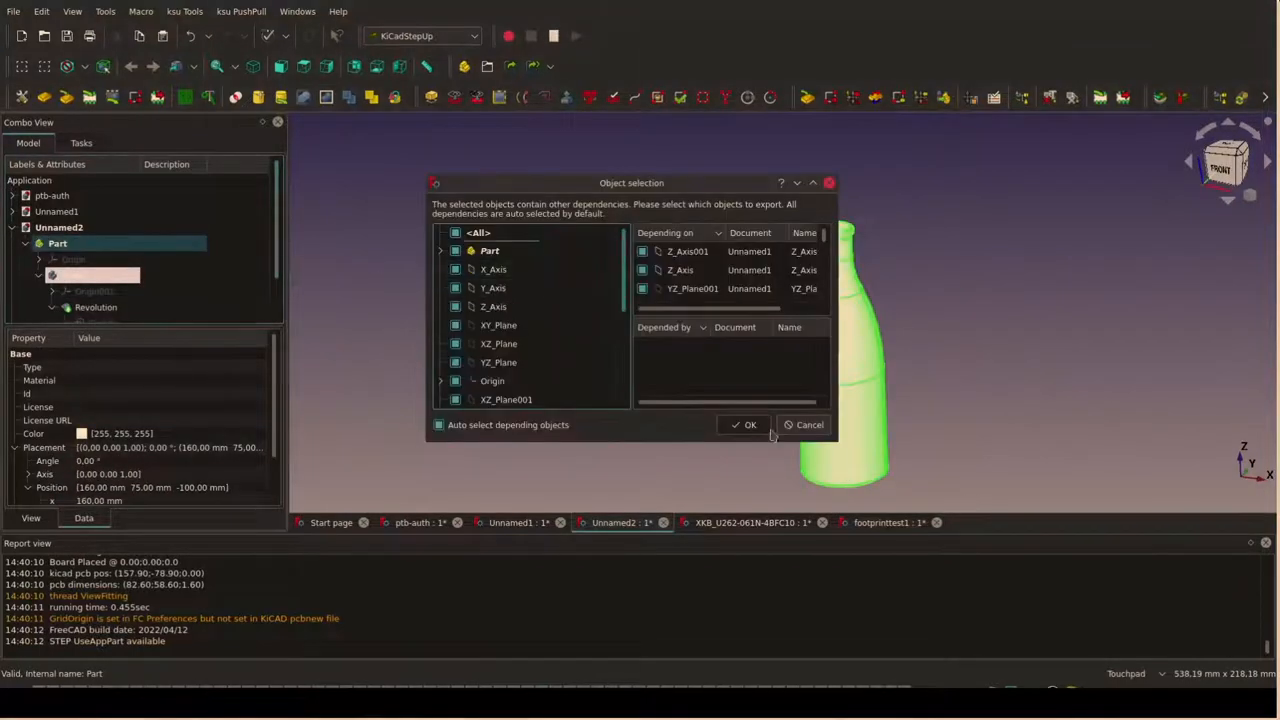
pyautogui.click(748, 424)
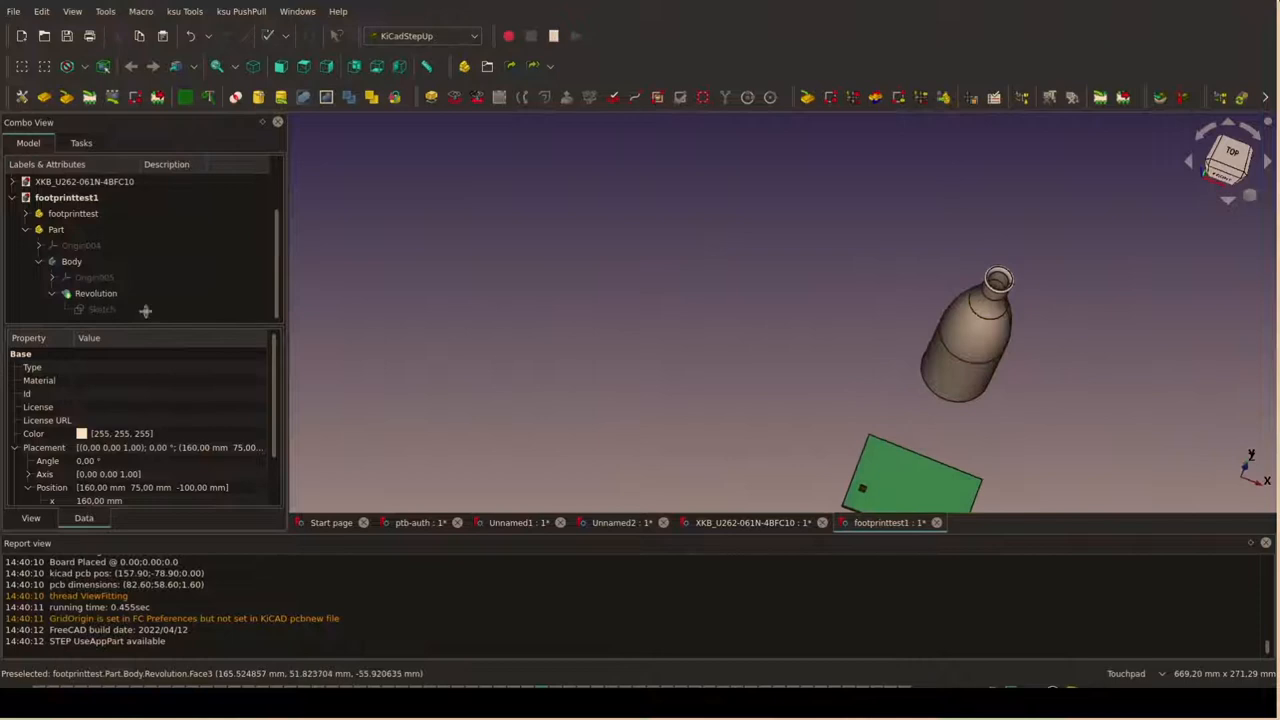
# - Edit the copied bottle Part's Placement position so it passes through the green board
pyautogui.click(56, 228)
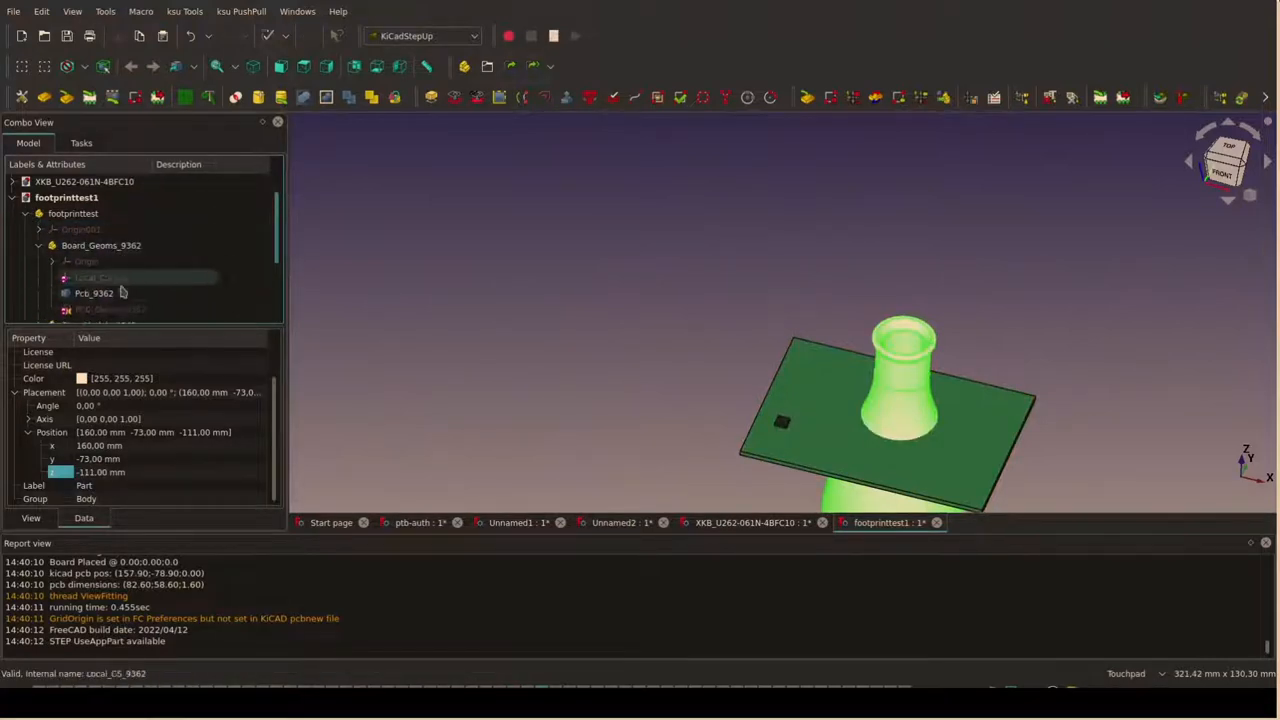
# - Open the board outline sketch in the Sketcher for editing its curve
pyautogui.click(110, 308)
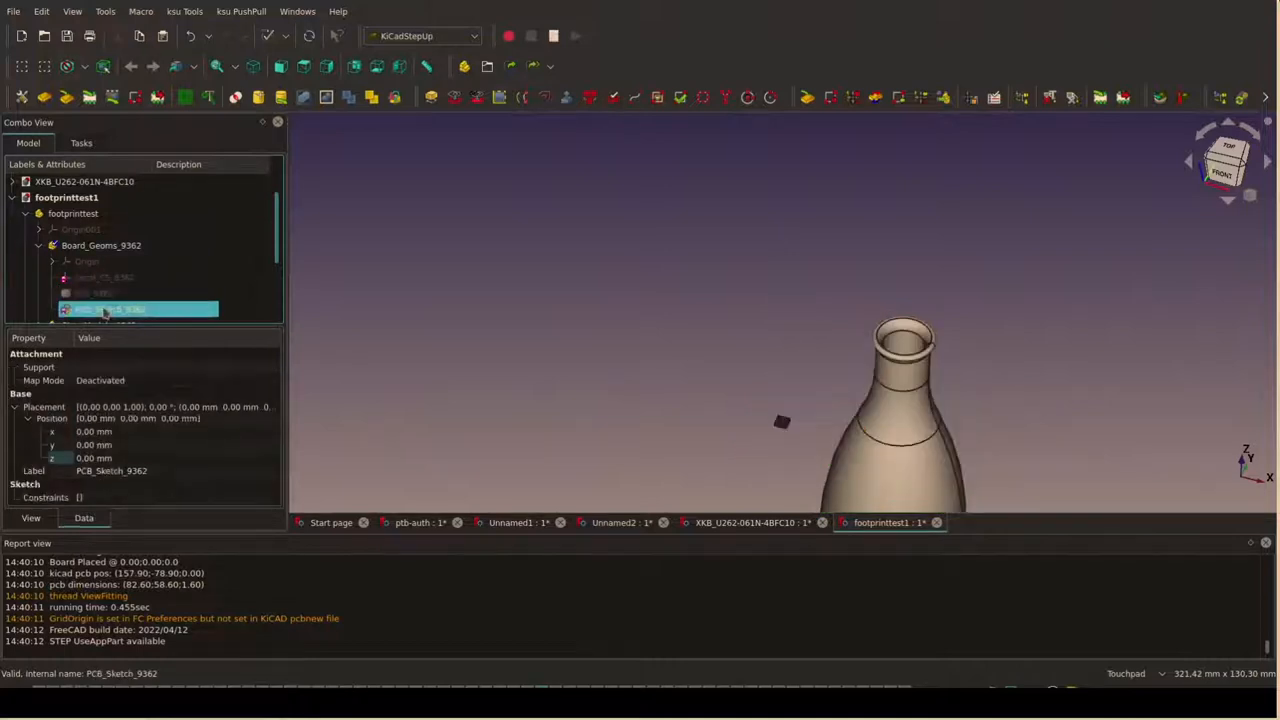
pyautogui.doubleClick(110, 308)
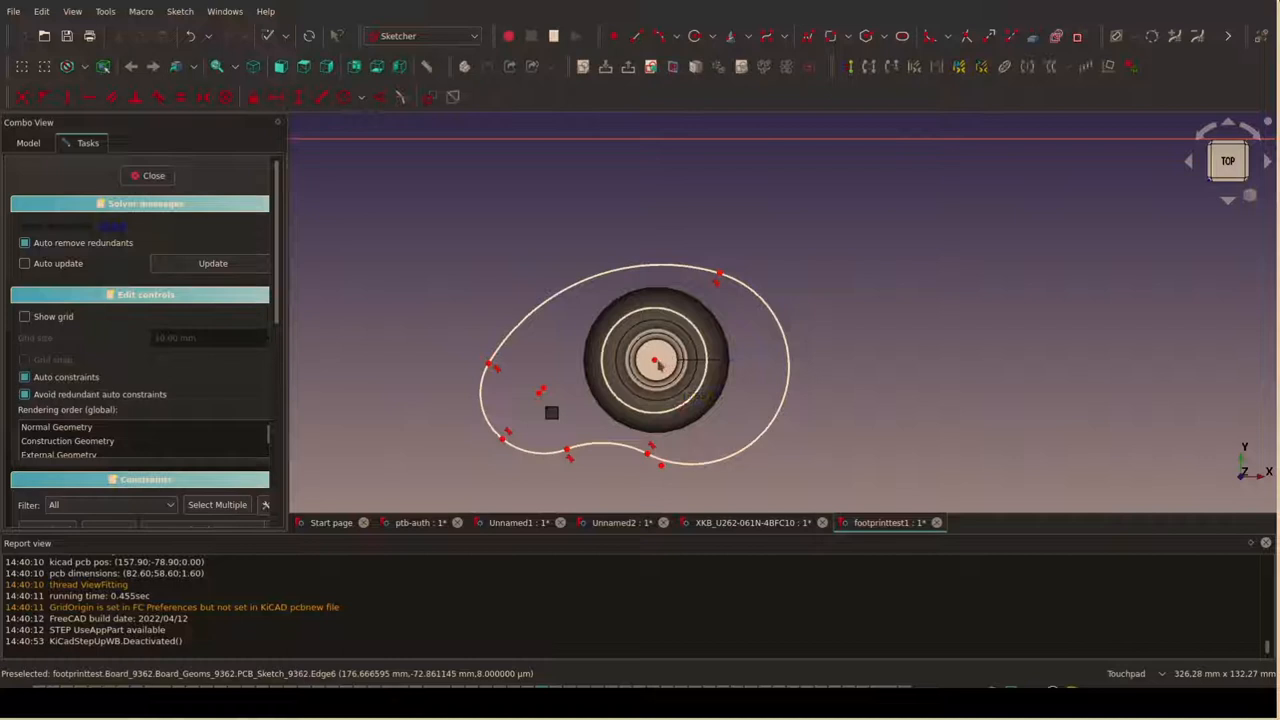
pyautogui.moveTo(658, 356)
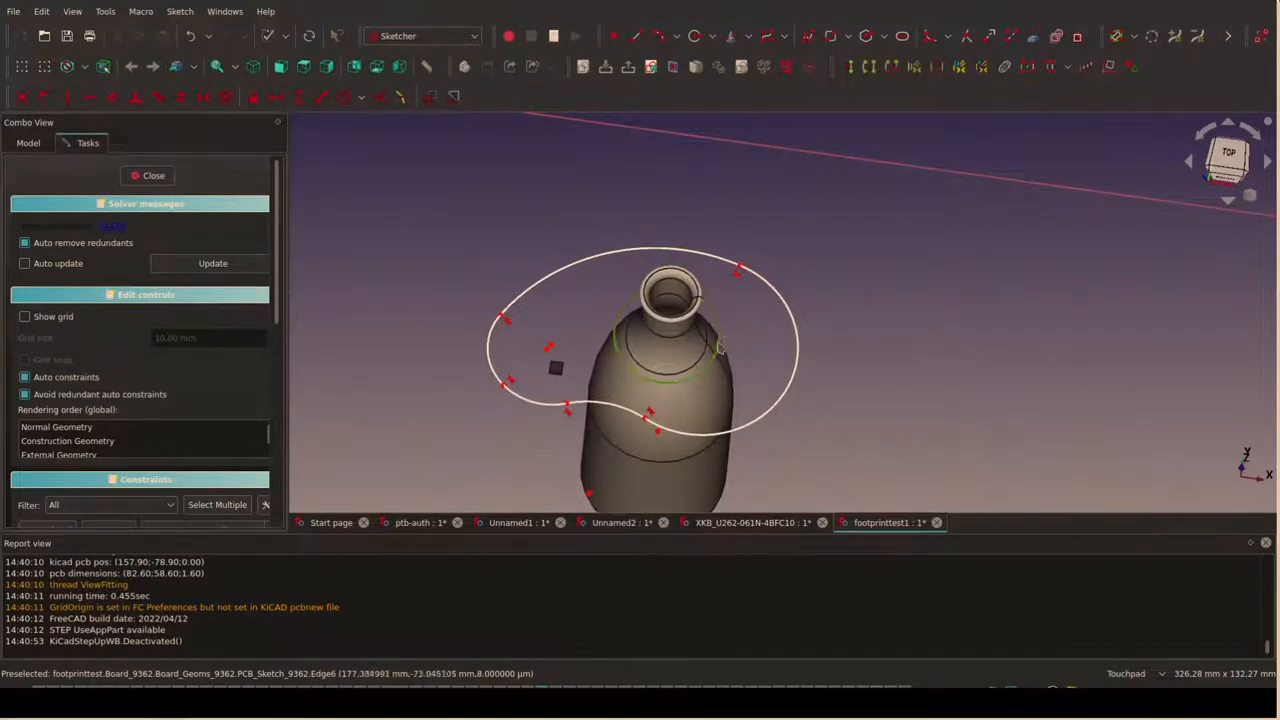
pyautogui.moveTo(712, 348)
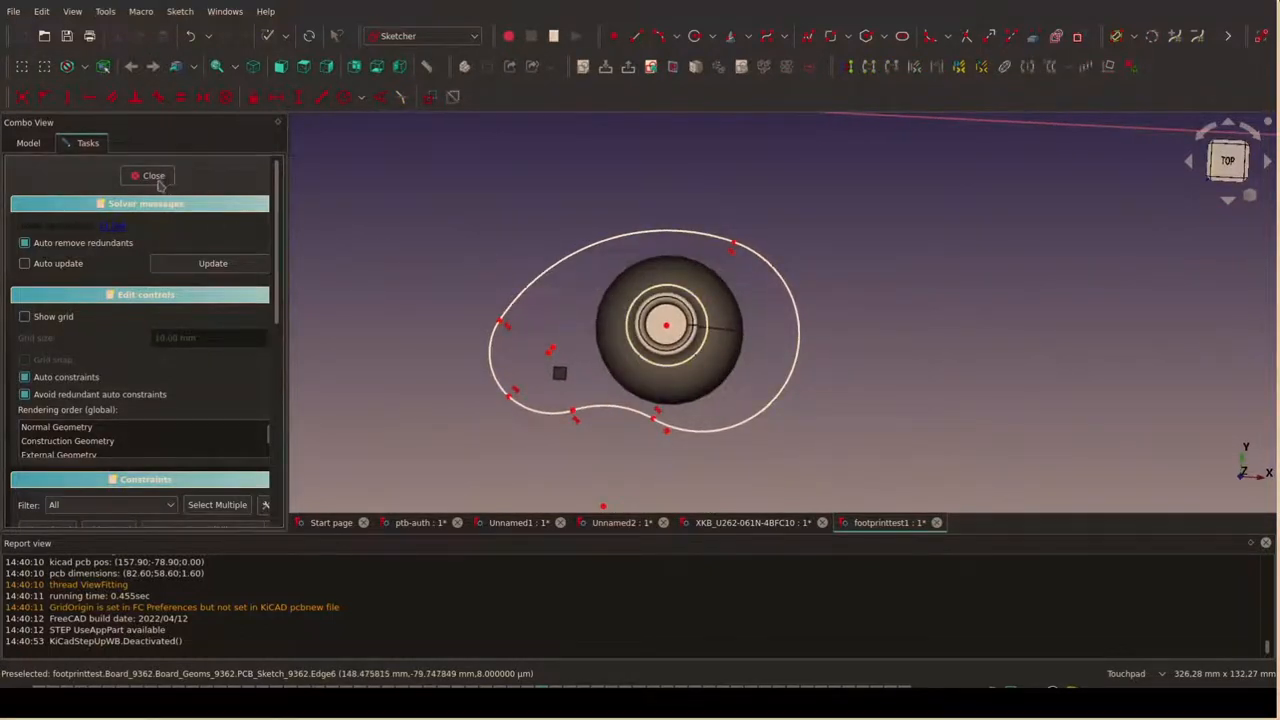
# - Close the outline sketch and push it to the KiCad board's Edge.Cuts layer via ksu Push Sketch
pyautogui.click(152, 176)
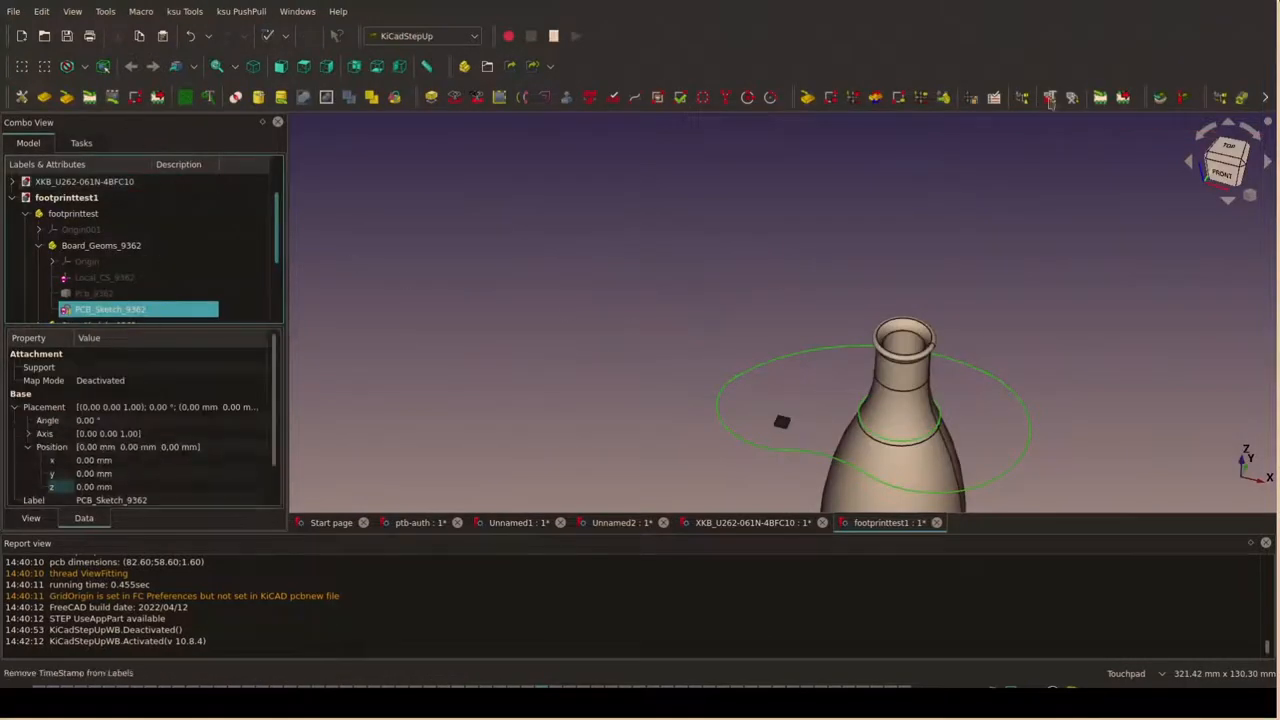
pyautogui.moveTo(830, 96)
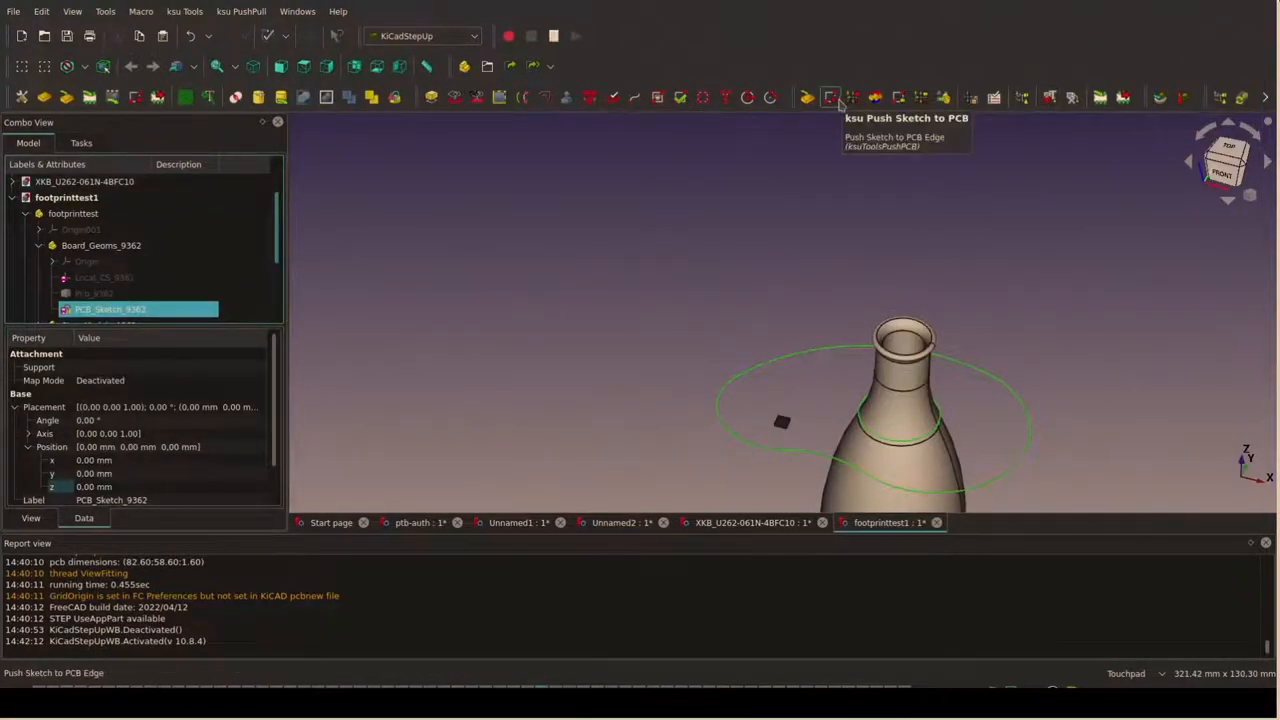
pyautogui.click(830, 96)
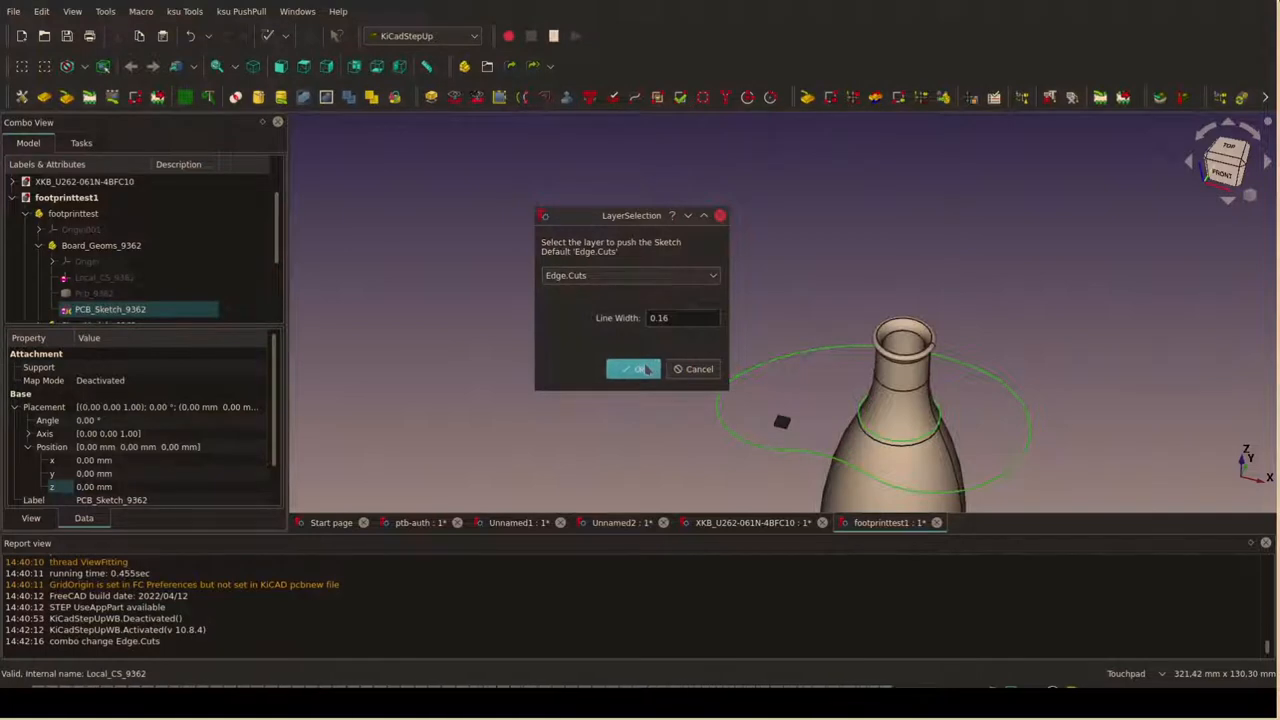
pyautogui.click(634, 368)
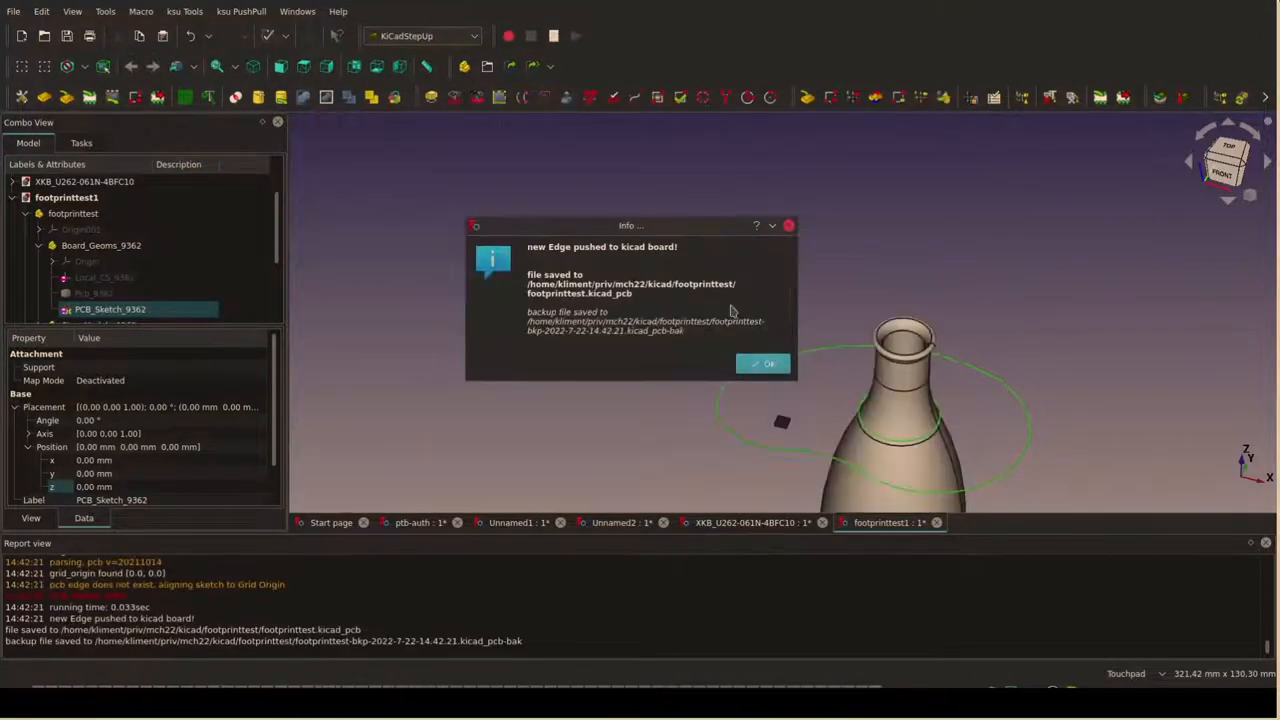
pyautogui.click(764, 364)
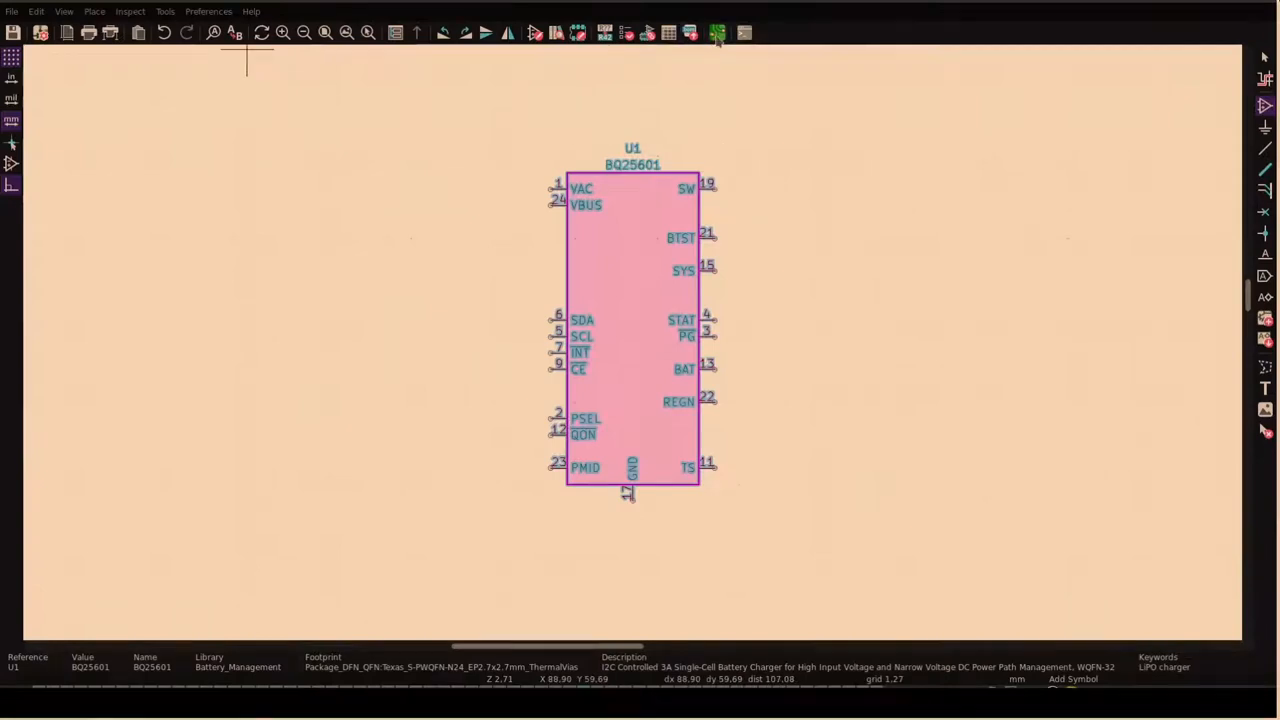
# - Switch from the BQ25601 schematic to the FreeCAD pcb-auth flex board document
pyautogui.click(716, 32)
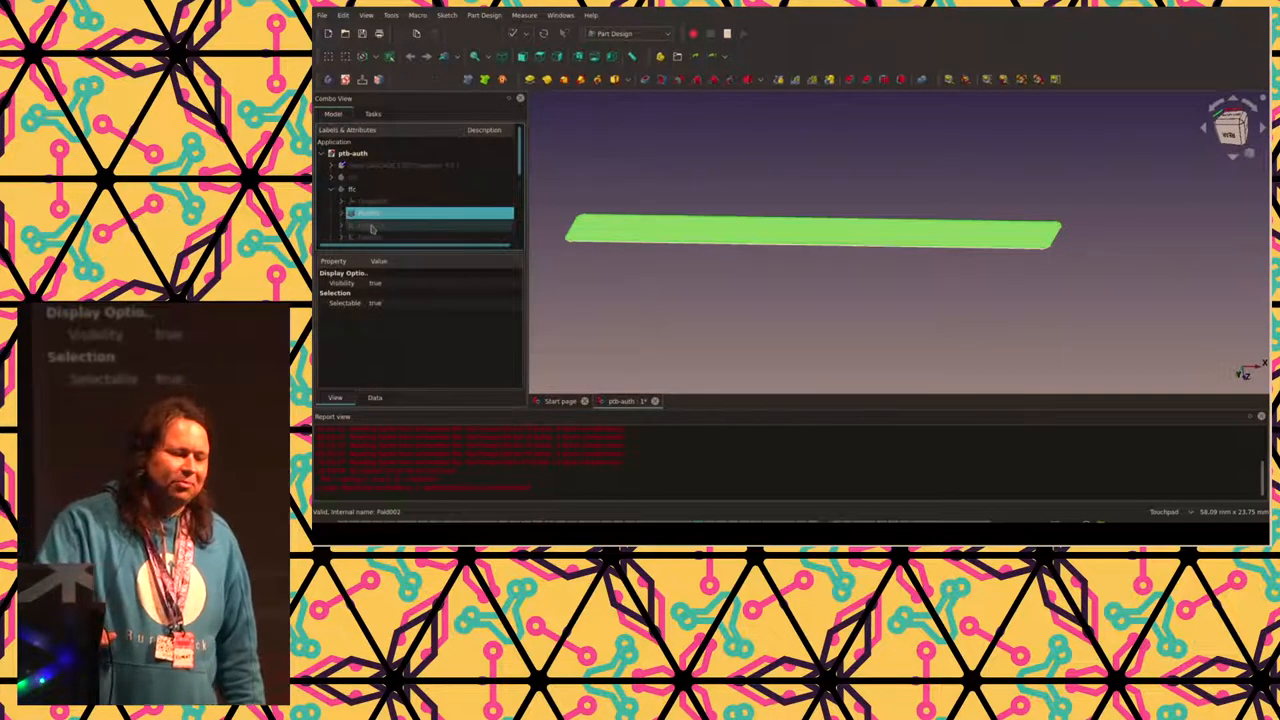
# - Show both Fold features so the flex strip appears bent at each end
pyautogui.click(384, 228)
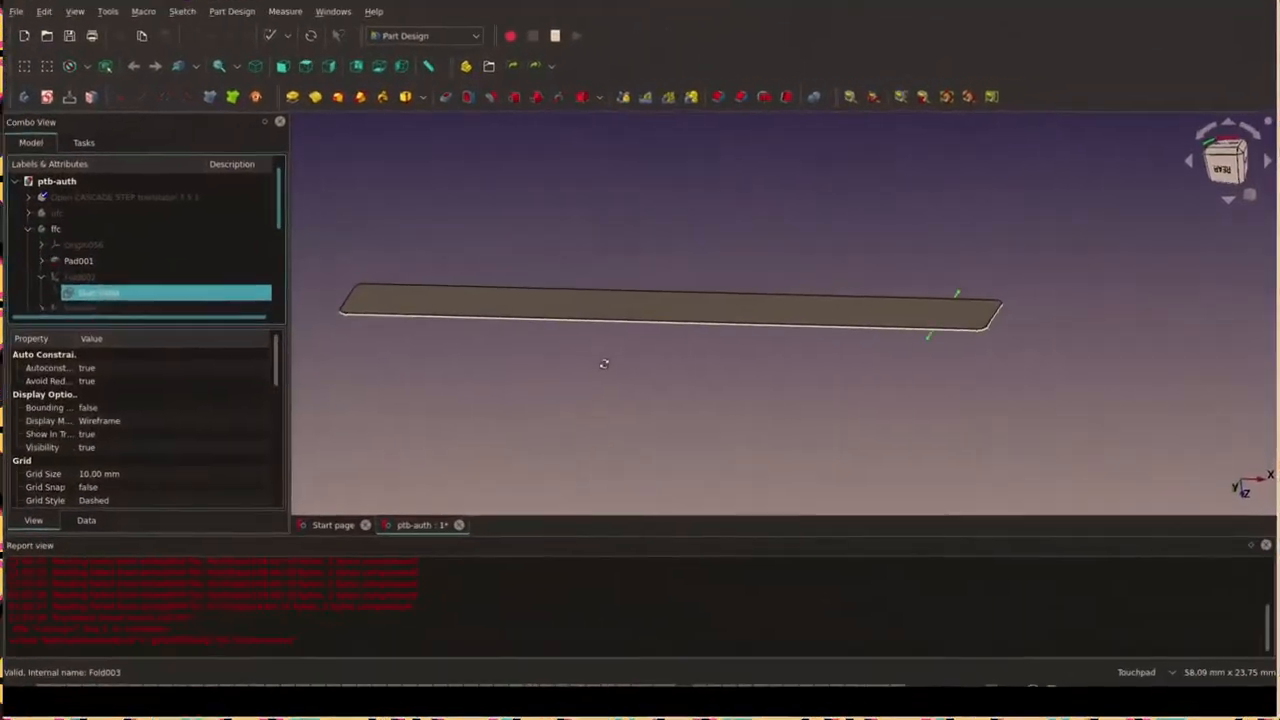
pyautogui.click(76, 276)
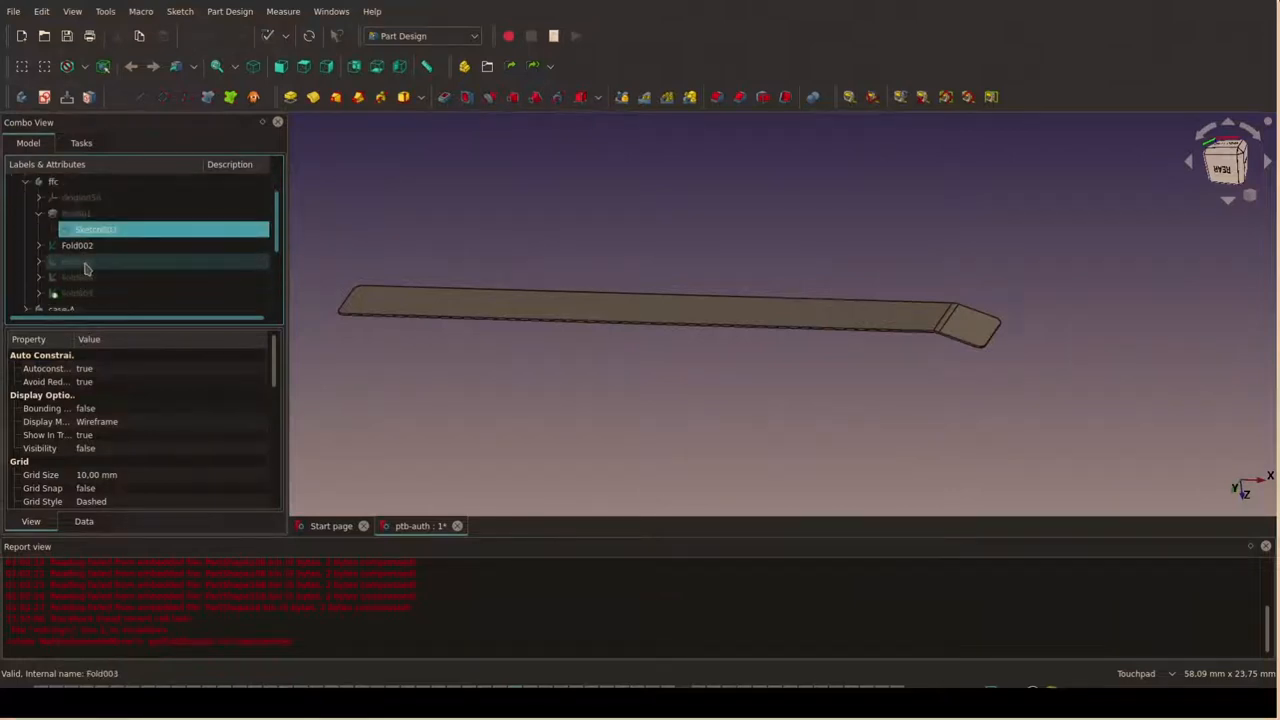
pyautogui.click(76, 260)
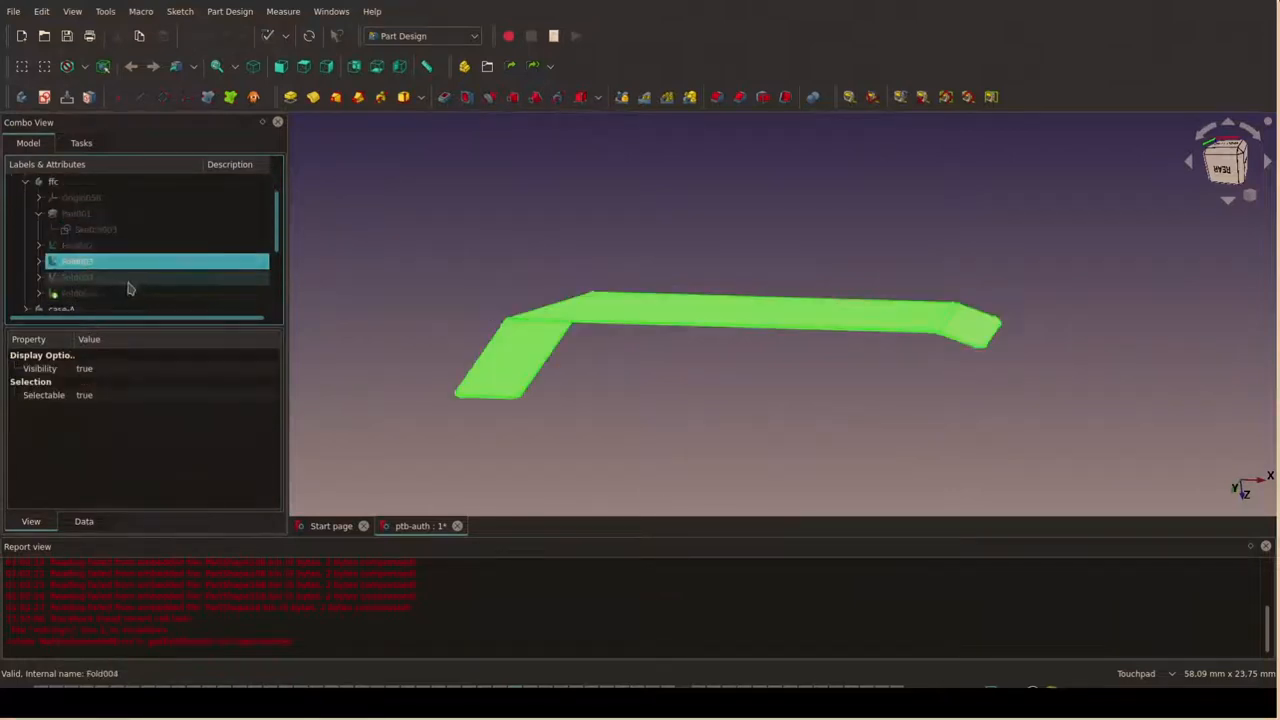
pyautogui.click(76, 276)
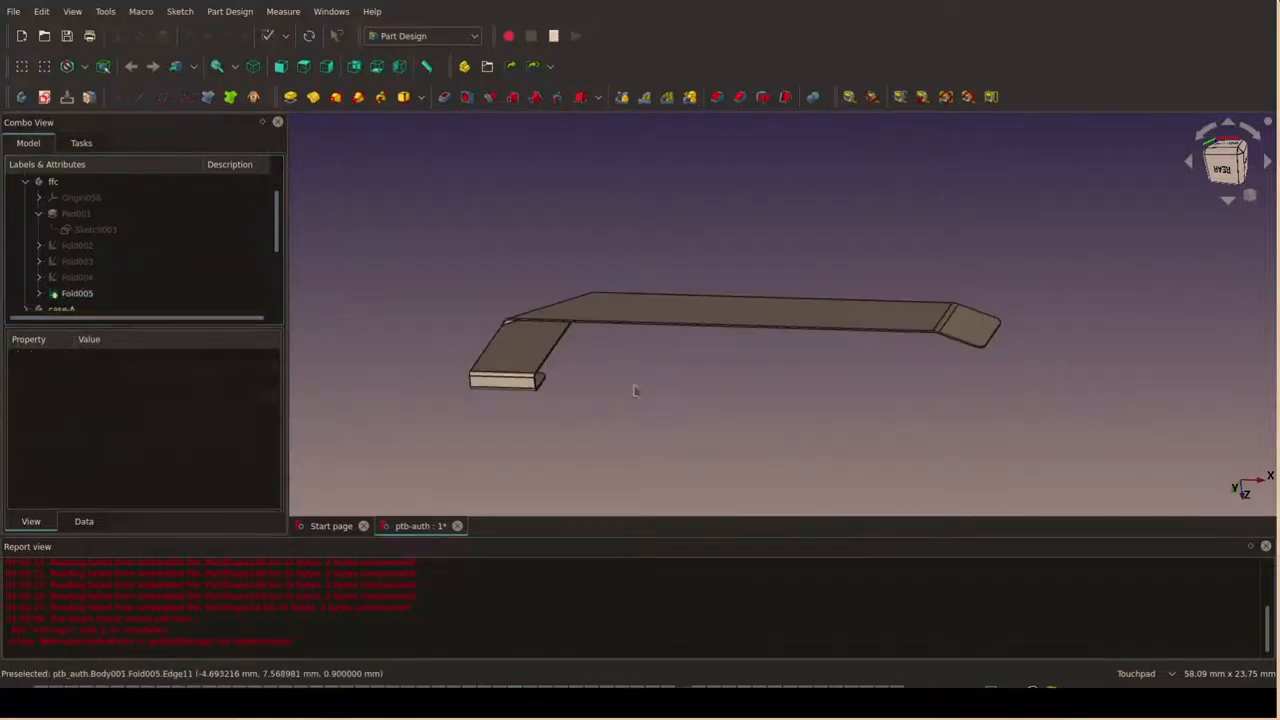
pyautogui.moveTo(636, 390); pyautogui.dragTo(576, 406)
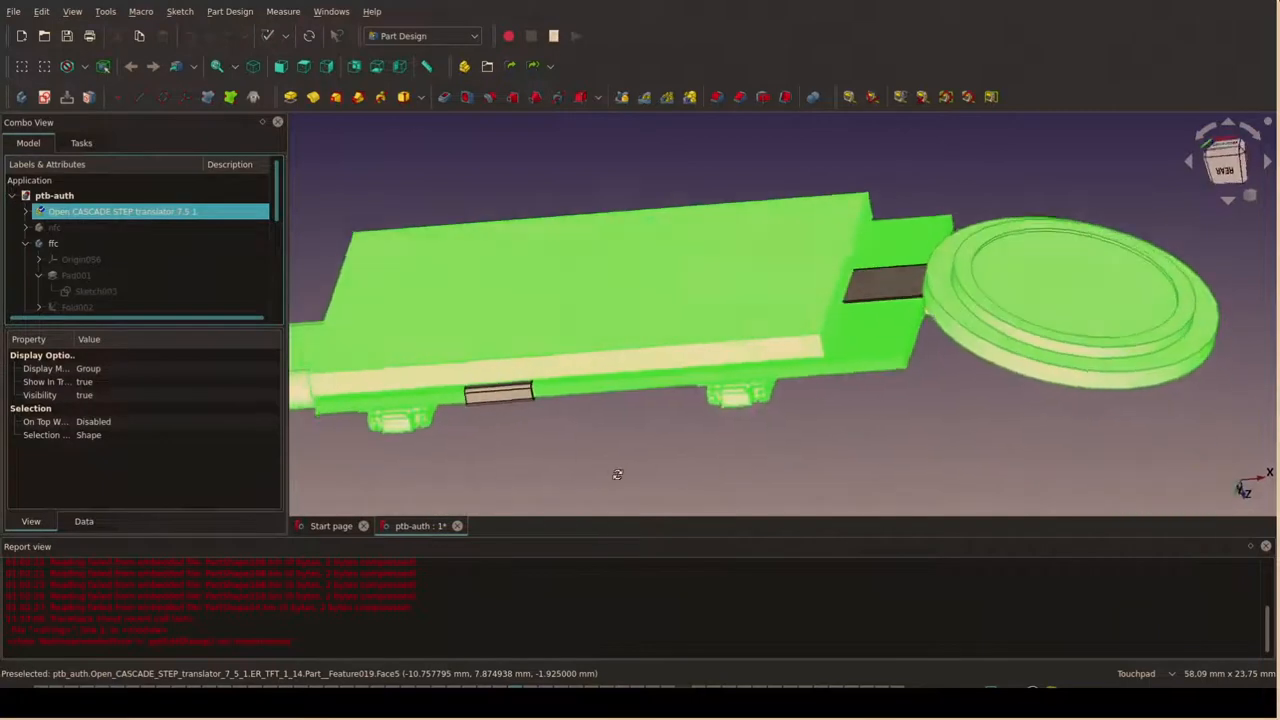
# - Orbit the view to inspect the enclosure assembly with the folded flex board
pyautogui.moveTo(616, 474); pyautogui.dragTo(576, 452)
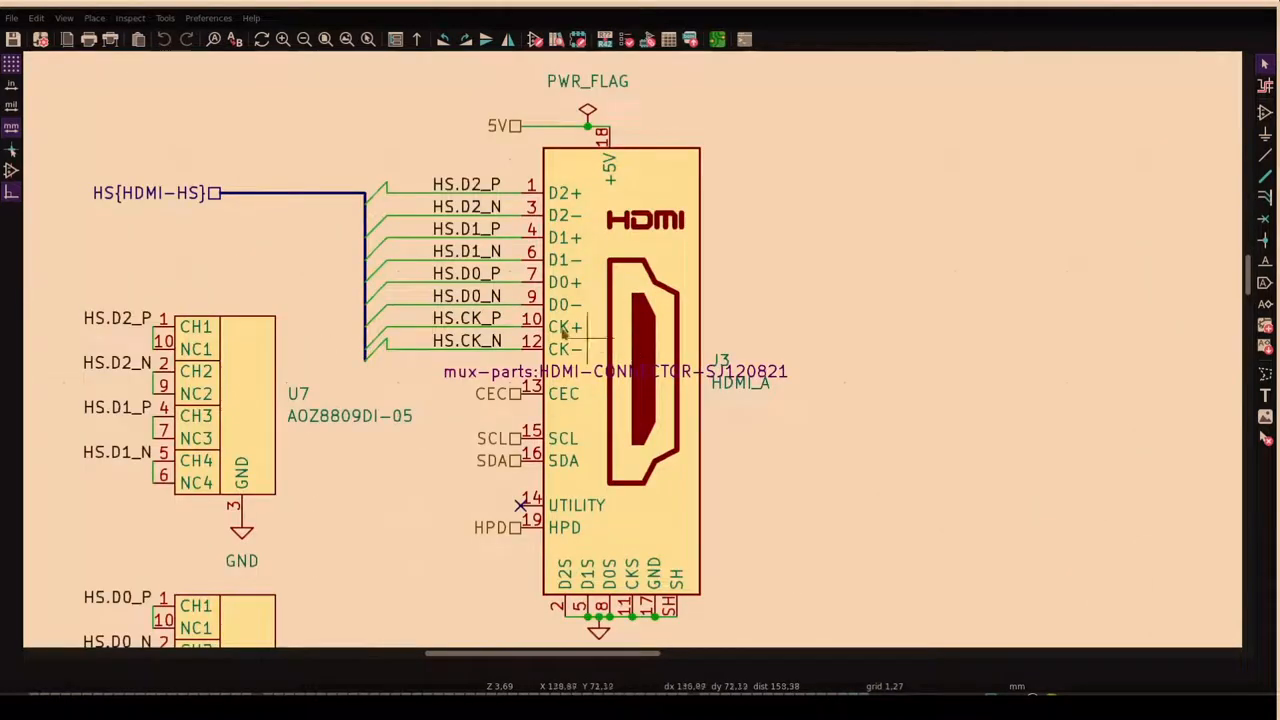
pyautogui.moveTo(680, 80)
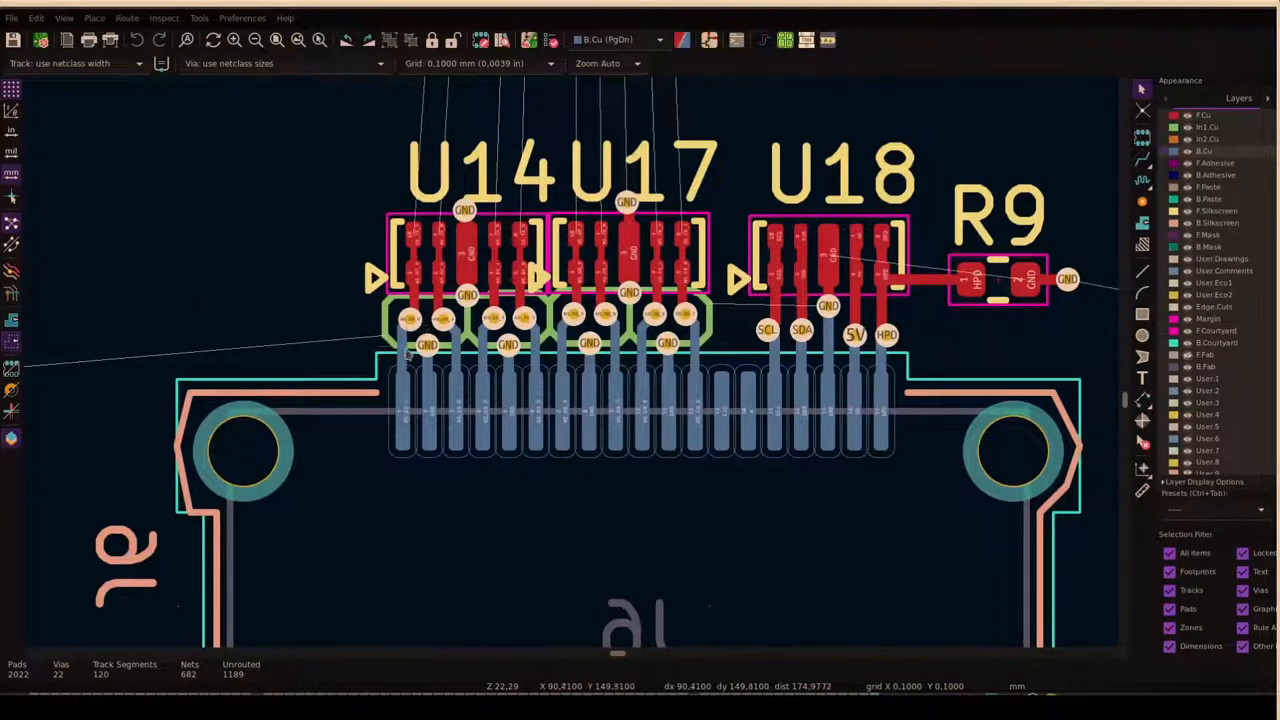
pyautogui.moveTo(580, 350)
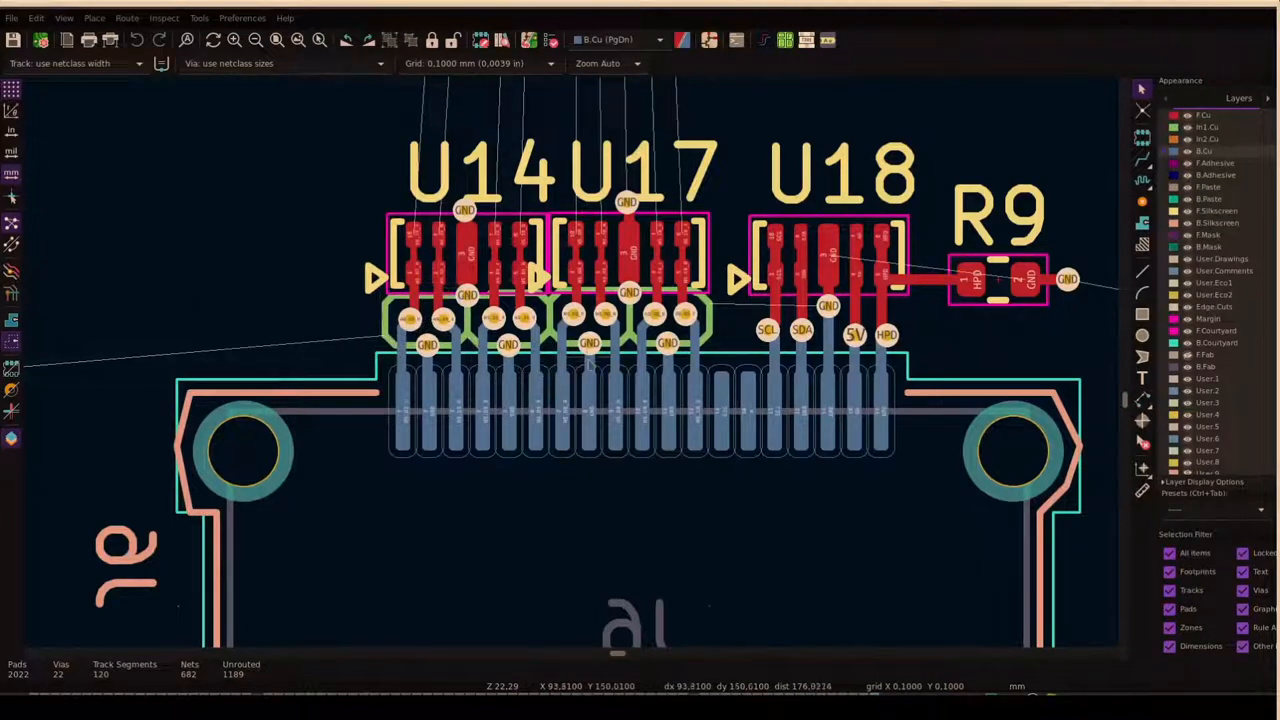
pyautogui.moveTo(500, 440)
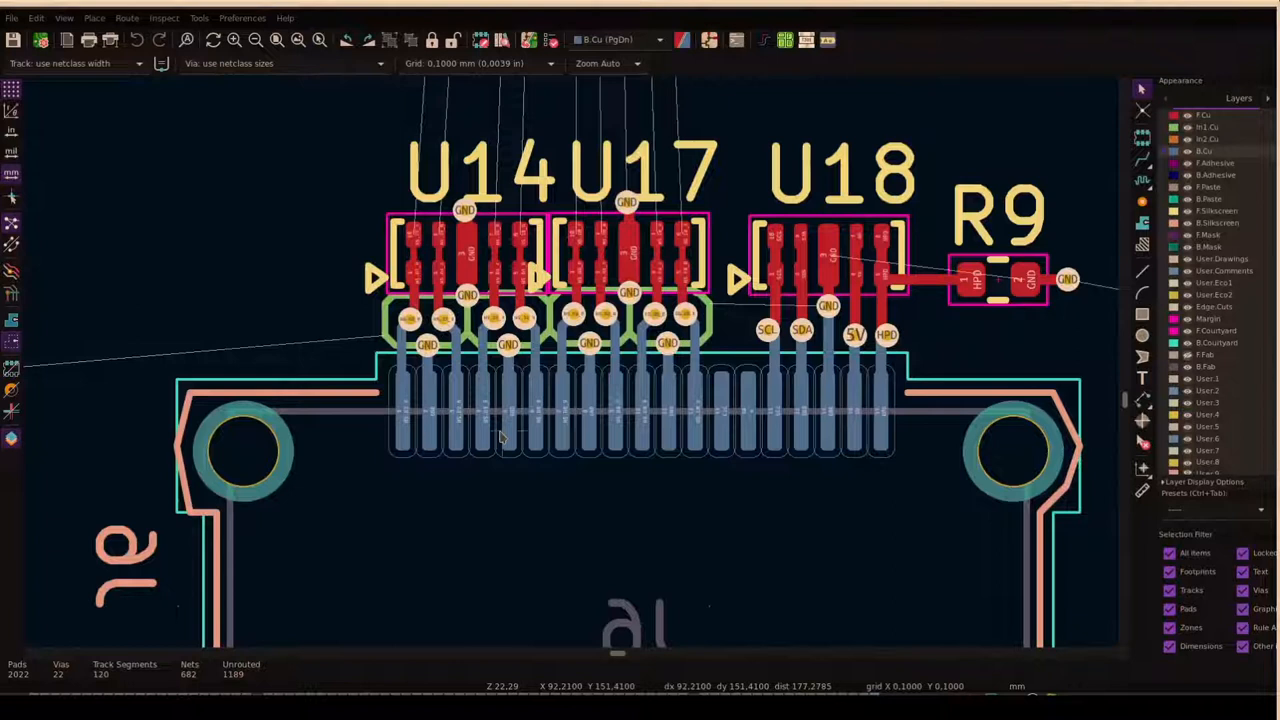
# - Zoom out in the PCB Editor around HDMI connector J6 and its neighbours
pyautogui.scroll(-3)
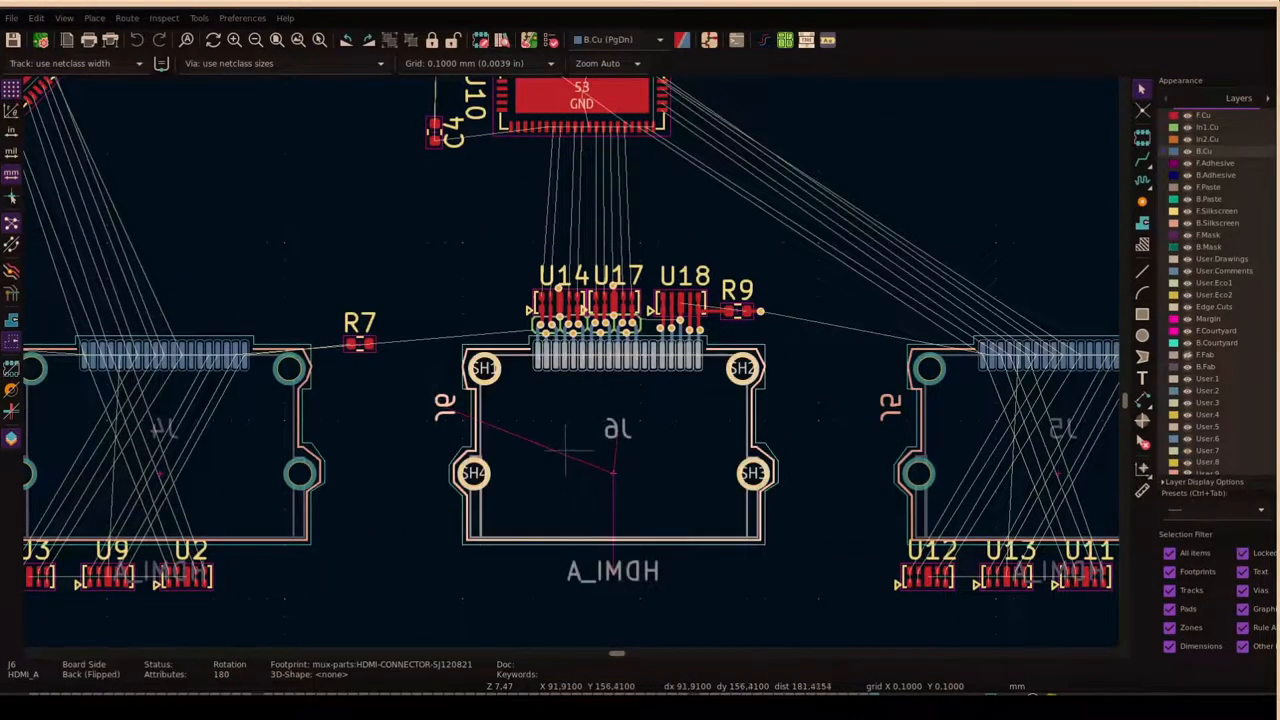
# - Replicate J6's HDMI parts and routing onto the other connector sheets with the Replicate layout plugin
pyautogui.click(198, 18)
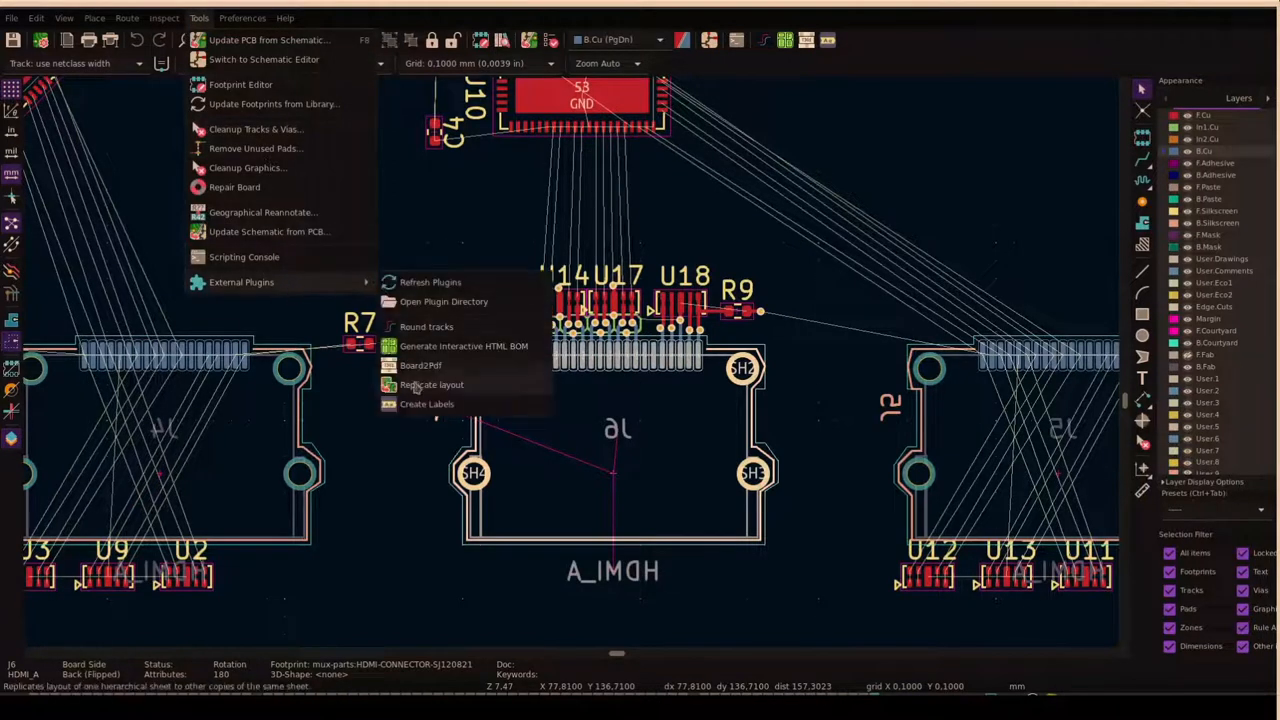
pyautogui.click(432, 384)
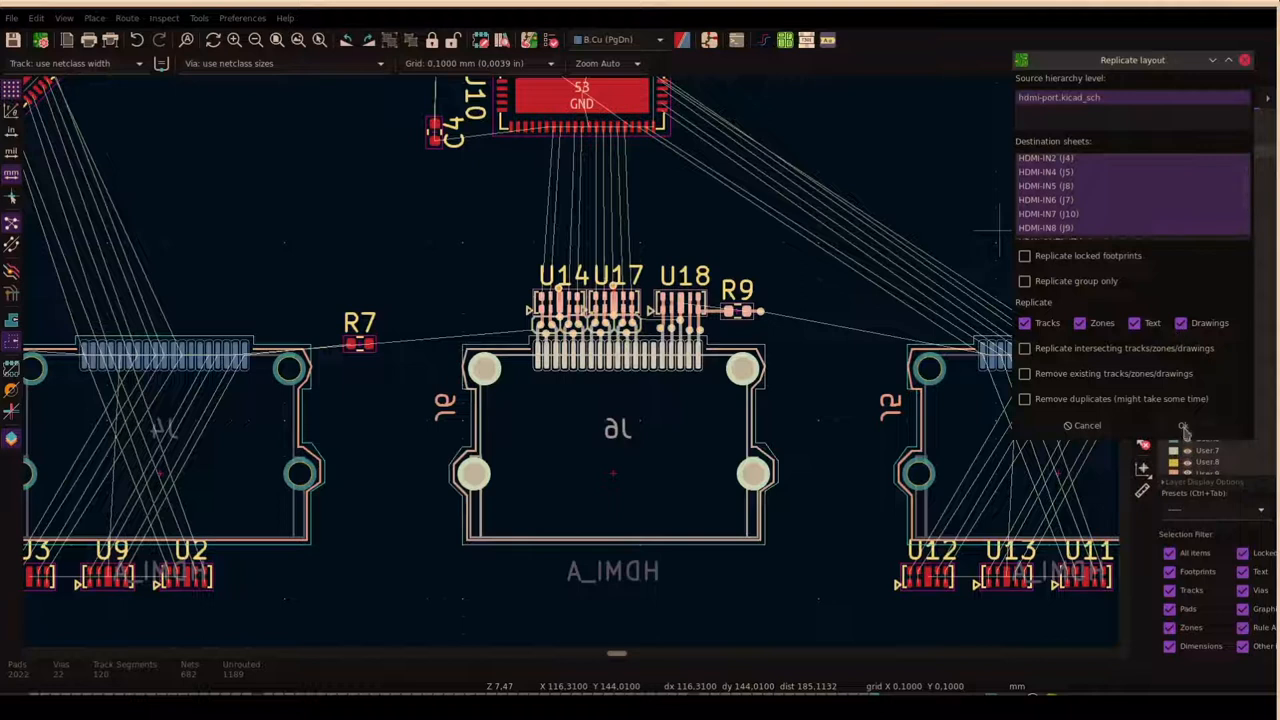
pyautogui.click(1184, 424)
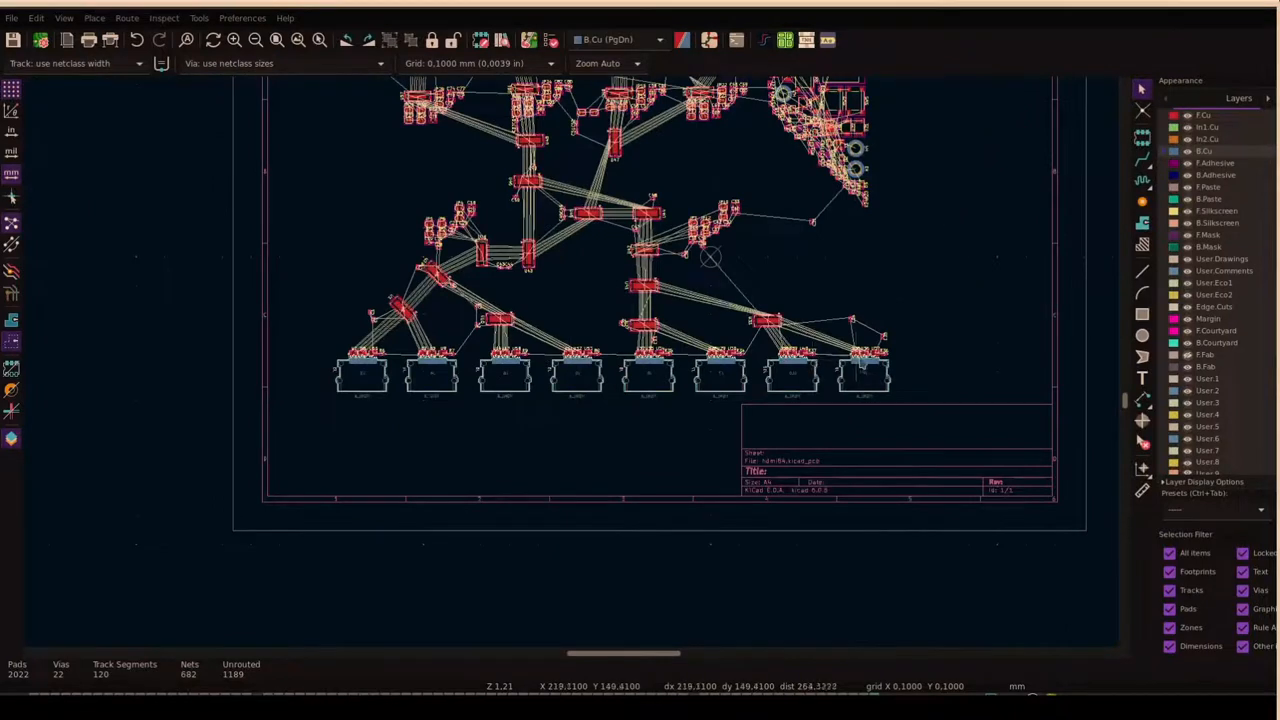
pyautogui.scroll(-3)
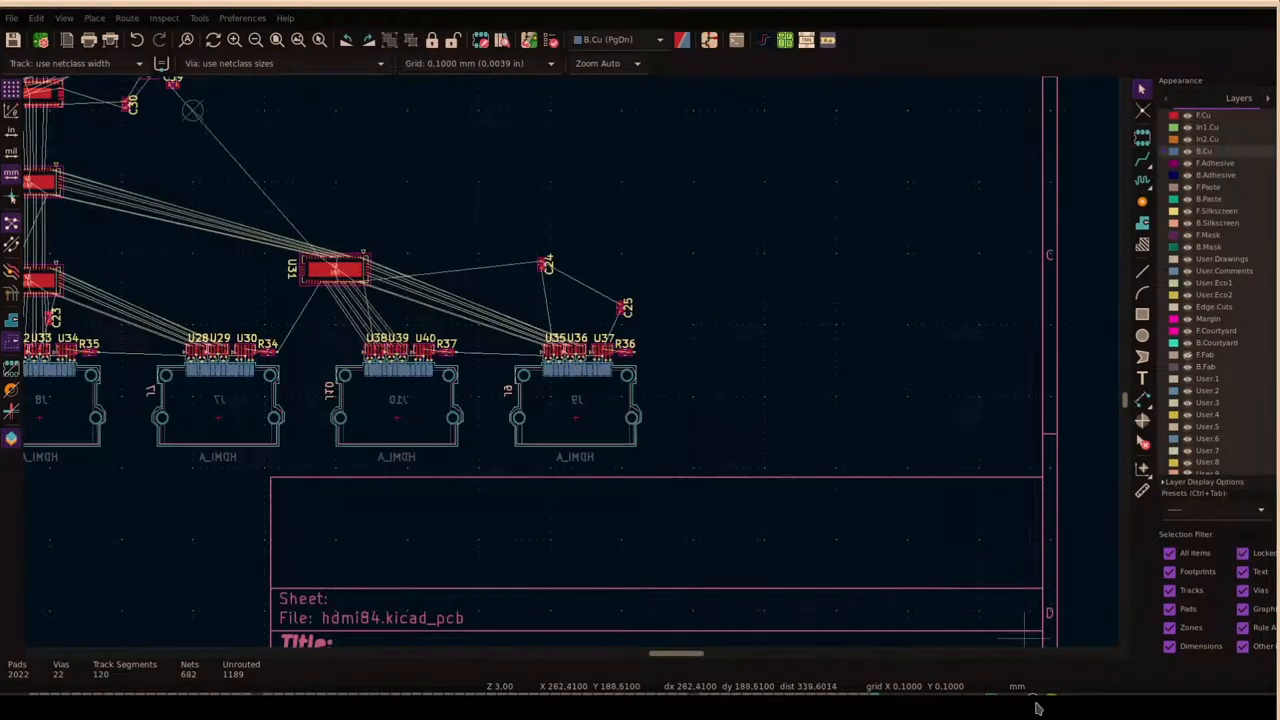
pyautogui.moveTo(1100, 638)
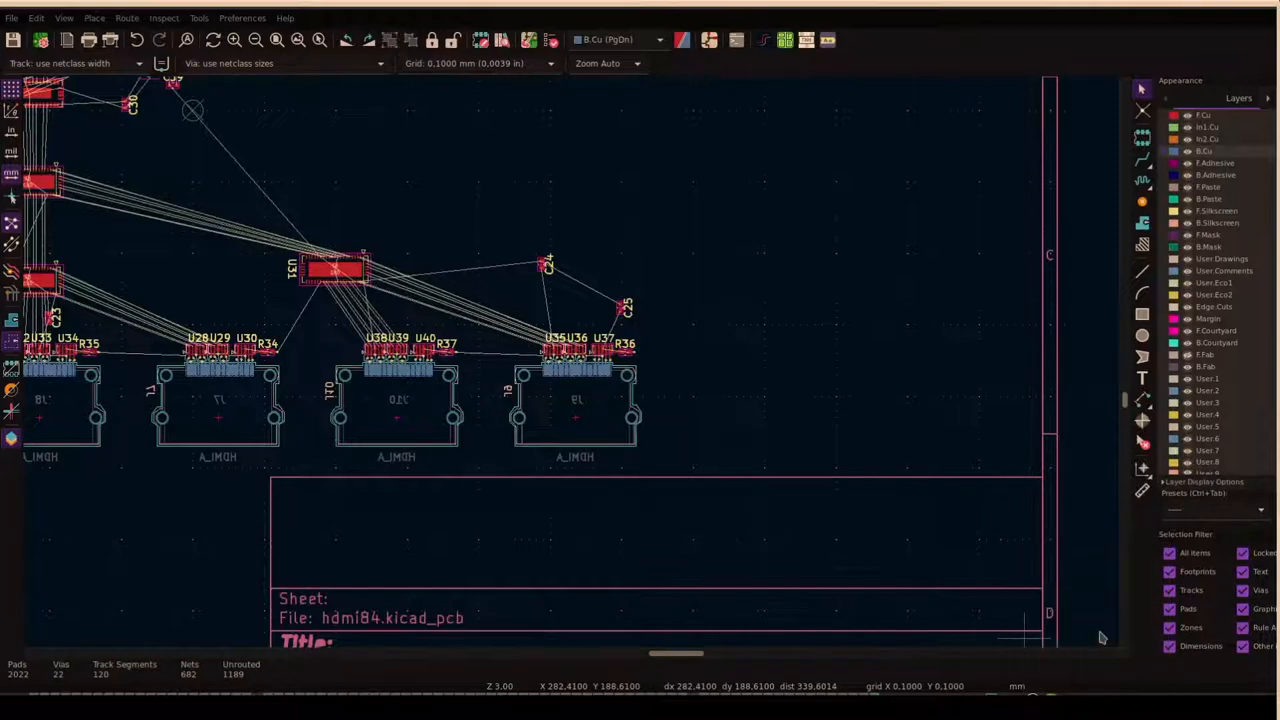